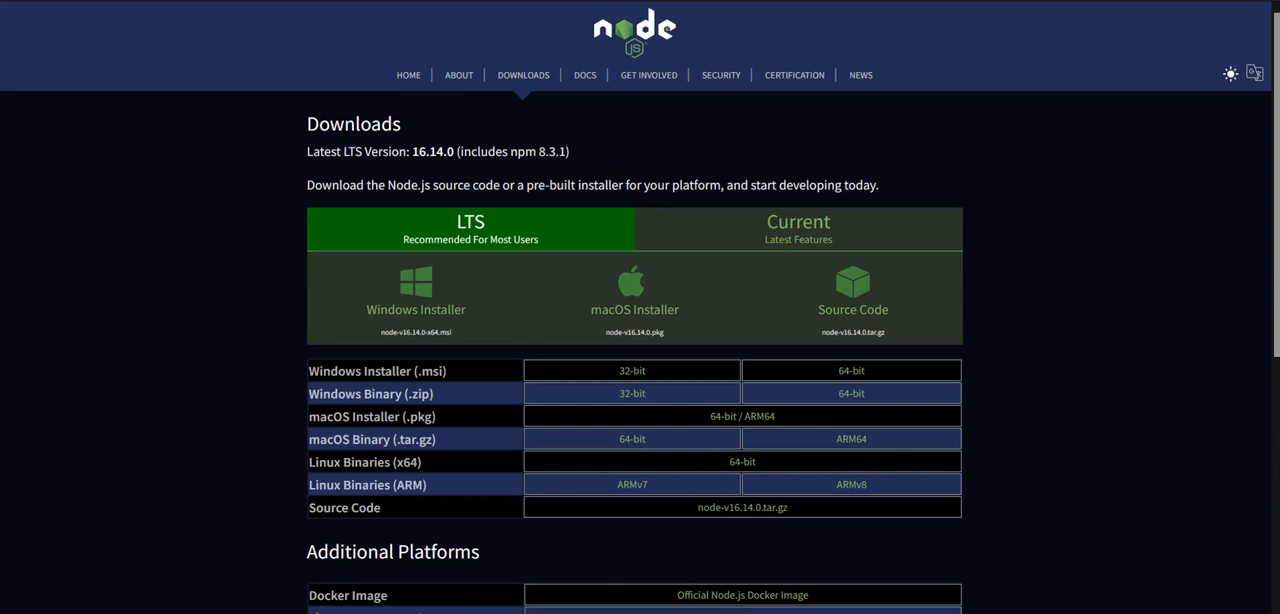
{"action": "mouse_move", "coordinate": [952, 146]}
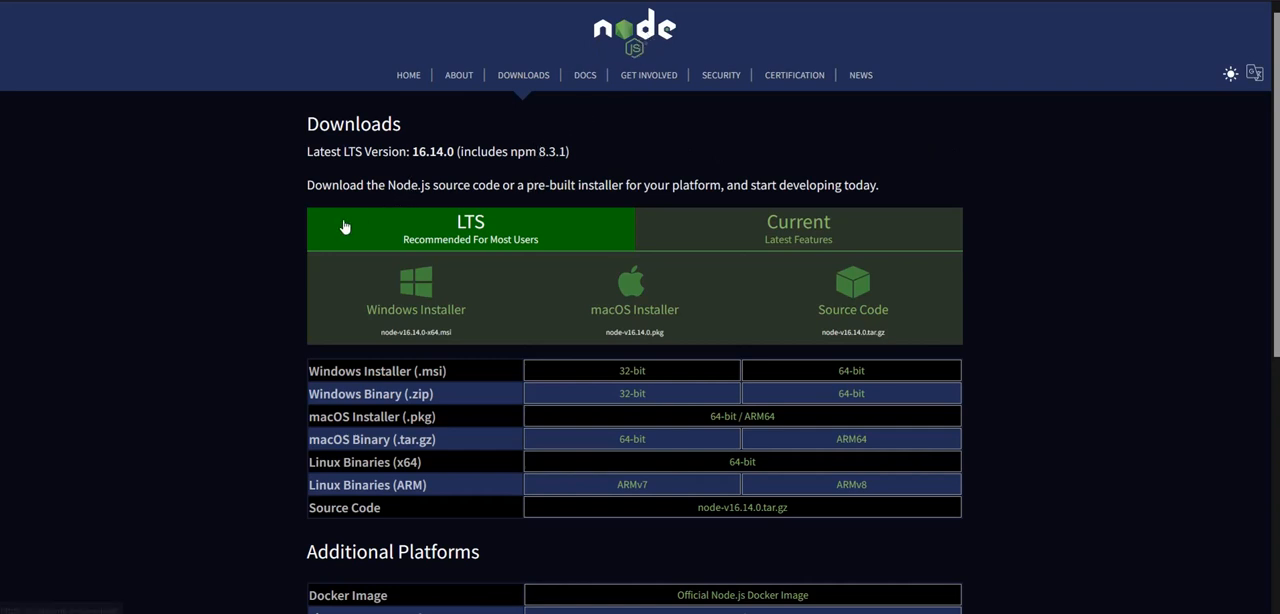
{"action": "mouse_move", "coordinate": [284, 276]}
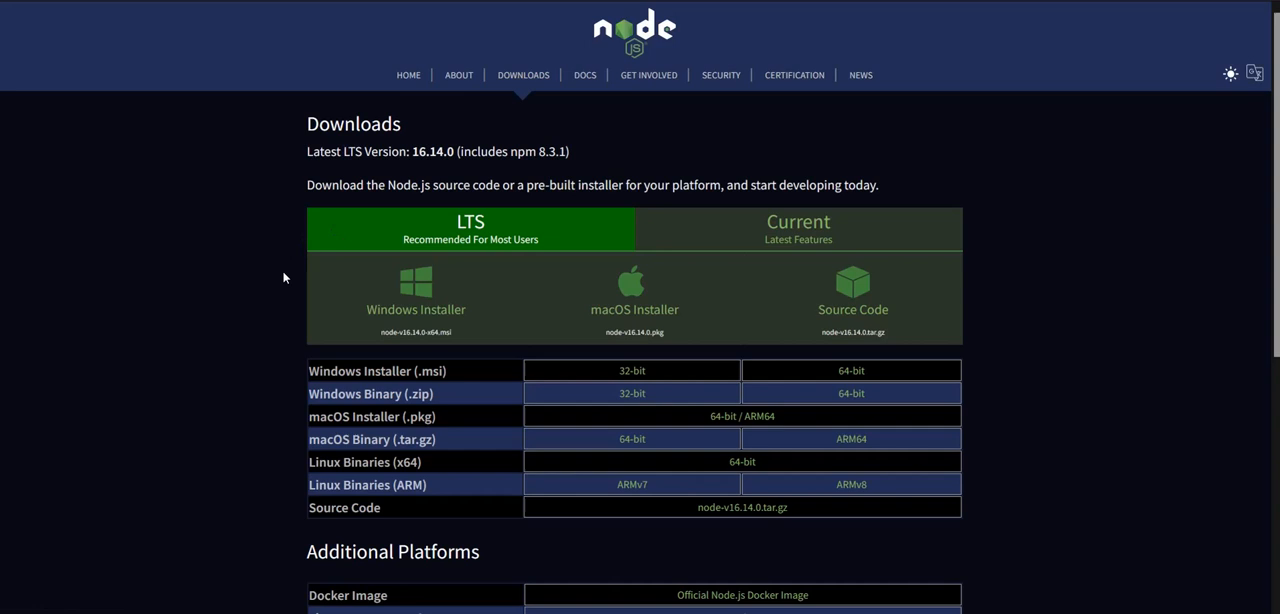
{"action": "mouse_move", "coordinate": [852, 372]}
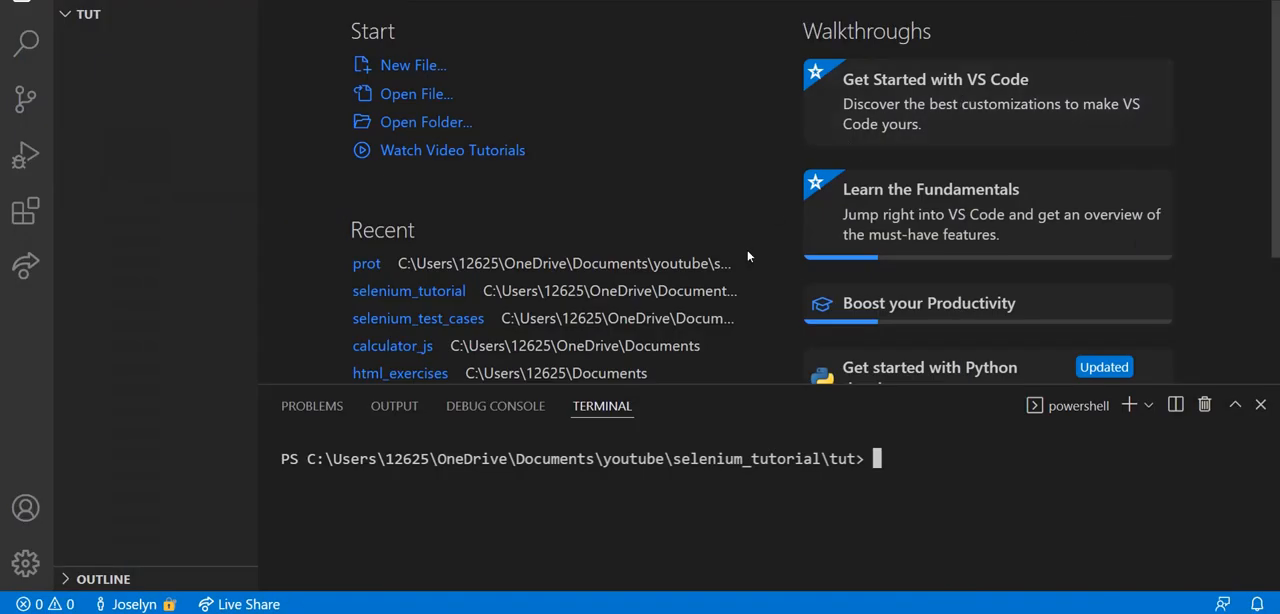
{"action": "mouse_move", "coordinate": [588, 200]}
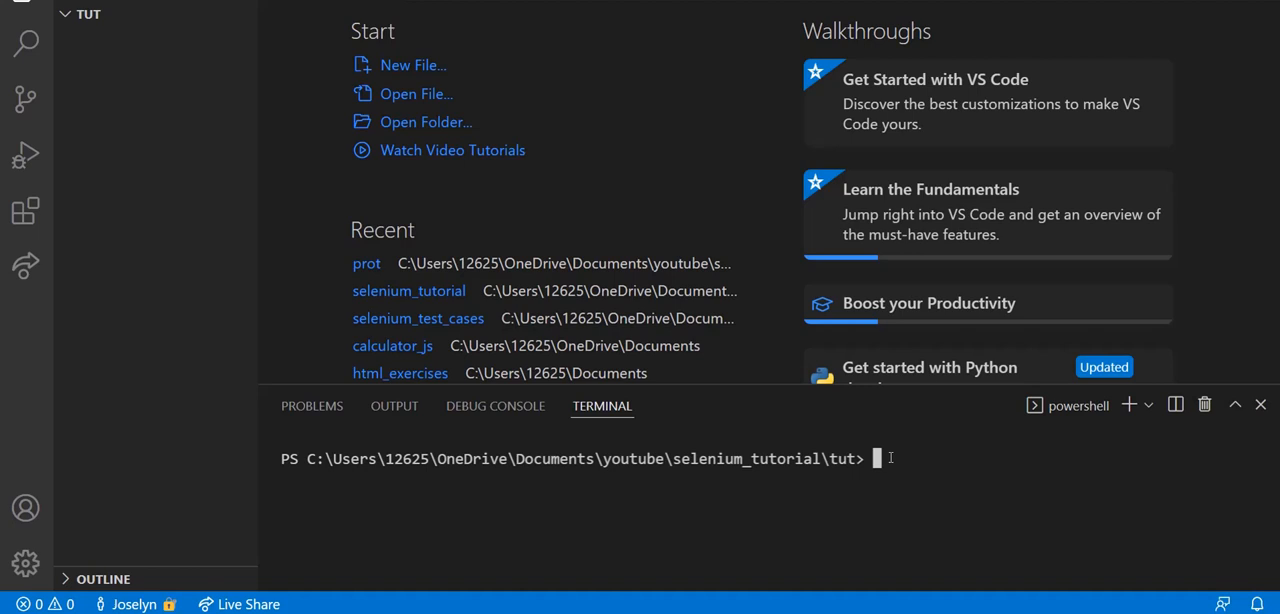
Step: Run npm init -y in the terminal to generate a default package.json
{"action": "type", "text": "npm"}
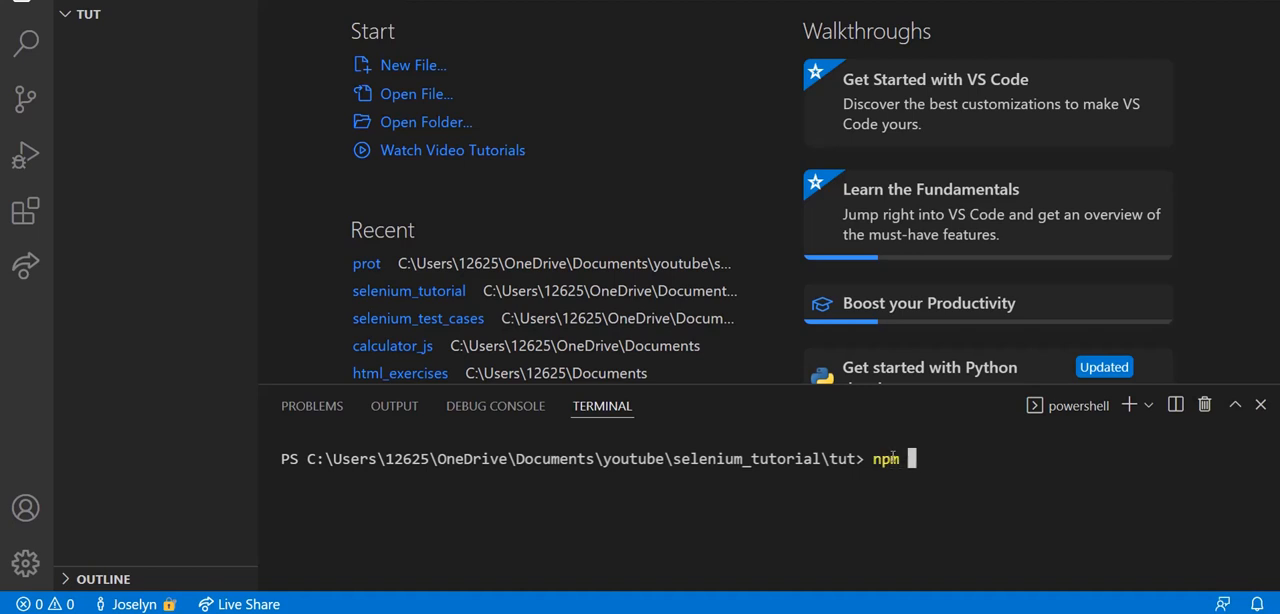
{"action": "type", "text": "init -"}
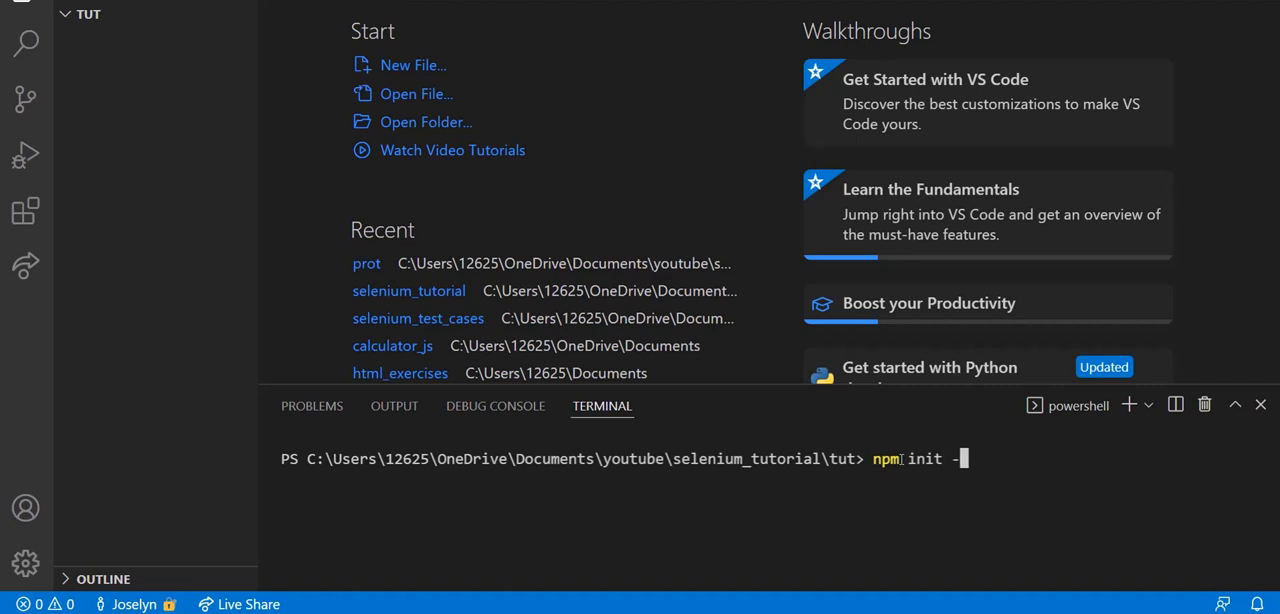
{"action": "type", "text": "y"}
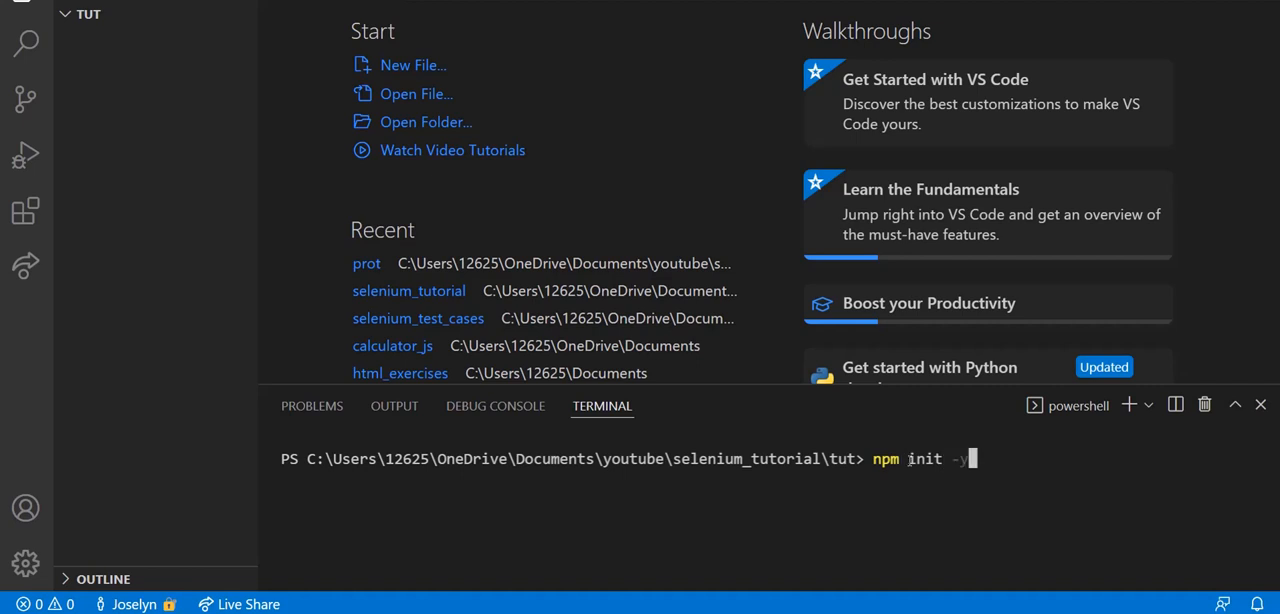
{"action": "mouse_move", "coordinate": [938, 464]}
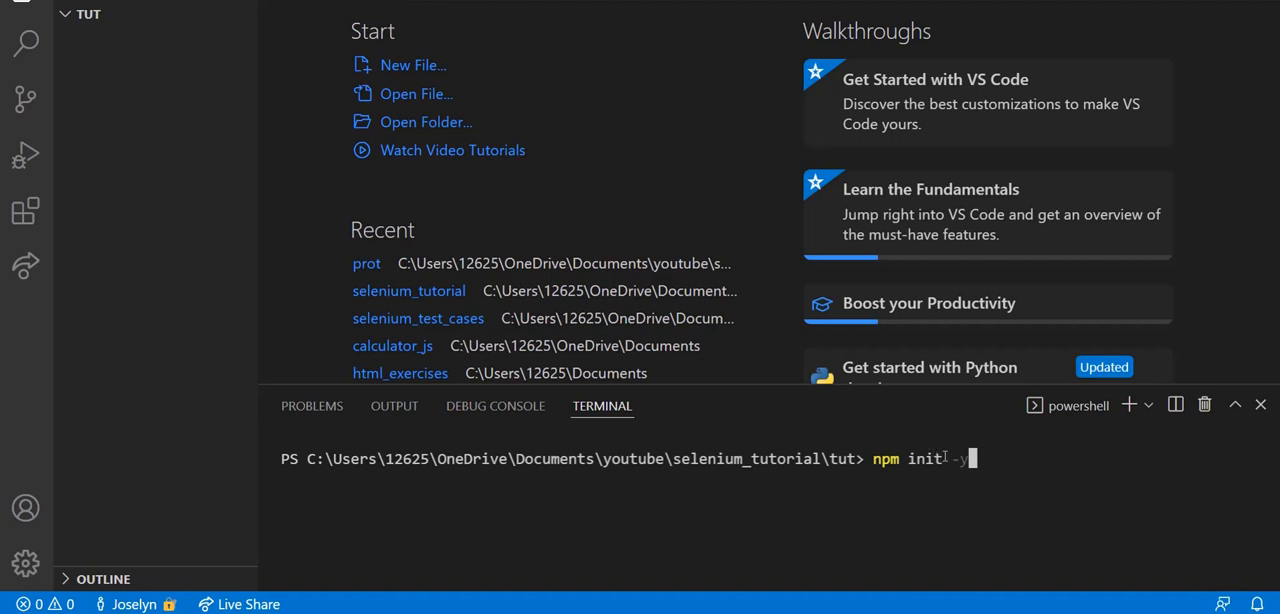
{"action": "key", "text": "Backspace"}
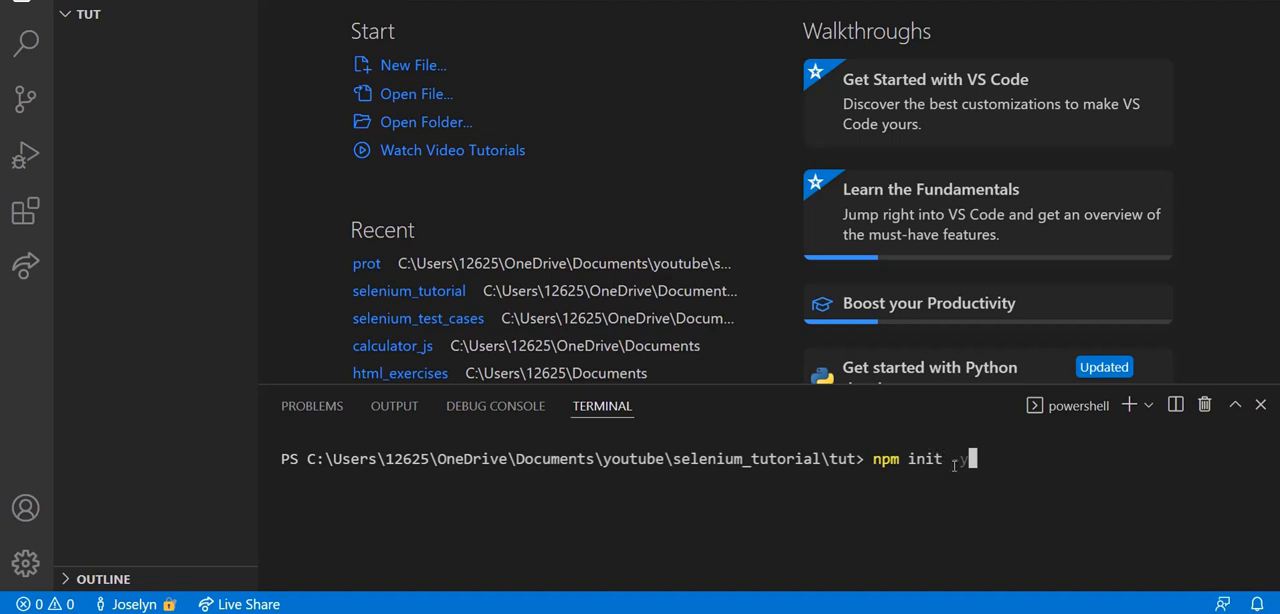
{"action": "type", "text": "-y"}
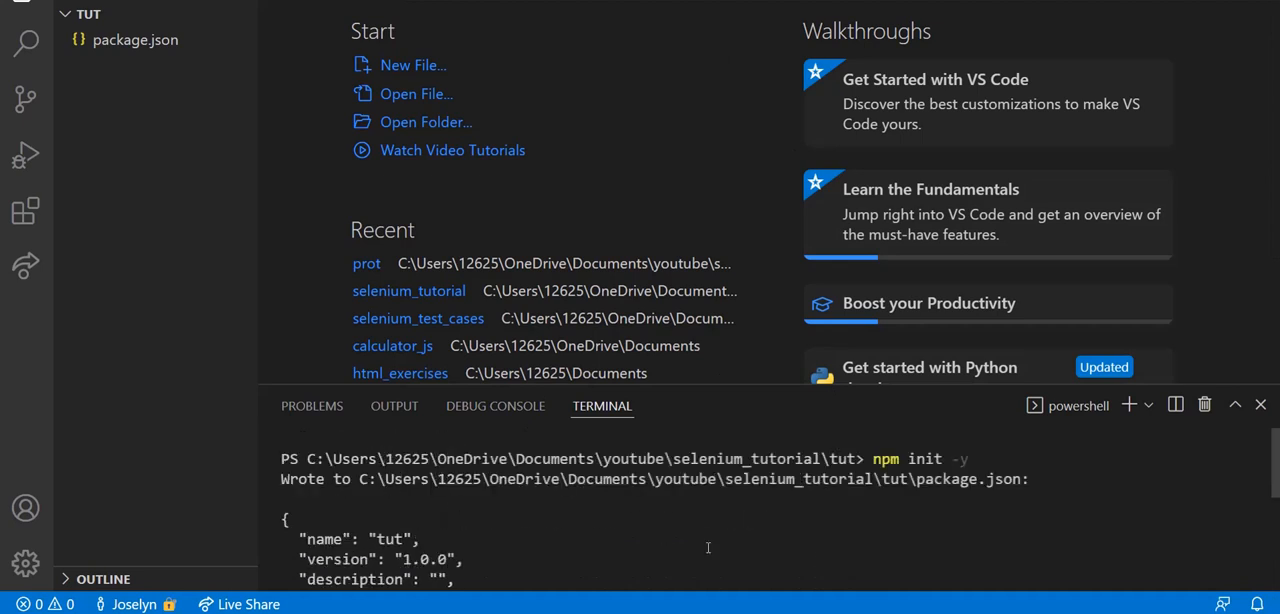
Step: Run npm install --save selenium-webdriver chromedriver geckodriver in the terminal
{"action": "scroll", "scroll_direction": "down", "scroll_amount": 3}
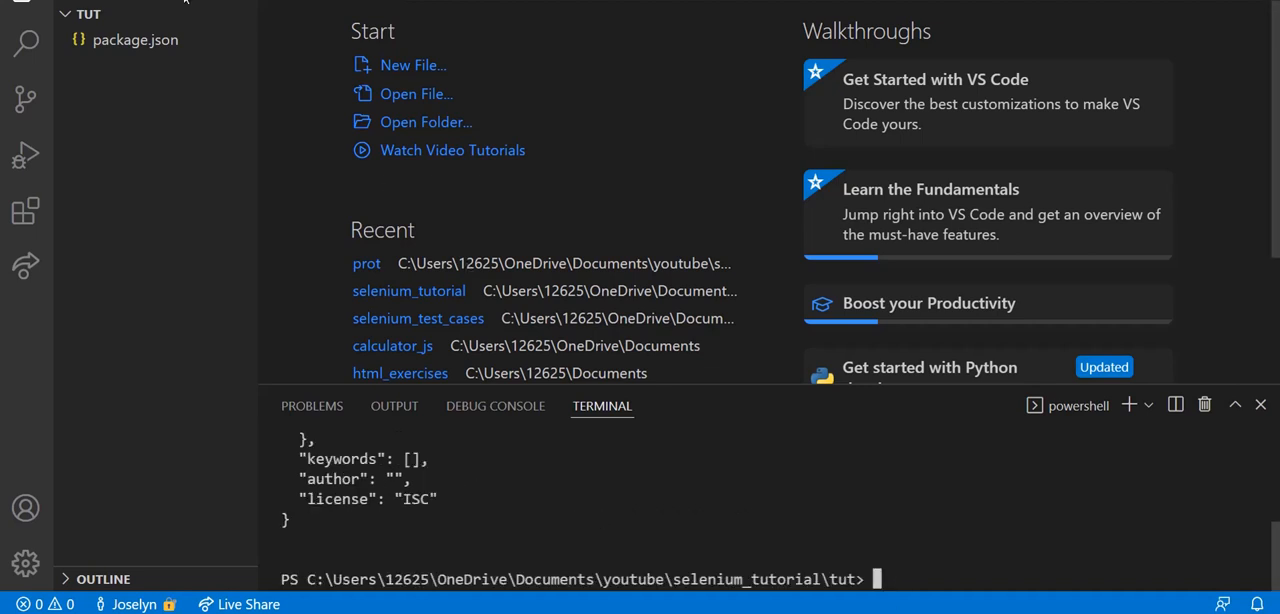
{"action": "mouse_move", "coordinate": [768, 382]}
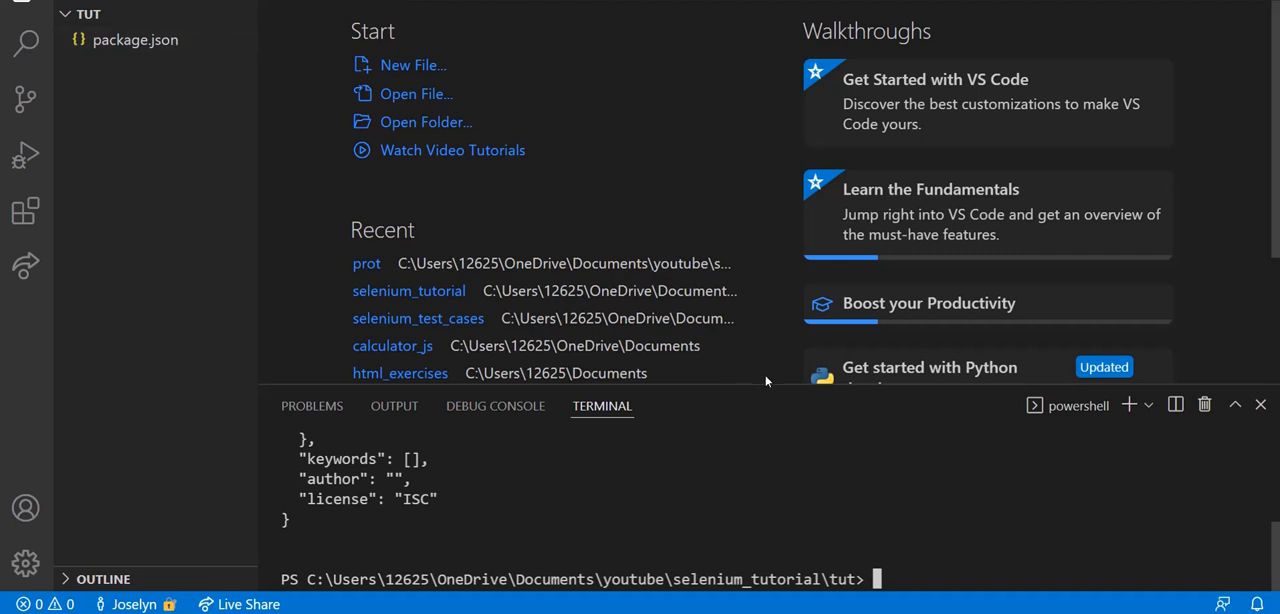
{"action": "mouse_move", "coordinate": [824, 410]}
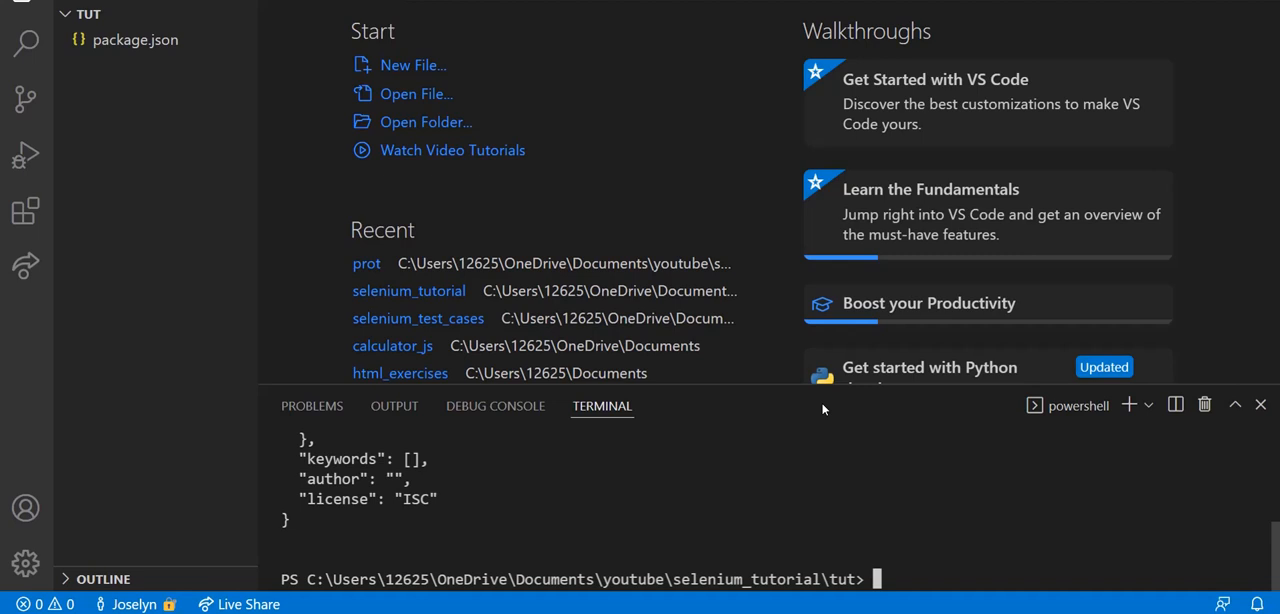
{"action": "type", "text": "npm"}
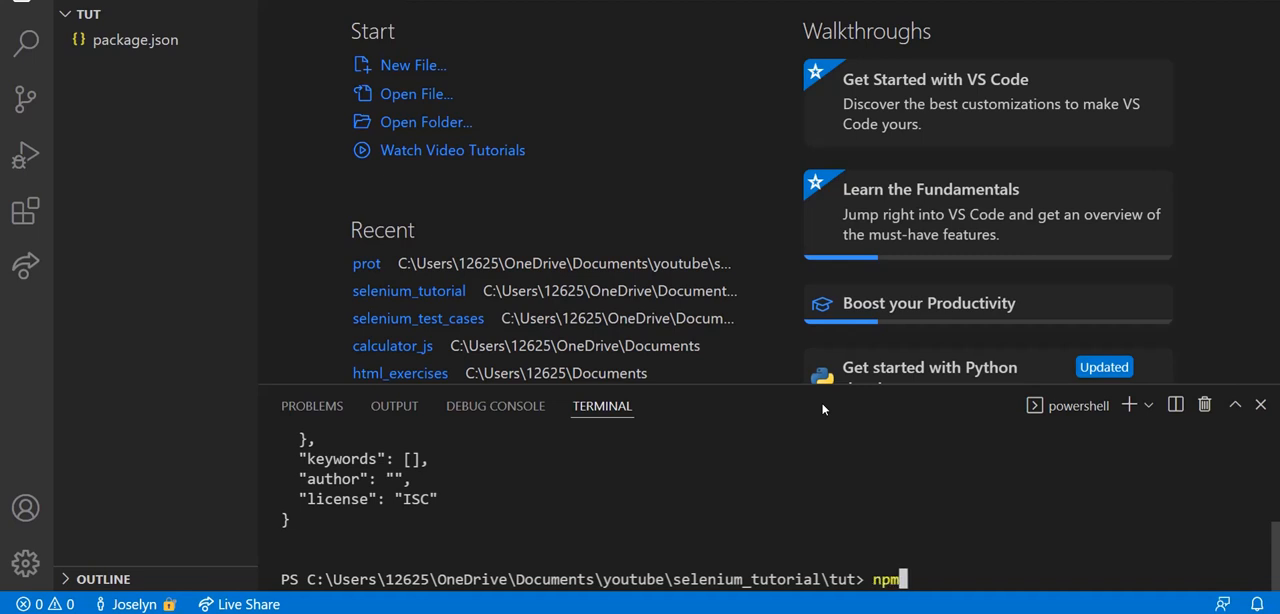
{"action": "type", "text": "install --"}
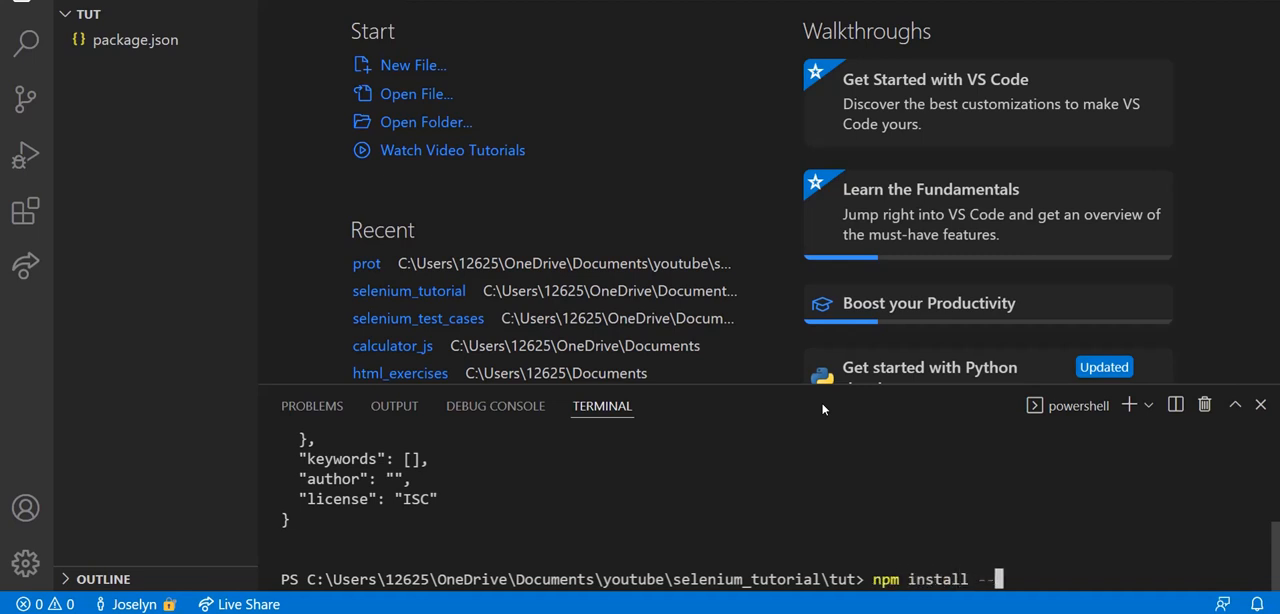
{"action": "type", "text": "save se"}
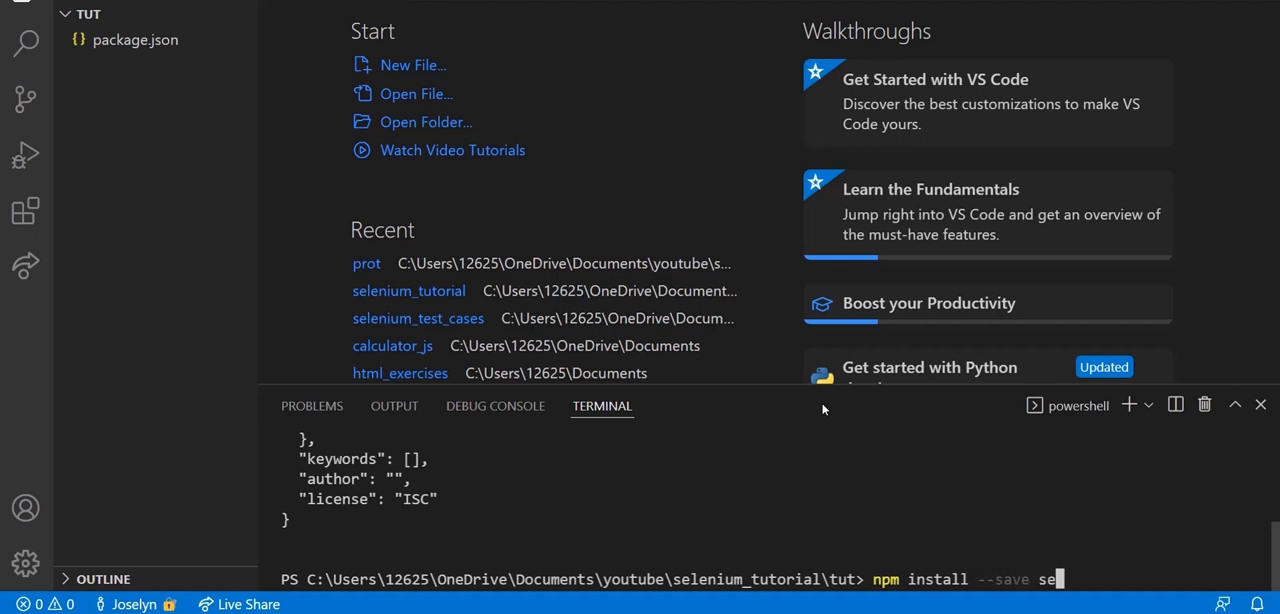
{"action": "type", "text": "lenium-webdriver chrome"}
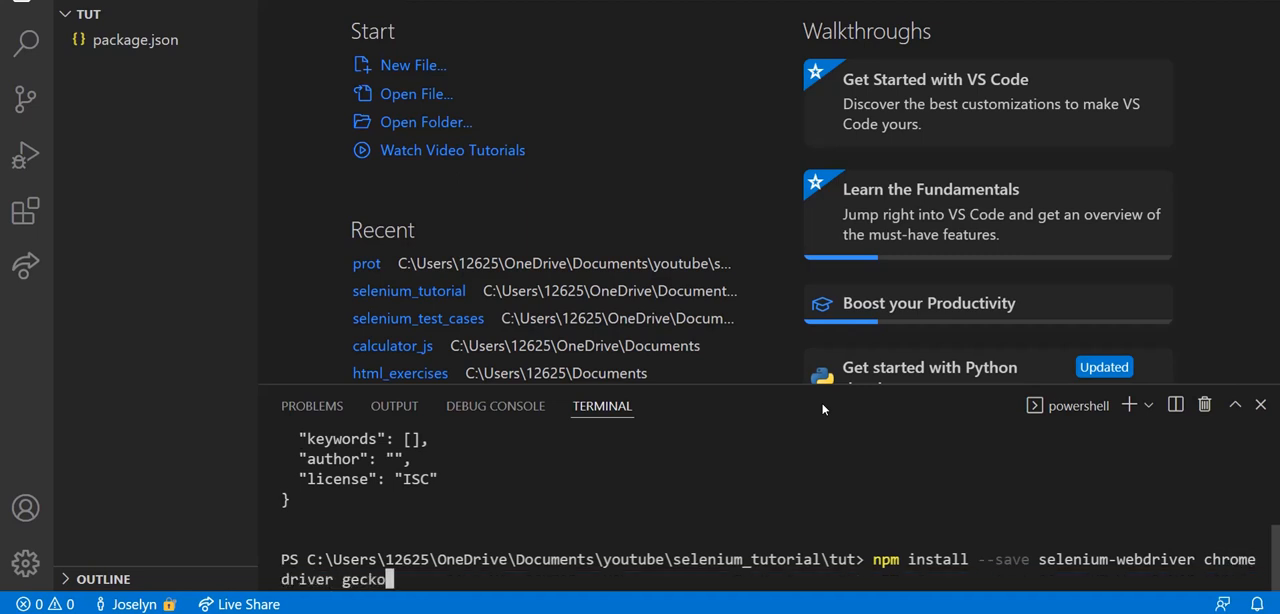
{"action": "type", "text": "driver"}
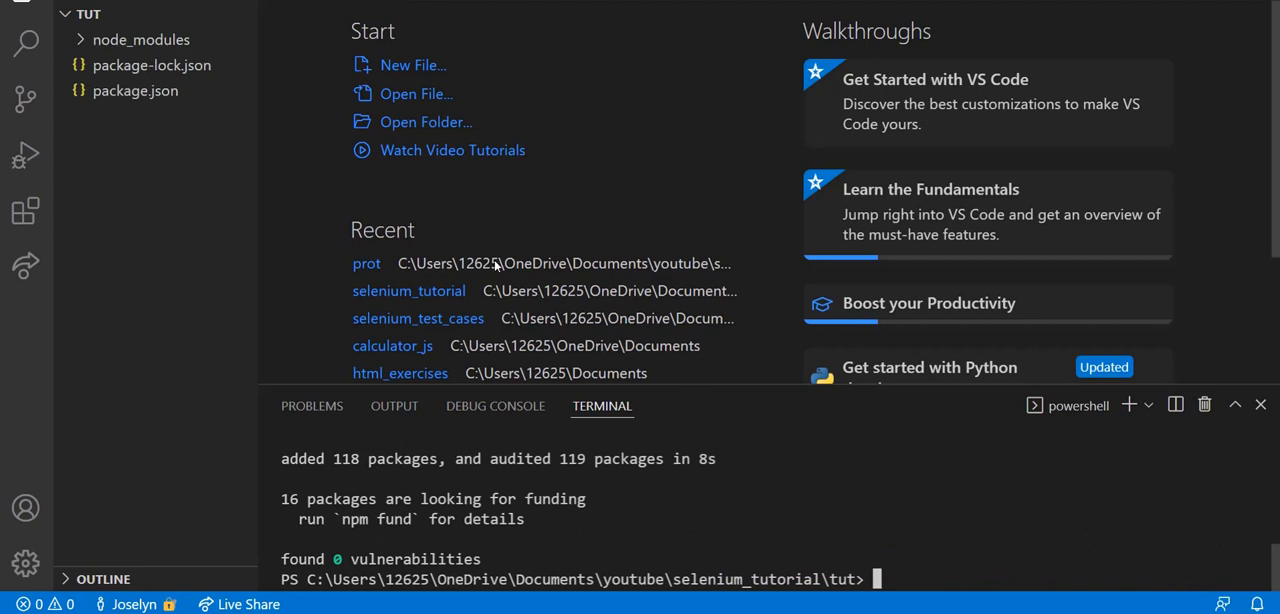
{"action": "mouse_move", "coordinate": [294, 258]}
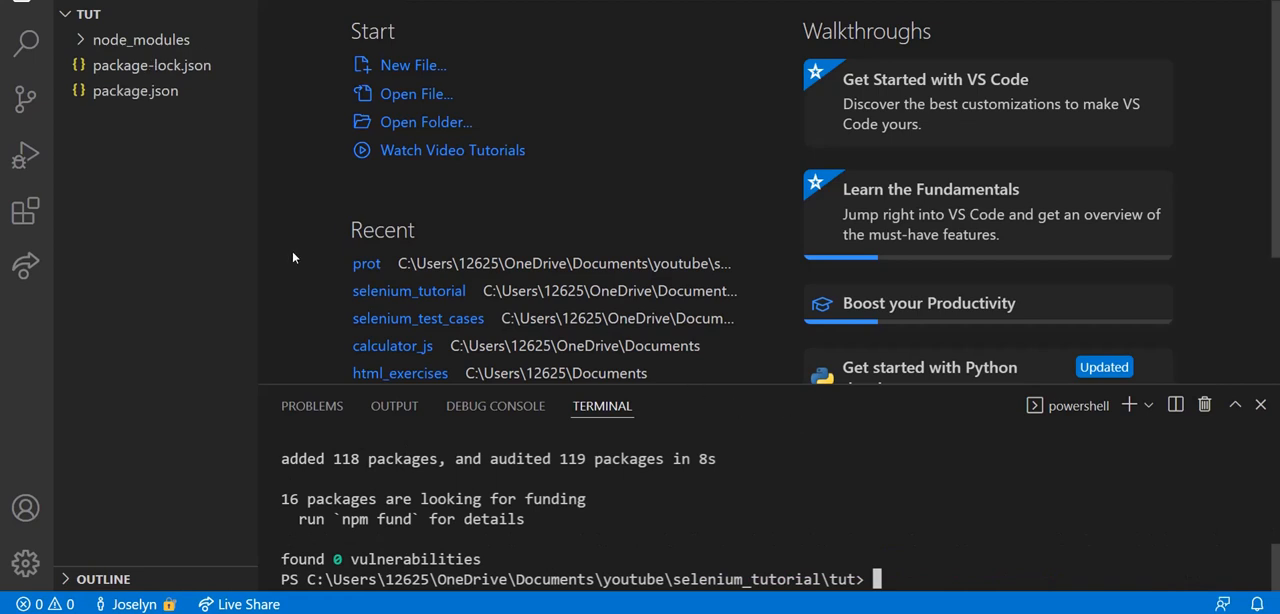
{"action": "mouse_move", "coordinate": [298, 272]}
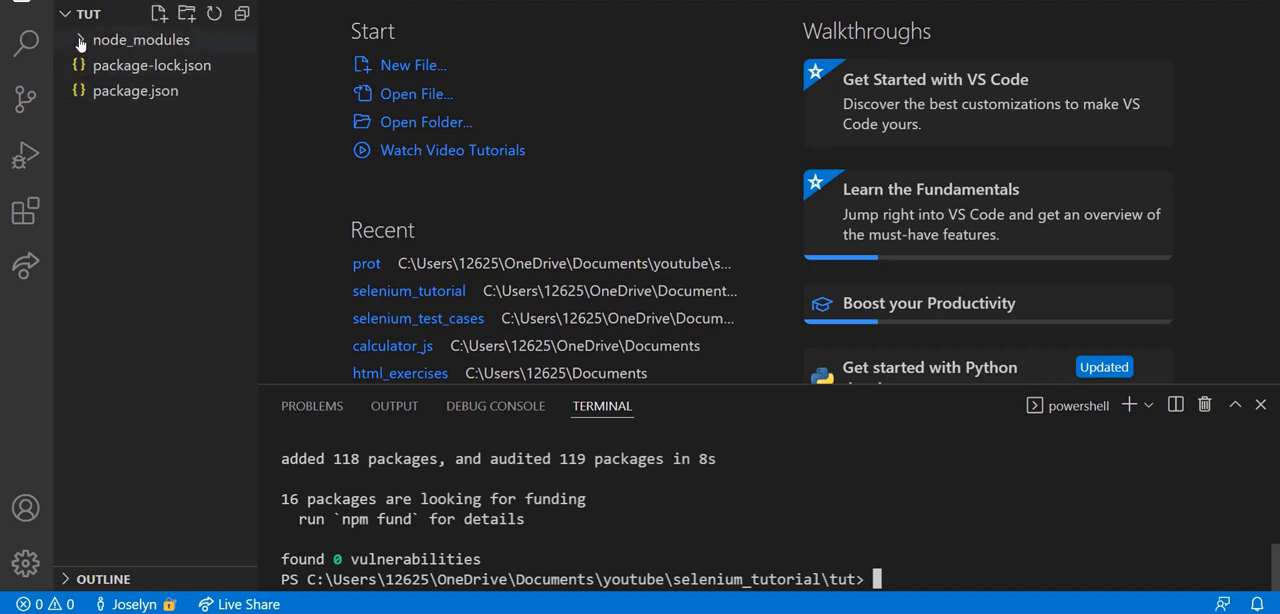
{"action": "left_click", "coordinate": [140, 40]}
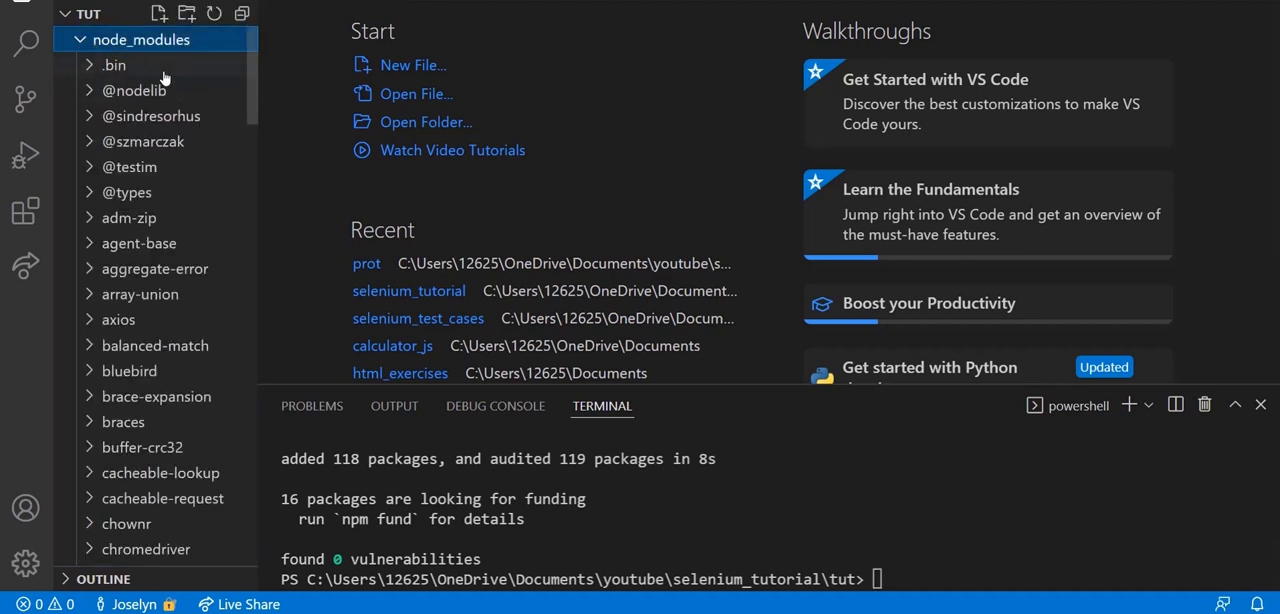
{"action": "mouse_move", "coordinate": [150, 68]}
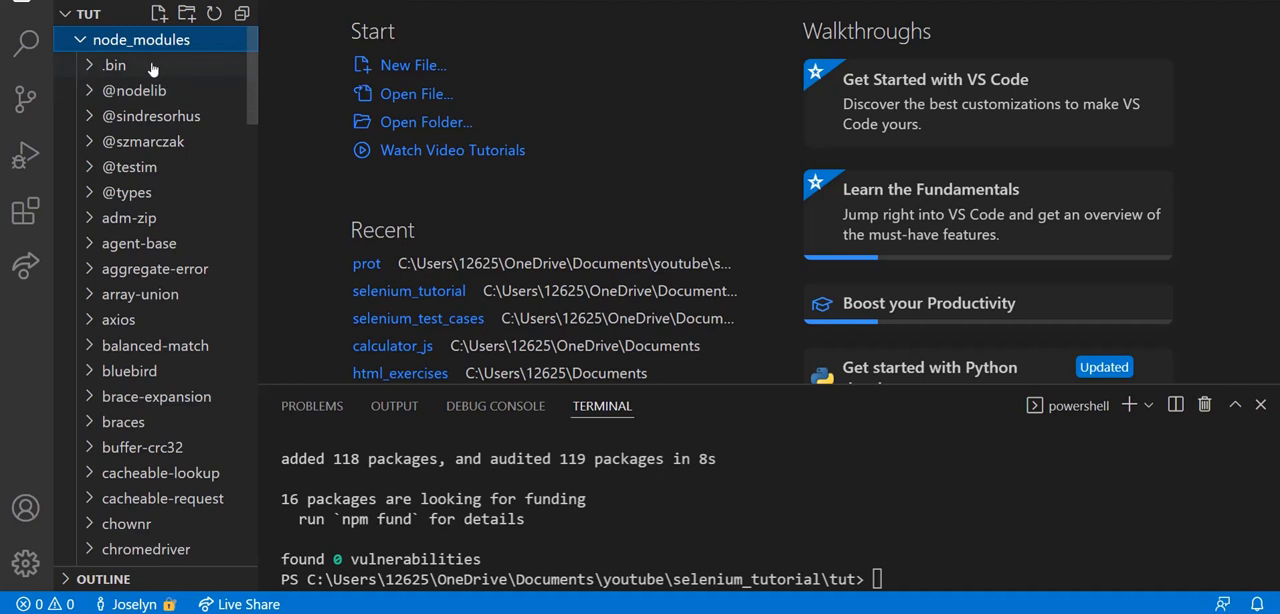
{"action": "scroll", "scroll_direction": "down", "scroll_amount": 3}
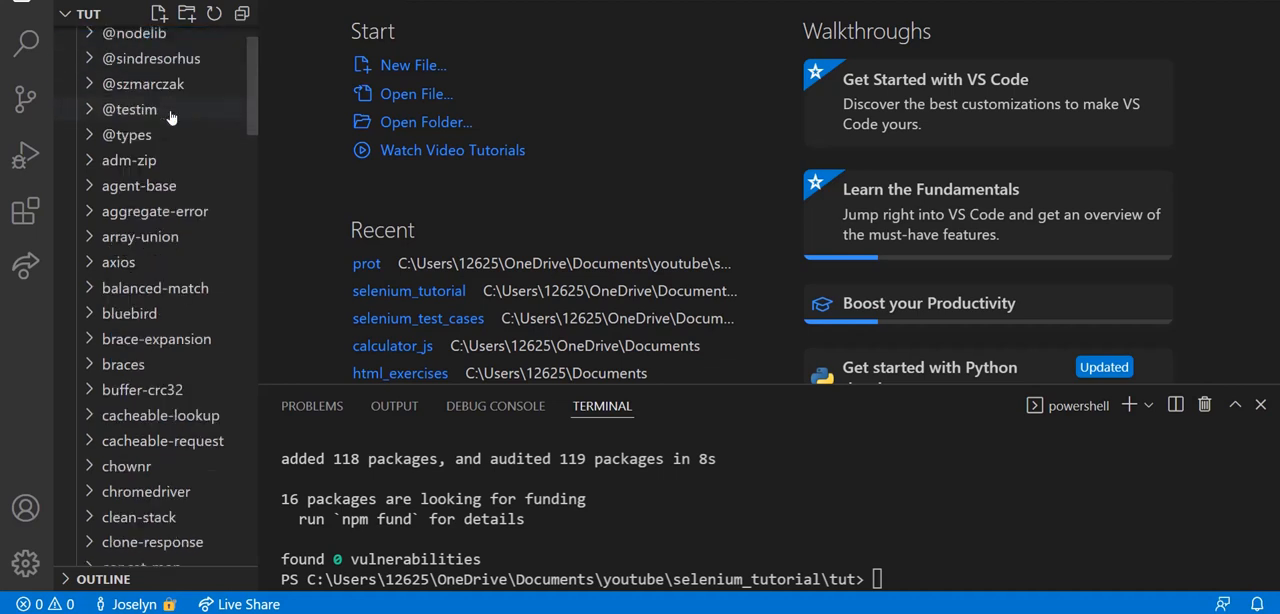
{"action": "scroll", "scroll_direction": "down", "scroll_amount": 3}
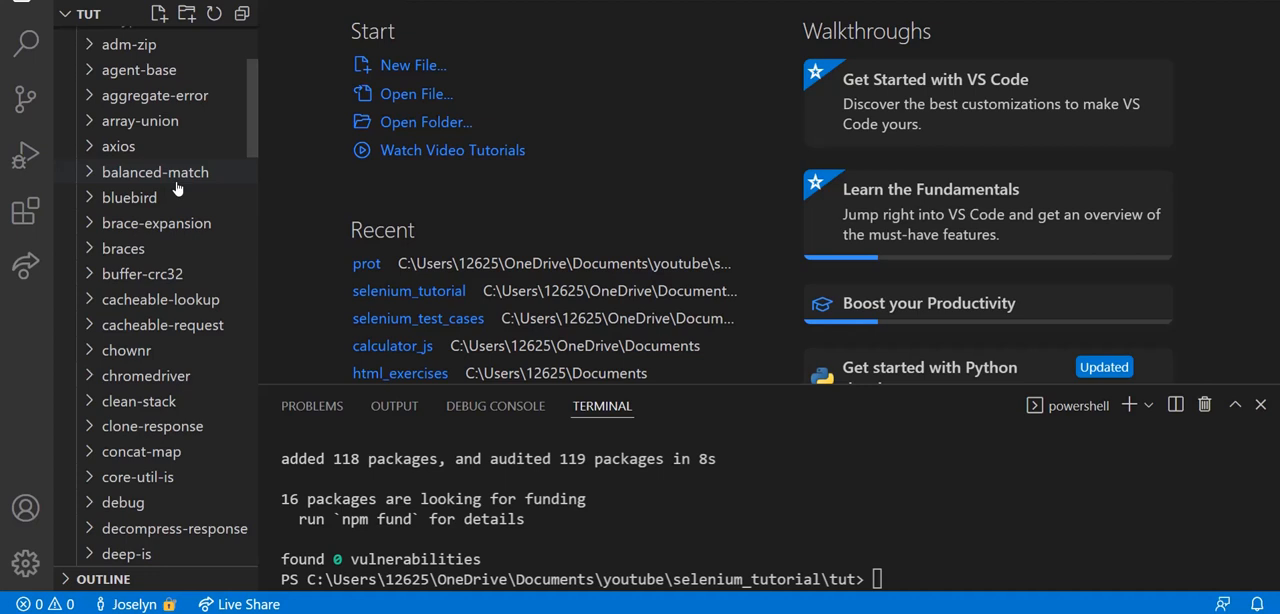
{"action": "mouse_move", "coordinate": [136, 348]}
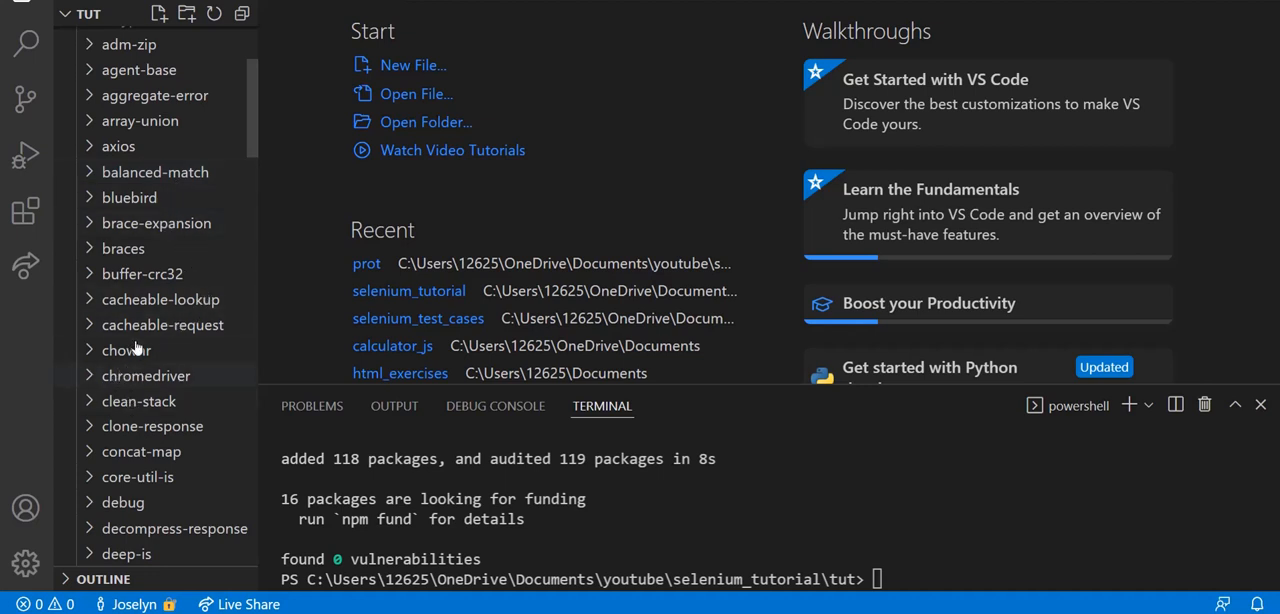
{"action": "scroll", "scroll_direction": "down", "scroll_amount": 3}
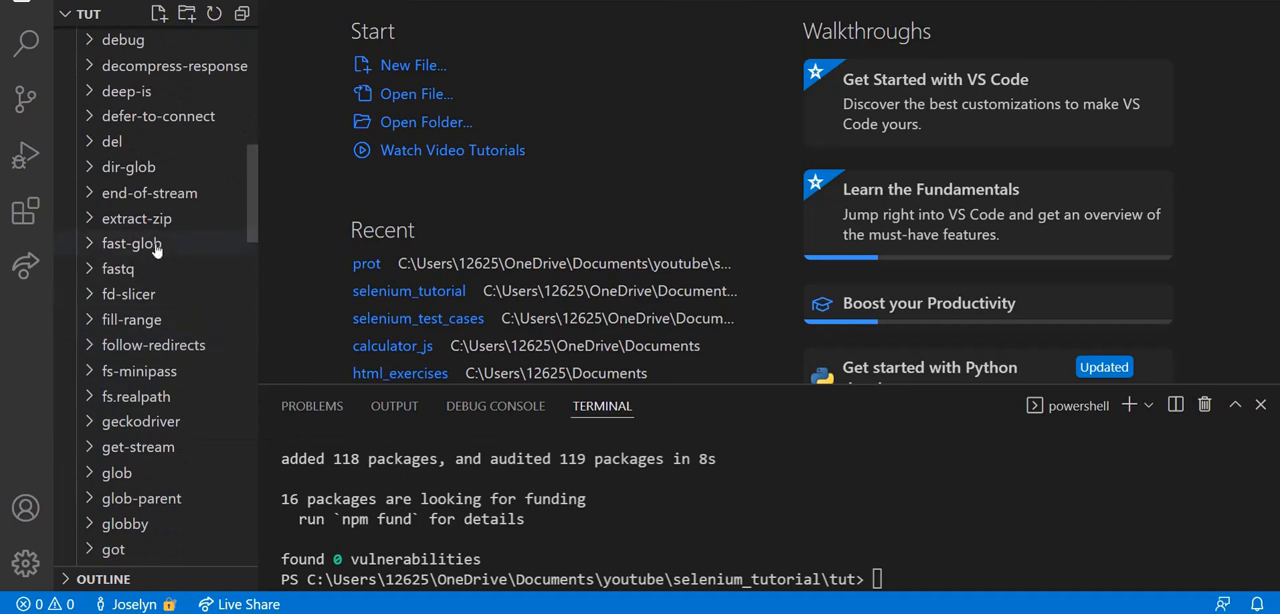
{"action": "scroll", "scroll_direction": "up", "scroll_amount": 3}
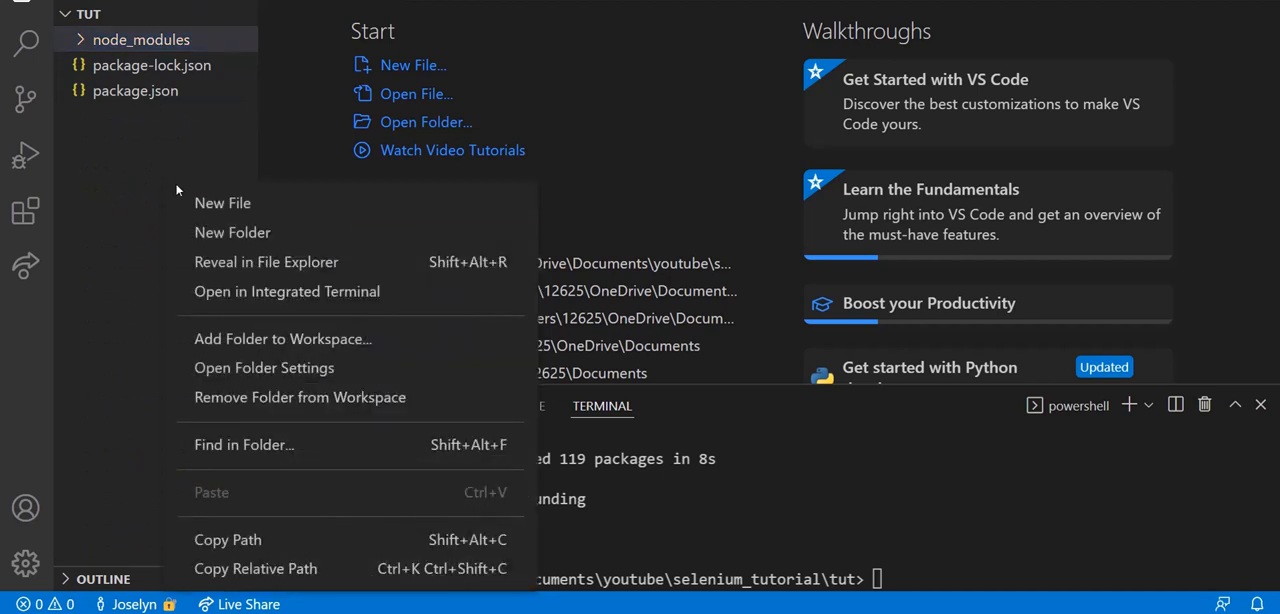
Step: Create tests/test.js, cd into tests in the terminal, and start editing test.js
{"action": "left_click", "coordinate": [222, 204]}
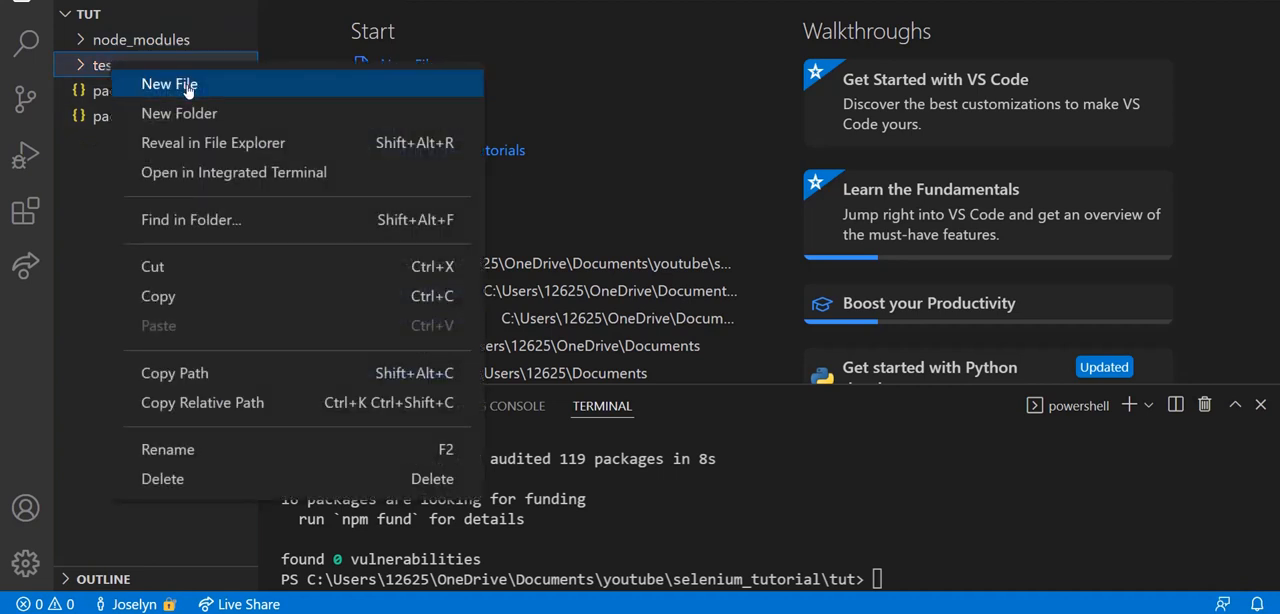
{"action": "left_click", "coordinate": [168, 84]}
{"action": "type", "text": "test.js"}
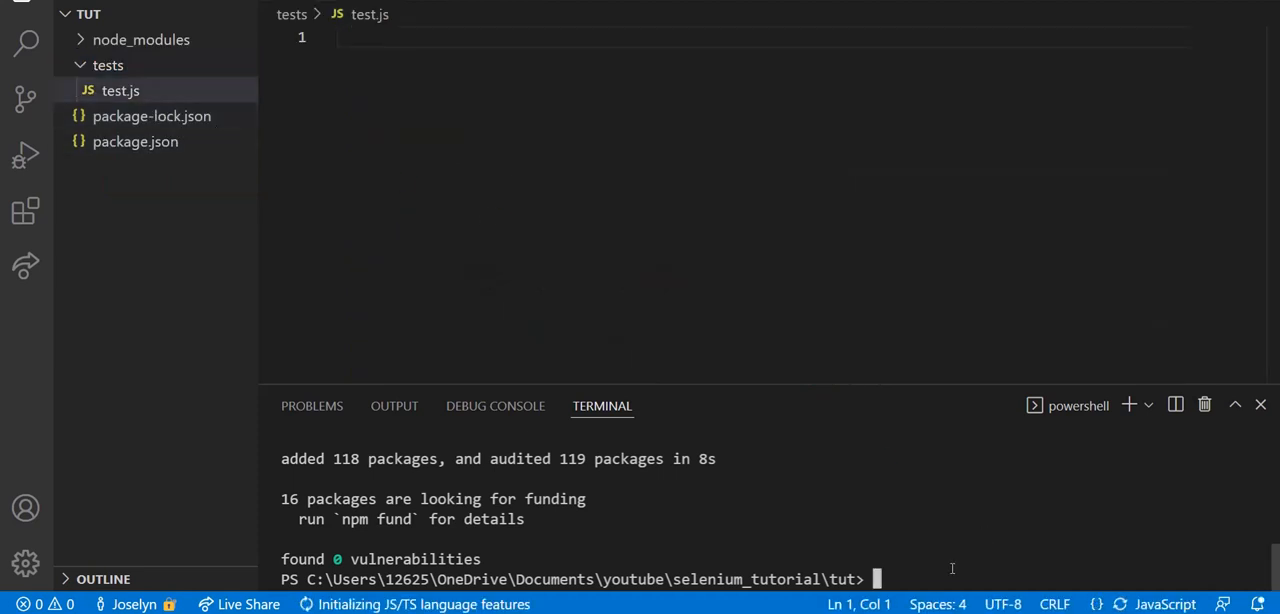
{"action": "type", "text": "cd"}
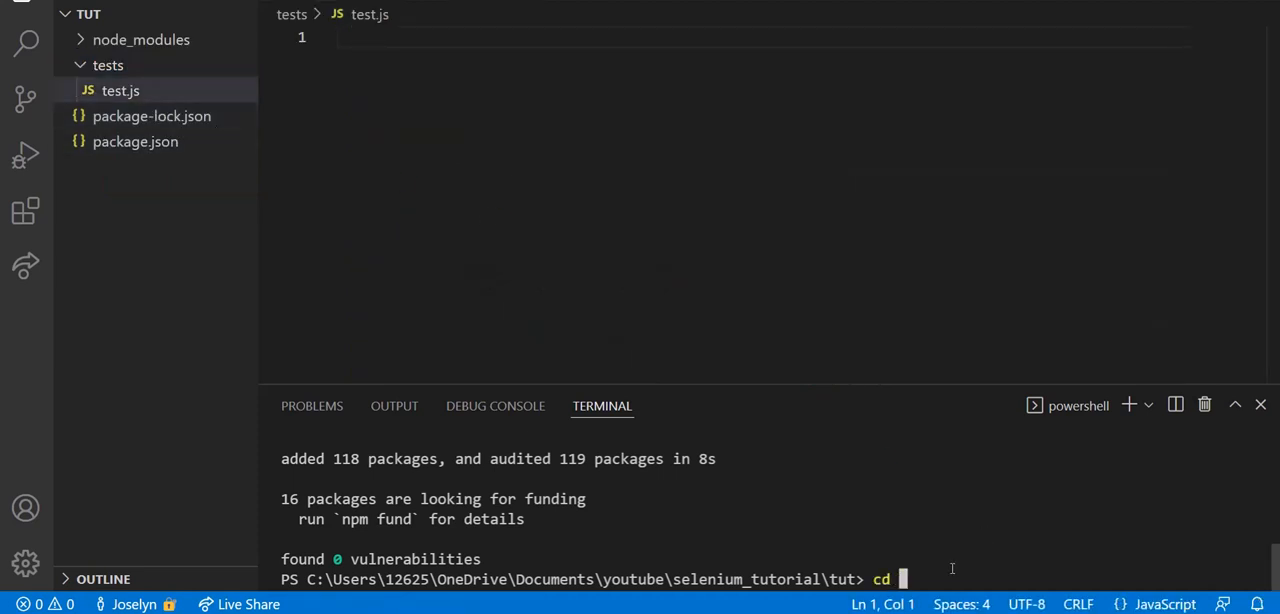
{"action": "type", "text": "tests'"}
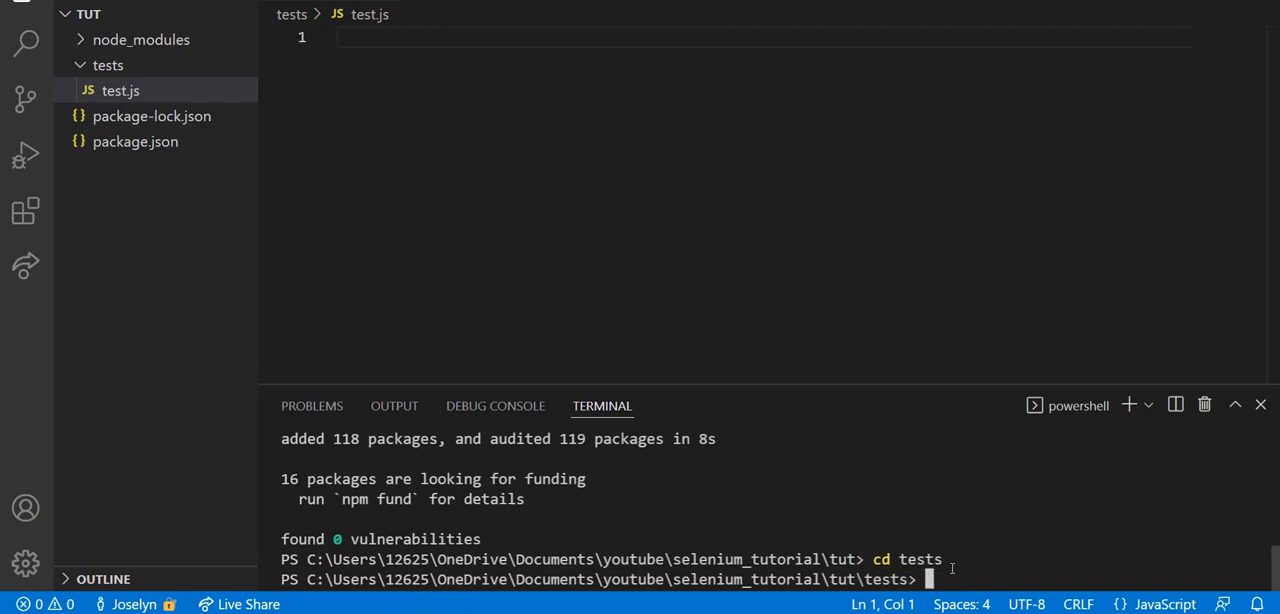
{"action": "left_click", "coordinate": [120, 90]}
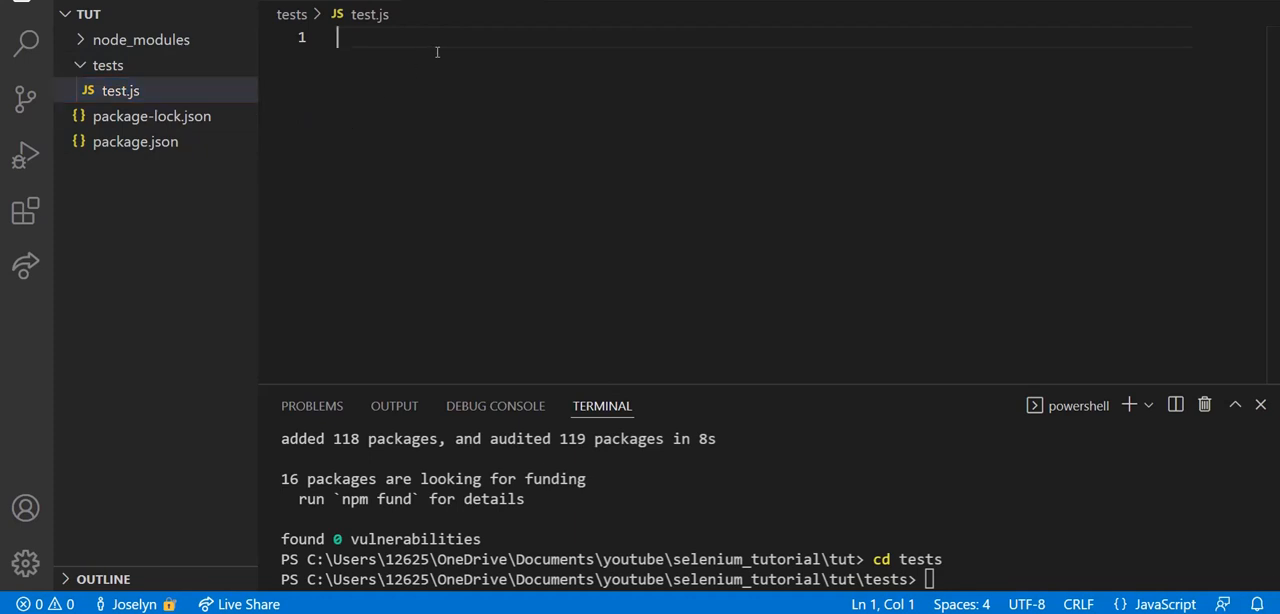
Step: Write const {By, Key, Builder} = require("selenium-webdriver"); at the top of test.js
{"action": "type", "text": "const"}
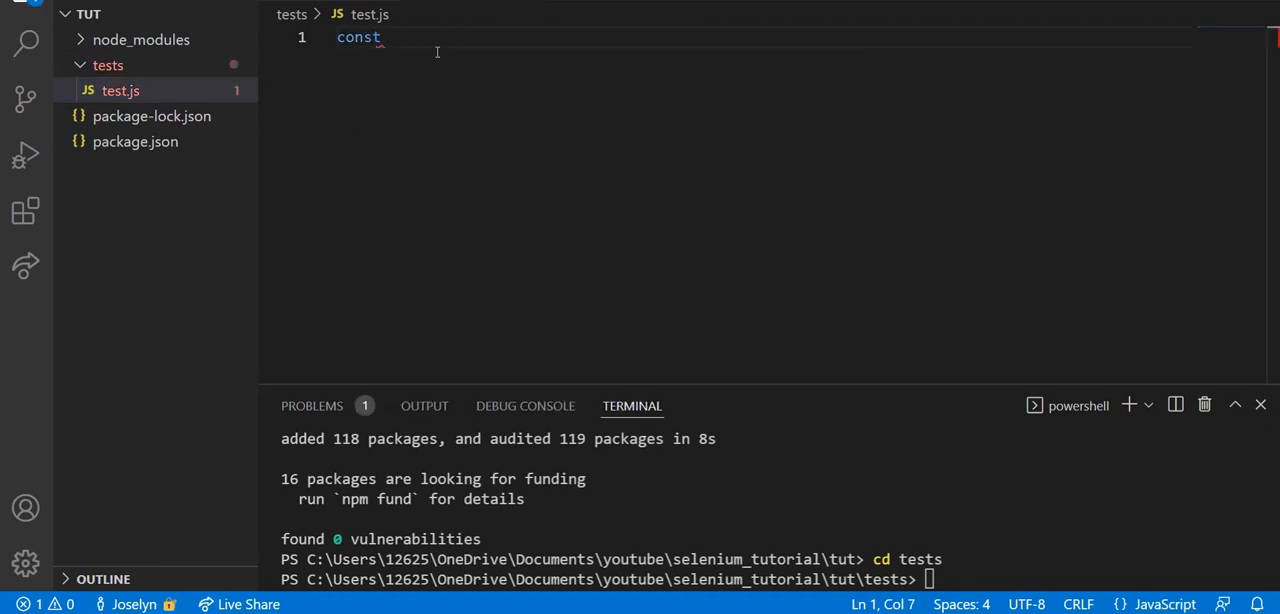
{"action": "type", "text": "{By, }"}
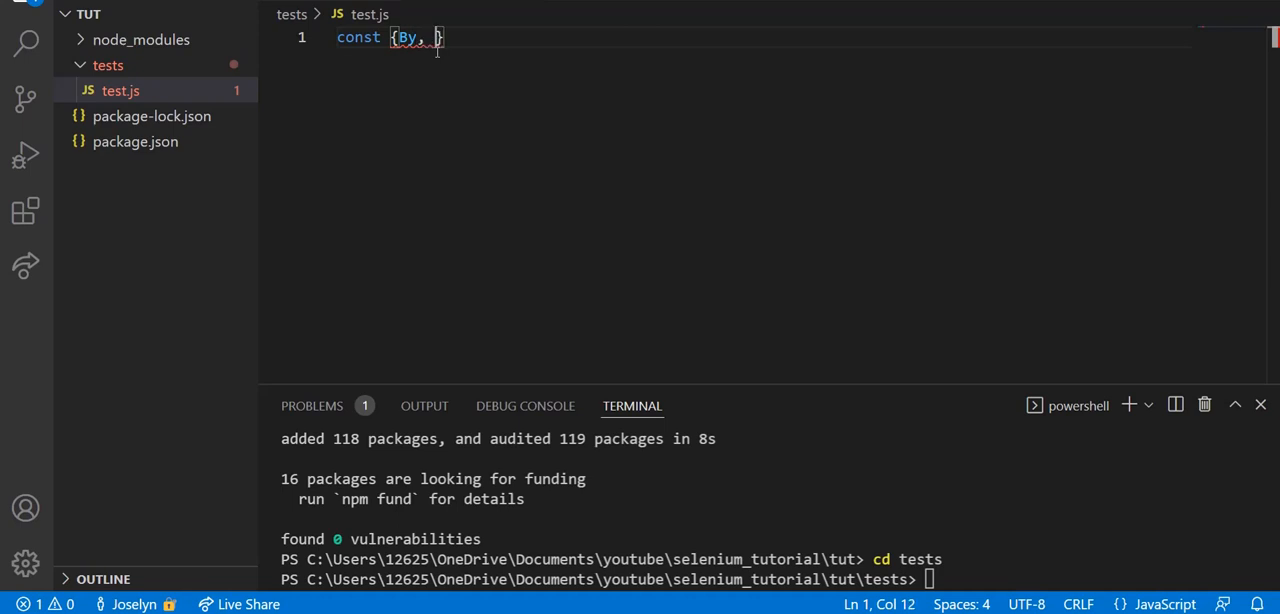
{"action": "type", "text": "Key,"}
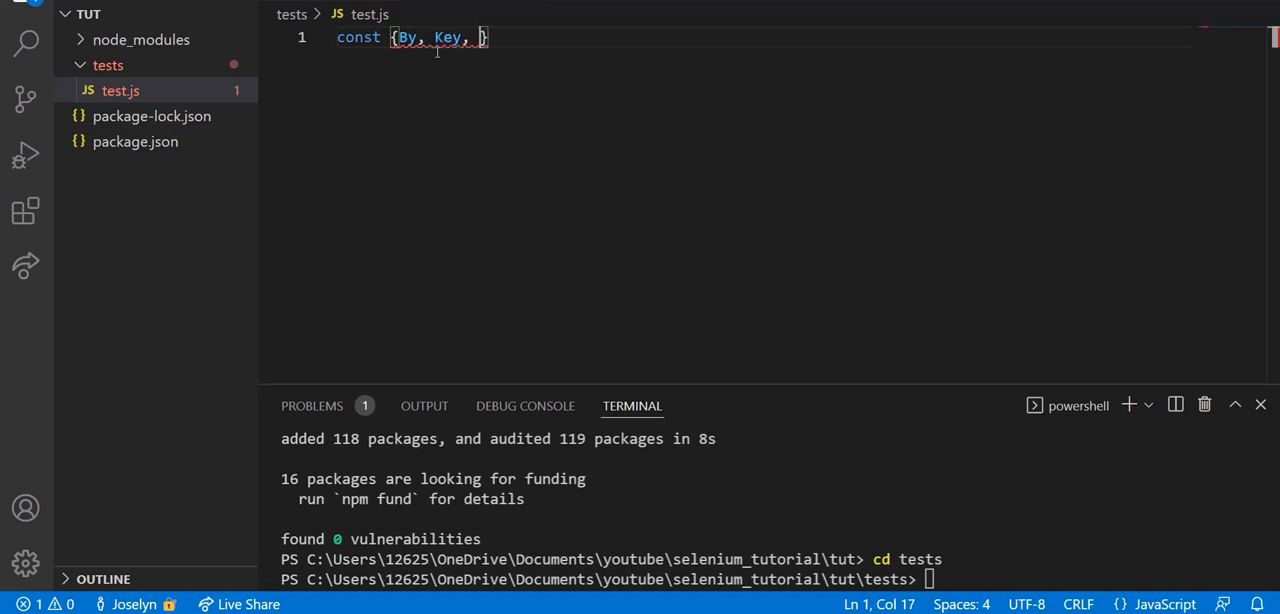
{"action": "type", "text": "Builder"}
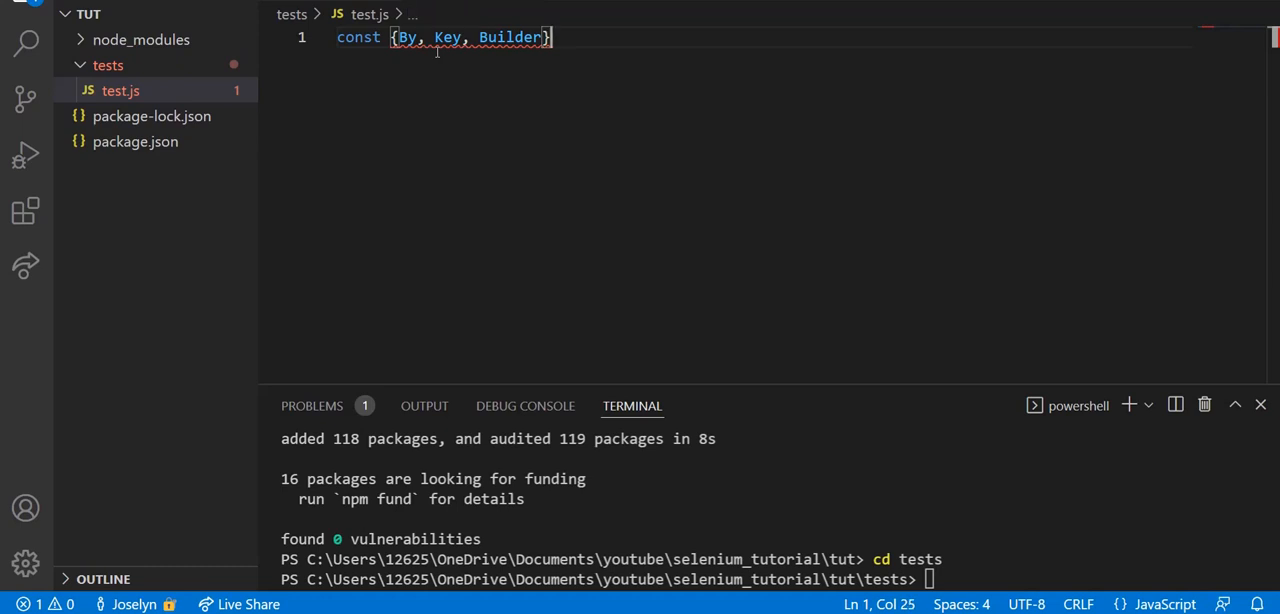
{"action": "type", "text": "= r"}
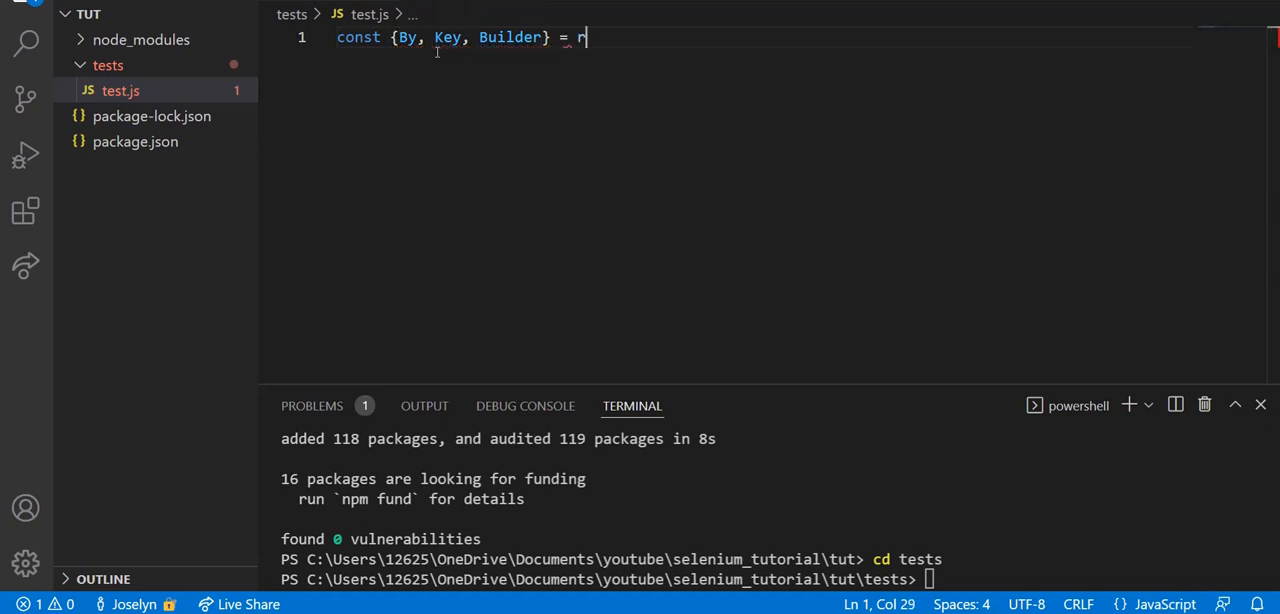
{"action": "type", "text": "equire()"}
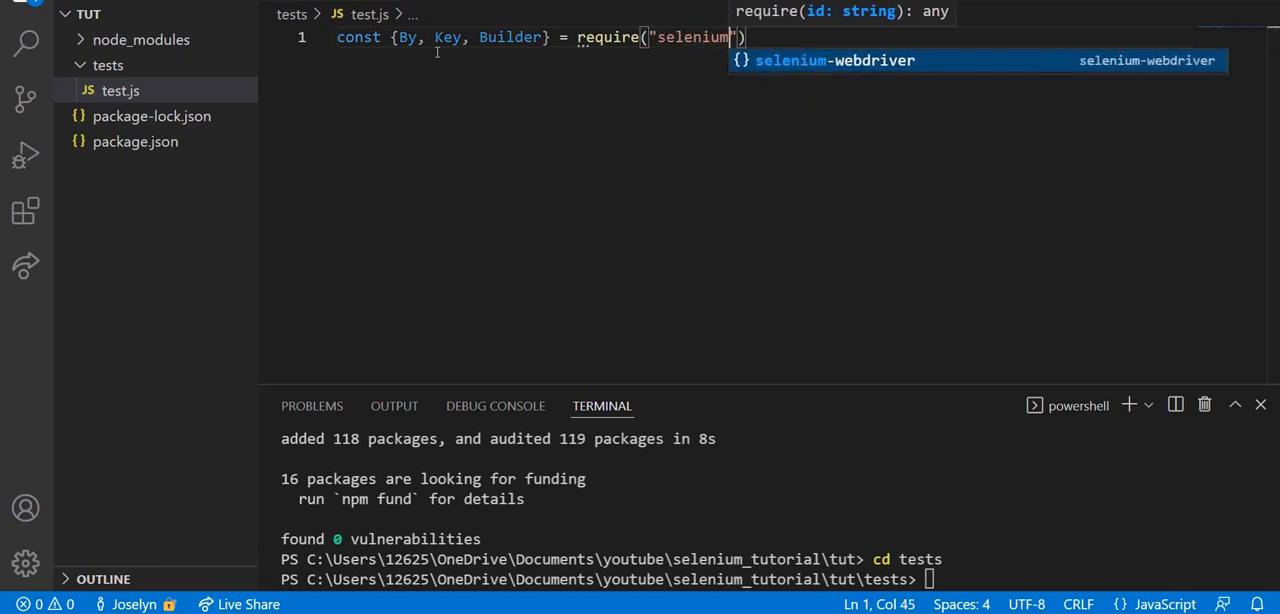
{"action": "type", "text": "-webdriver"}
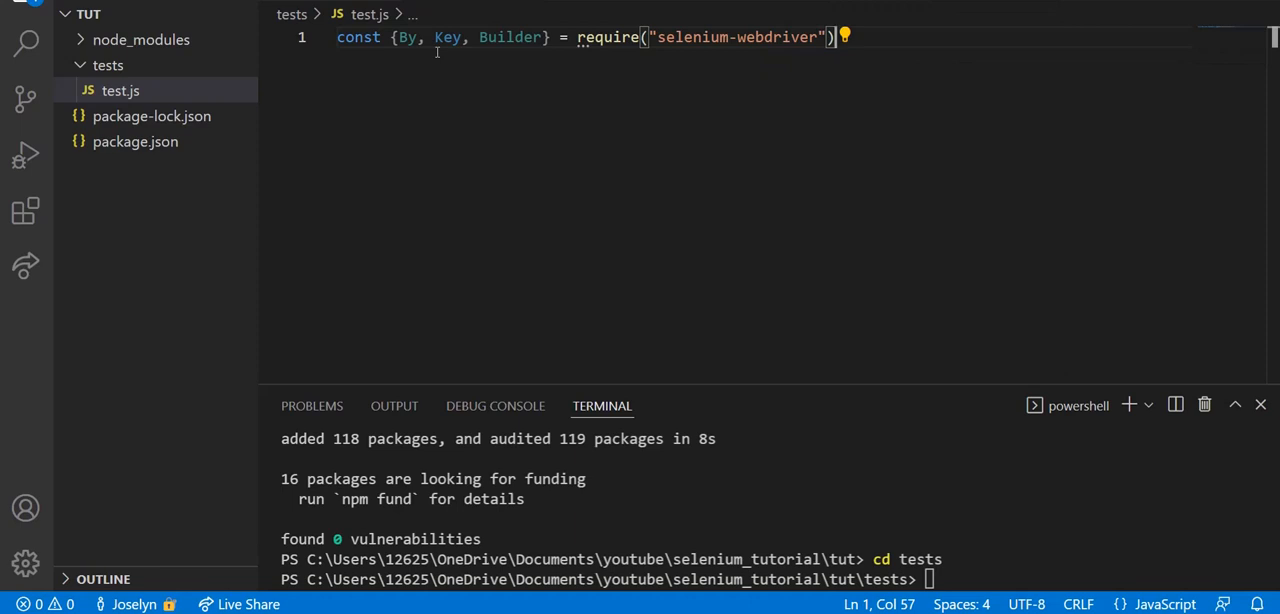
{"action": "type", "text": ";"}
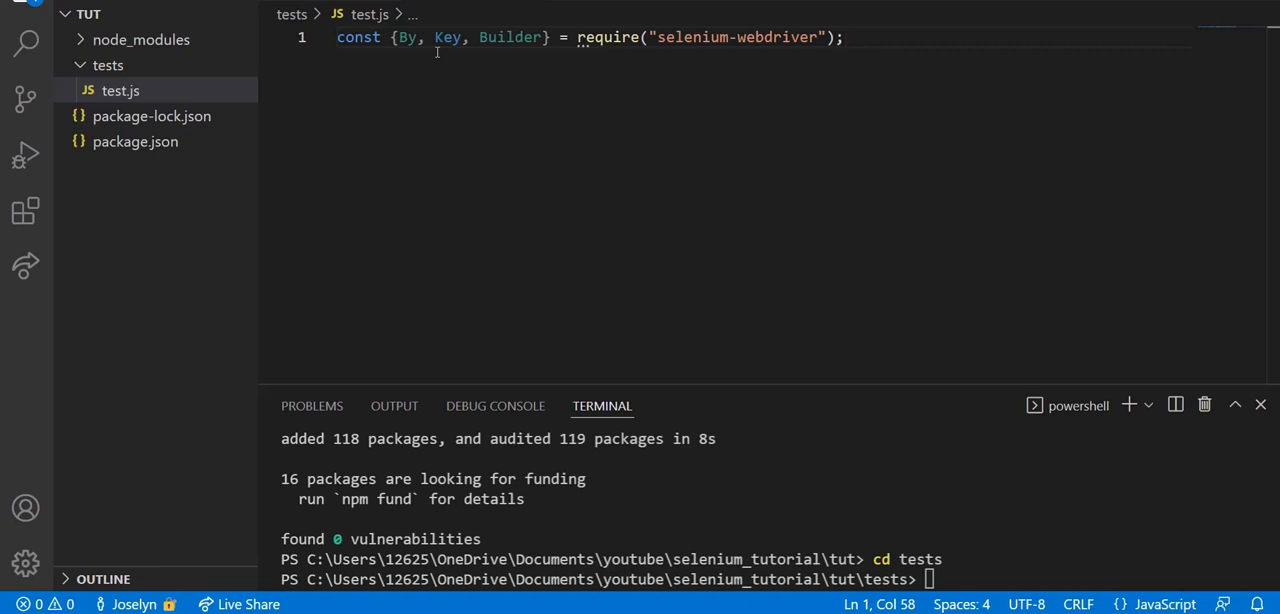
{"action": "mouse_move", "coordinate": [452, 6]}
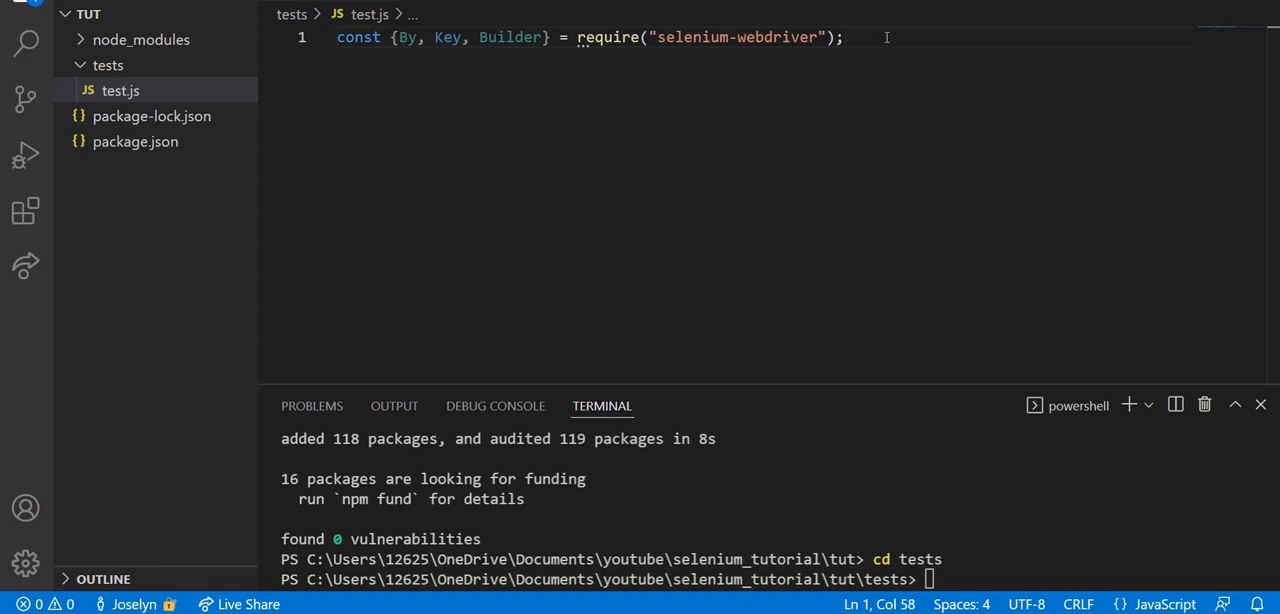
Step: Add require("chromedriver") on the next line
{"action": "key", "text": "Enter"}
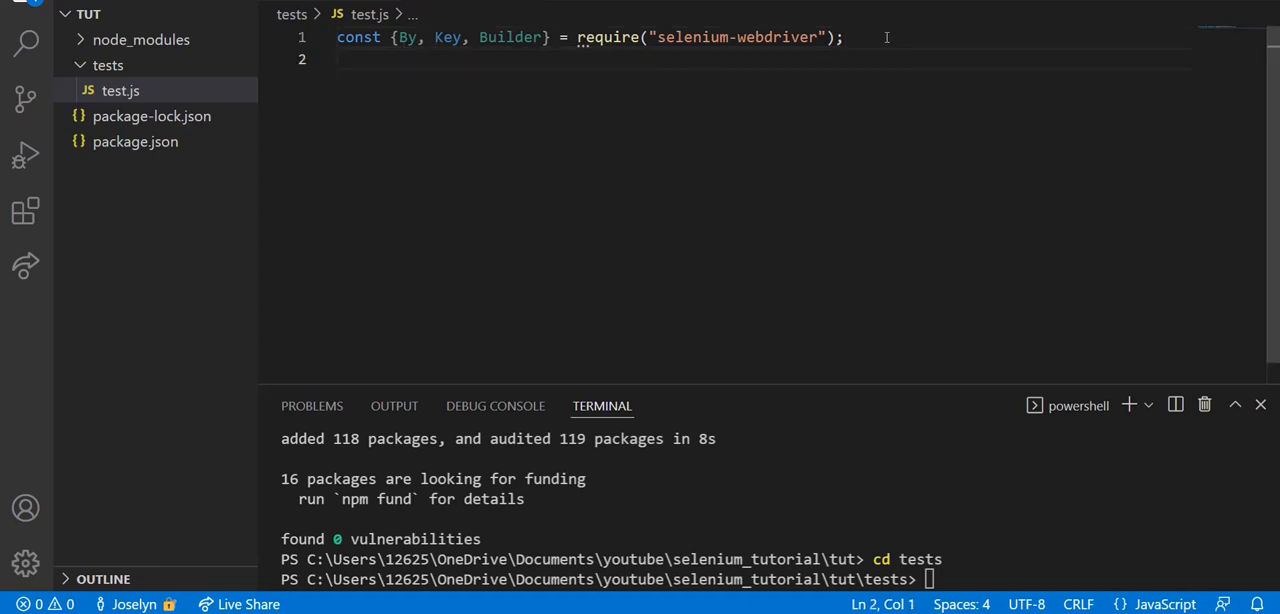
{"action": "type", "text": "require"}
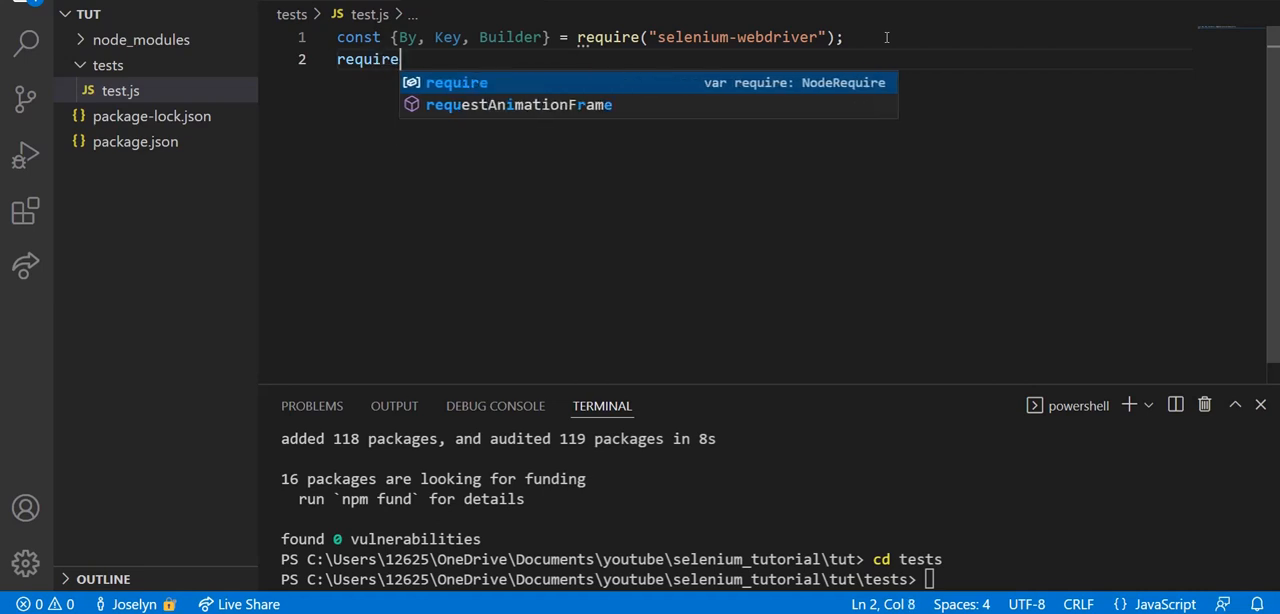
{"action": "type", "text": "(\"\")"}
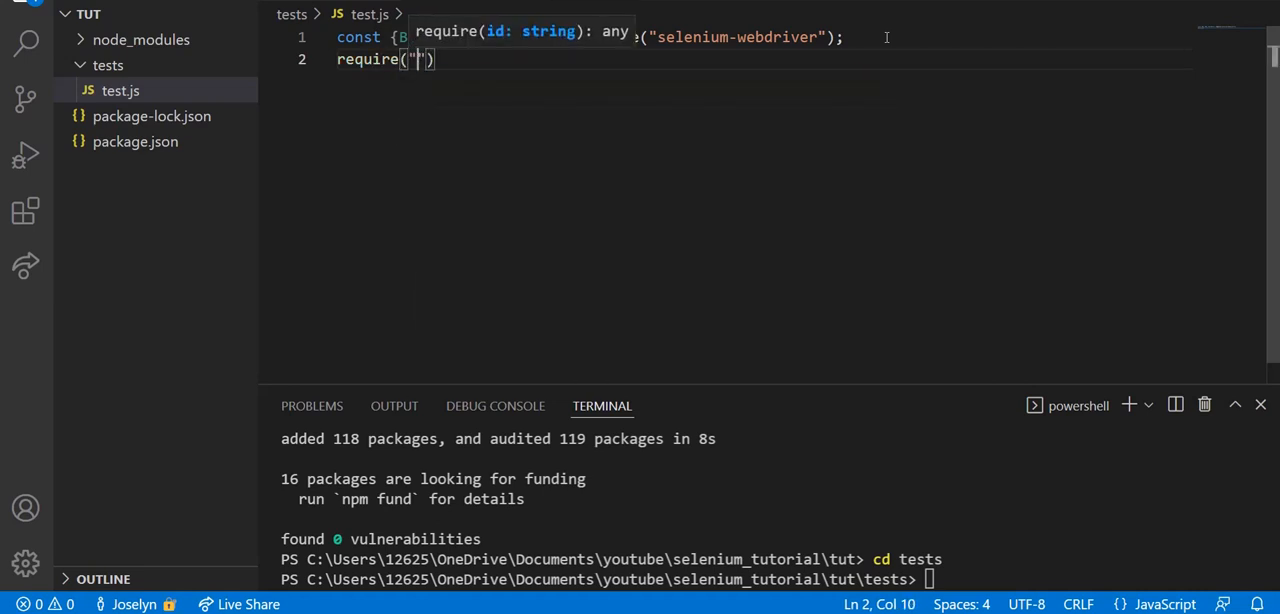
{"action": "type", "text": "chromedriver"}
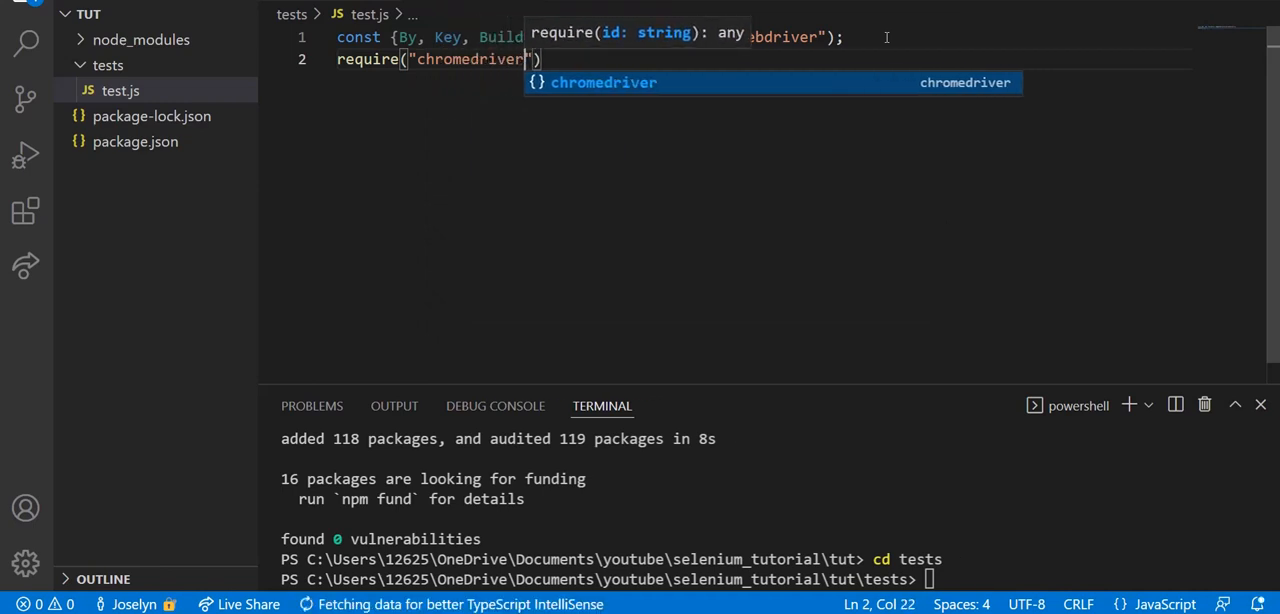
{"action": "key", "text": "enter"}
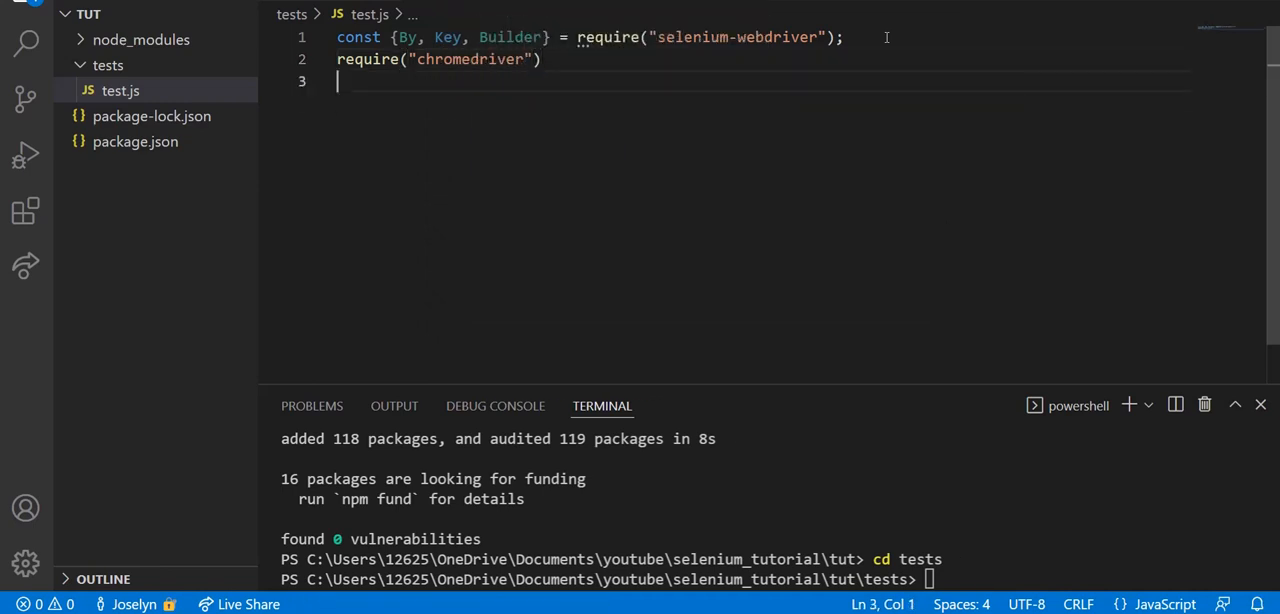
{"action": "key", "text": "enter"}
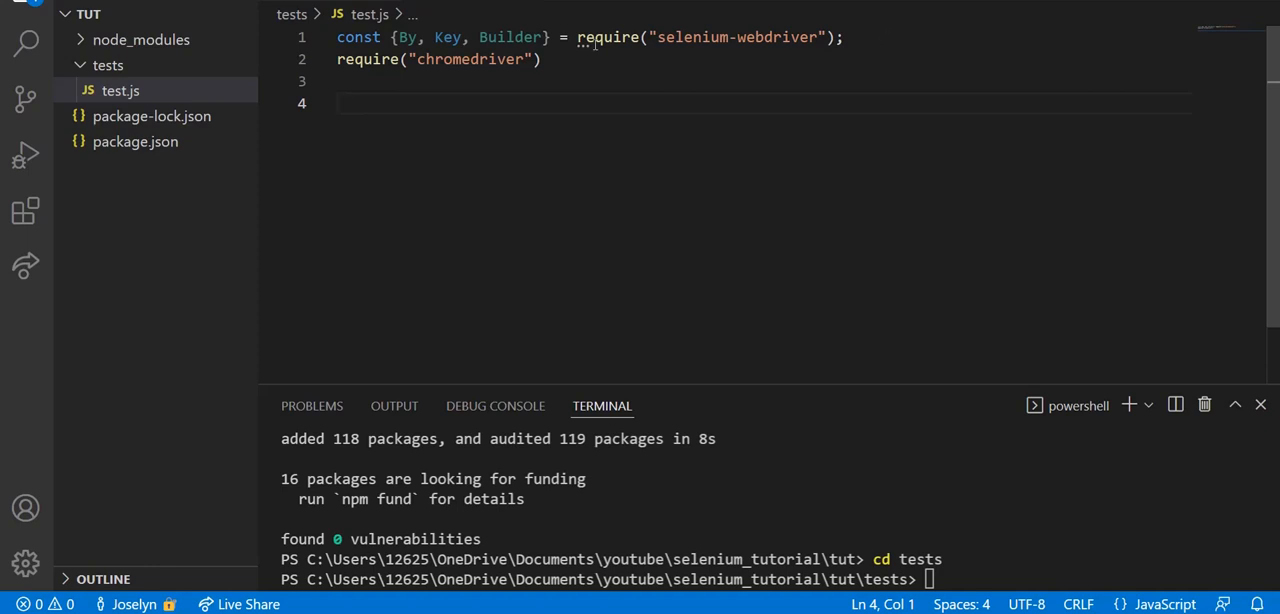
Step: Terminate the chromedriver require with ; and declare an empty async function test_case(){}
{"action": "type", "text": ";"}
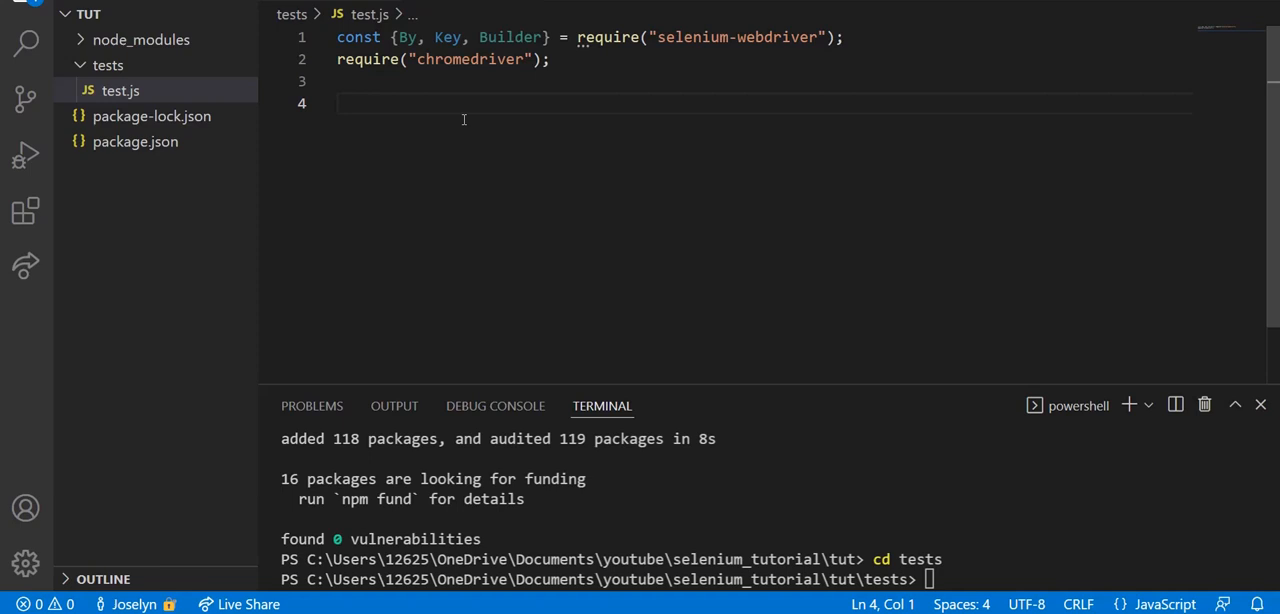
{"action": "type", "text": "async"}
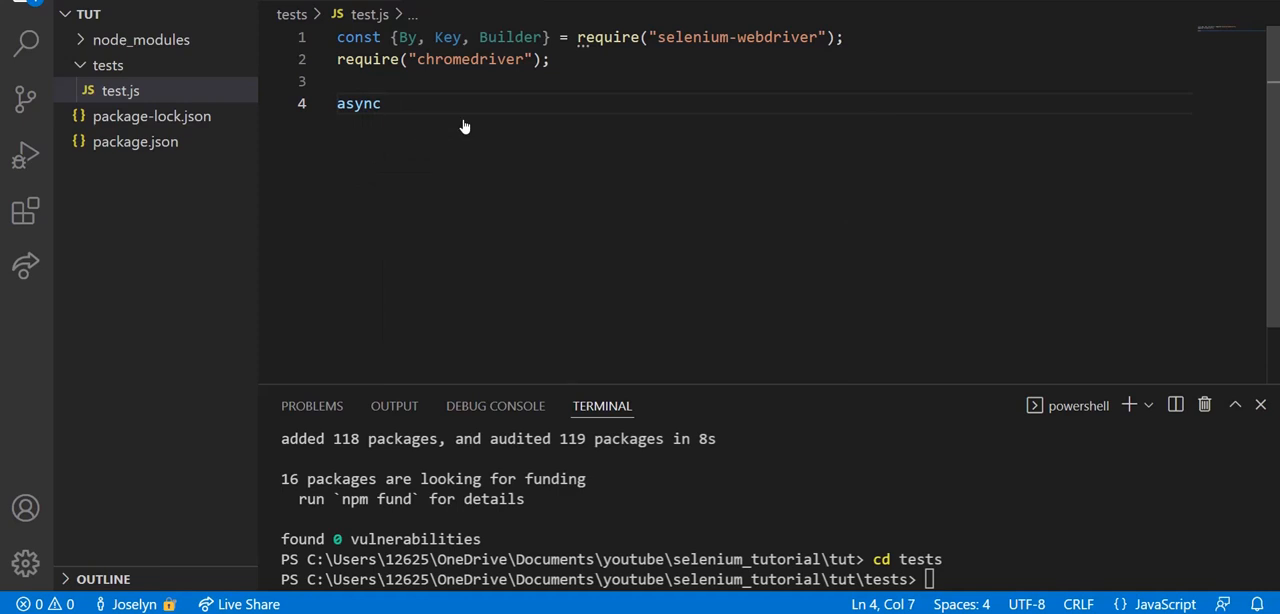
{"action": "type", "text": "function"}
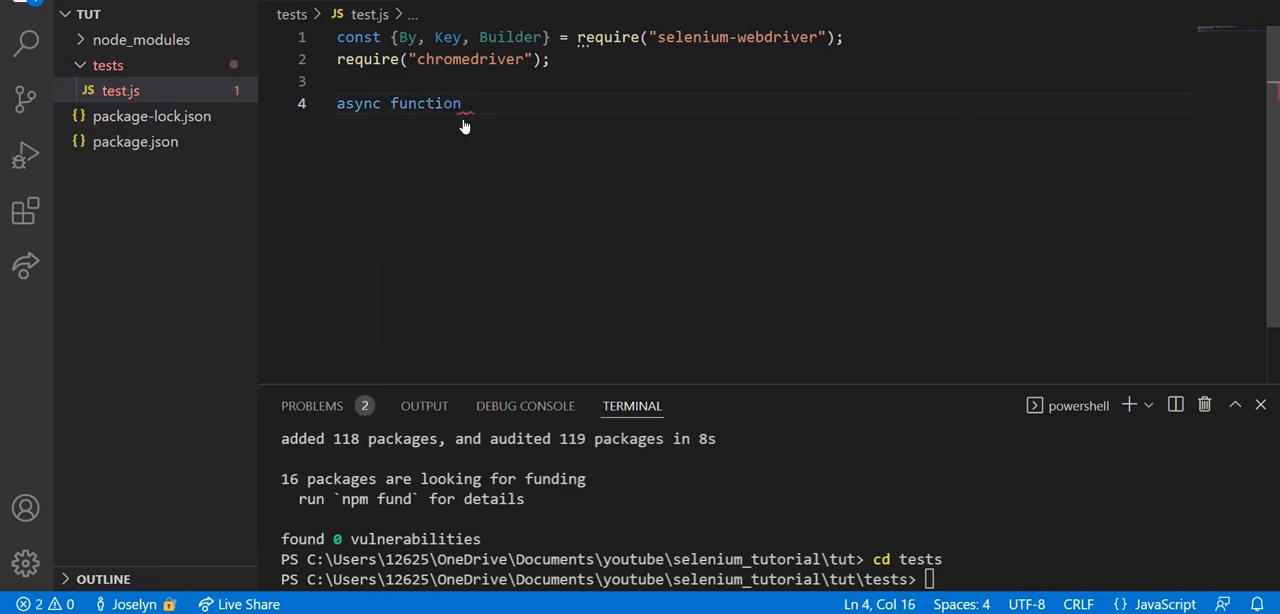
{"action": "type", "text": "test_case"}
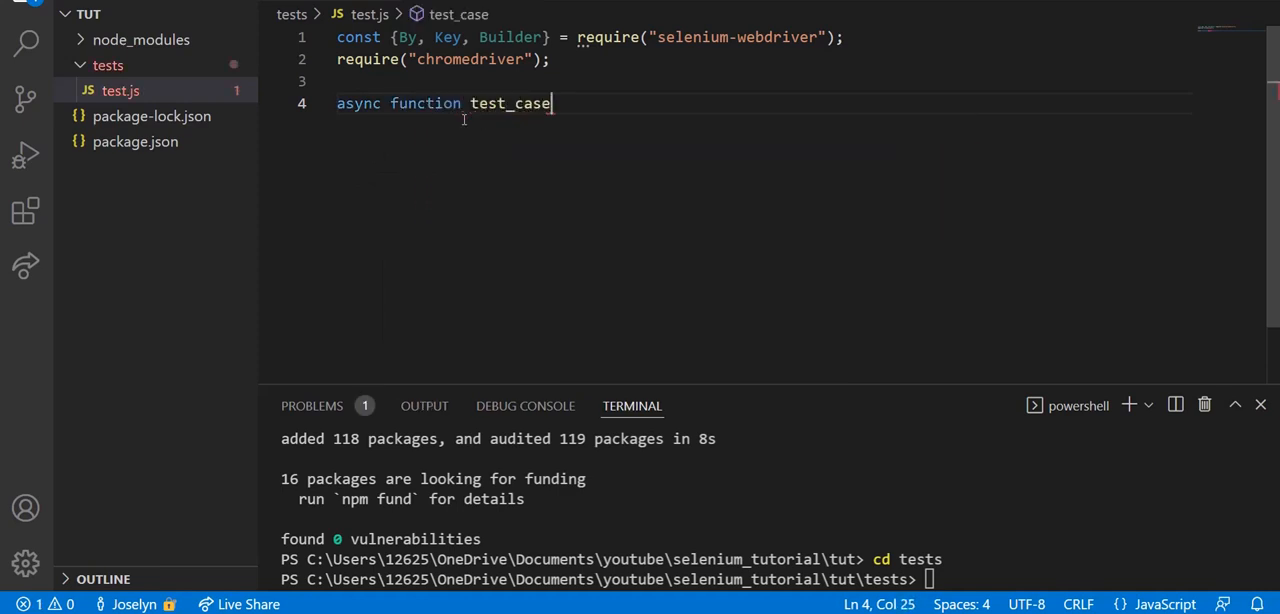
{"action": "type", "text": "(){}"}
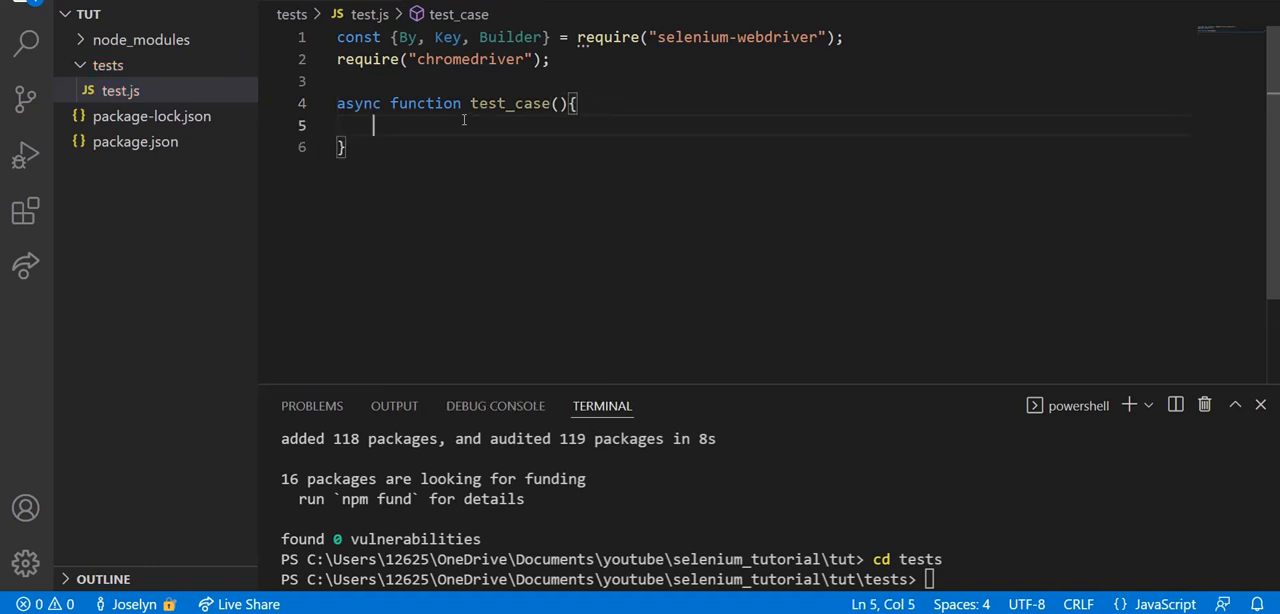
Step: Write let driver = await new Builder().forBrowser("chrome").build inside test_case
{"action": "type", "text": "let driver ="}
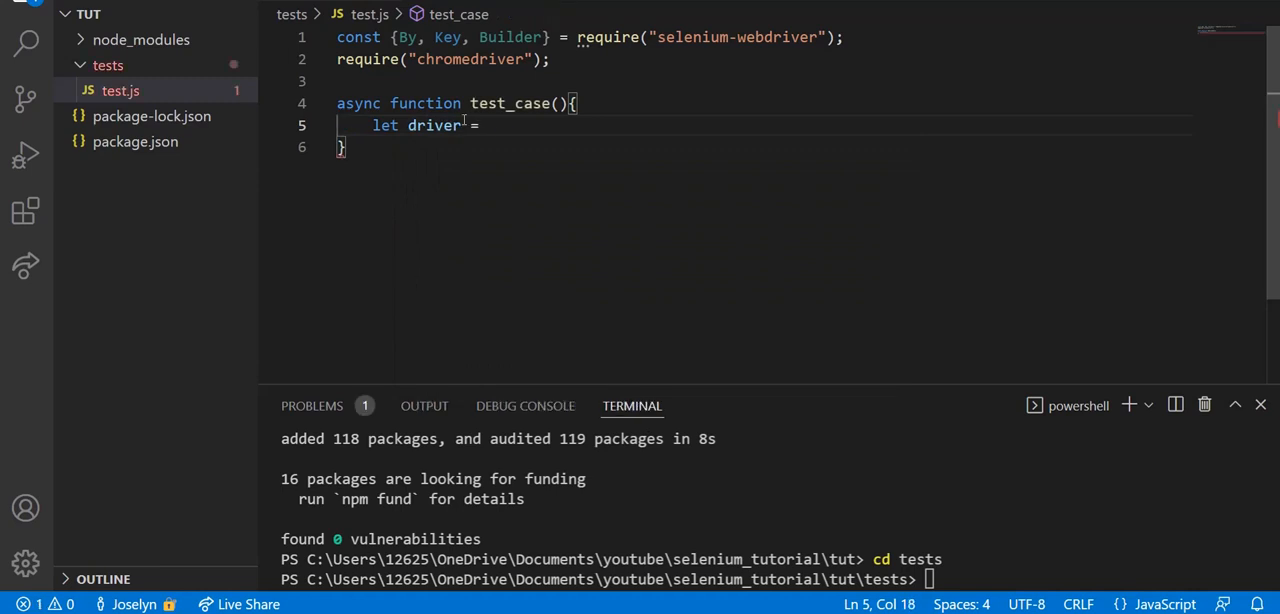
{"action": "type", "text": "await new"}
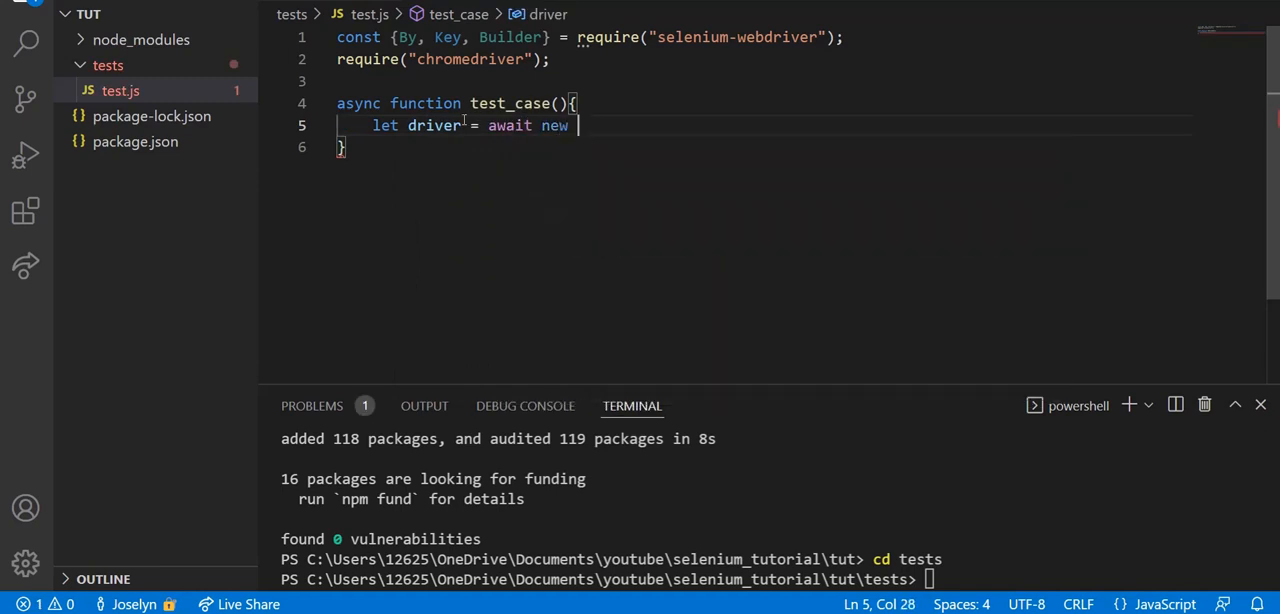
{"action": "type", "text": "Builder"}
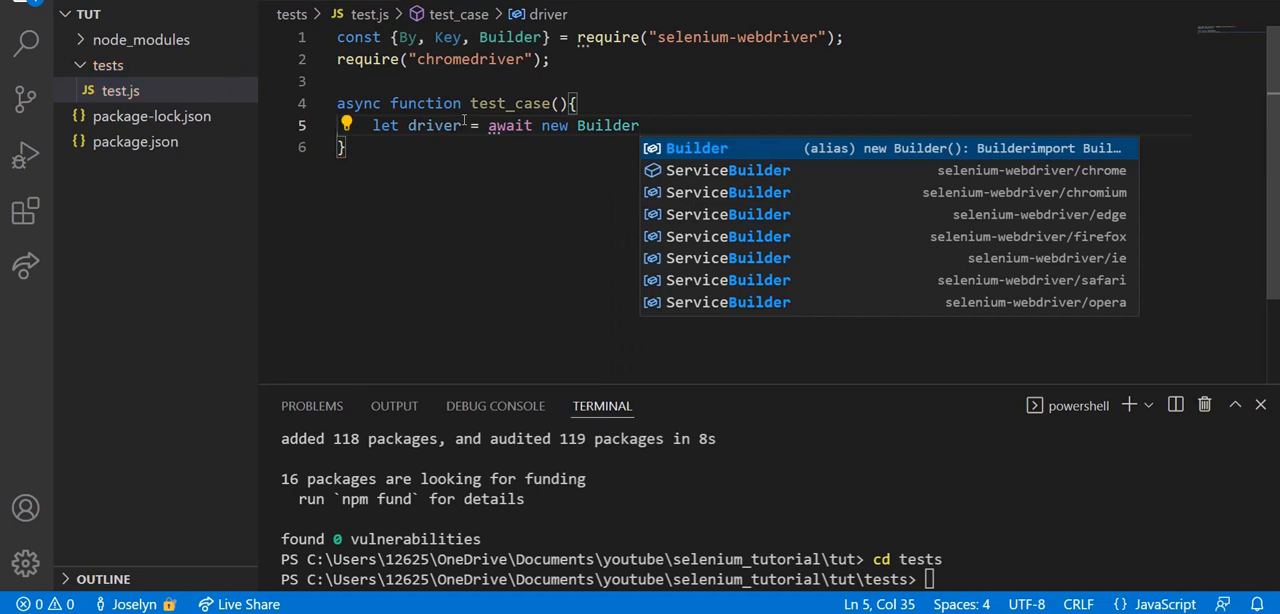
{"action": "type", "text": "()."}
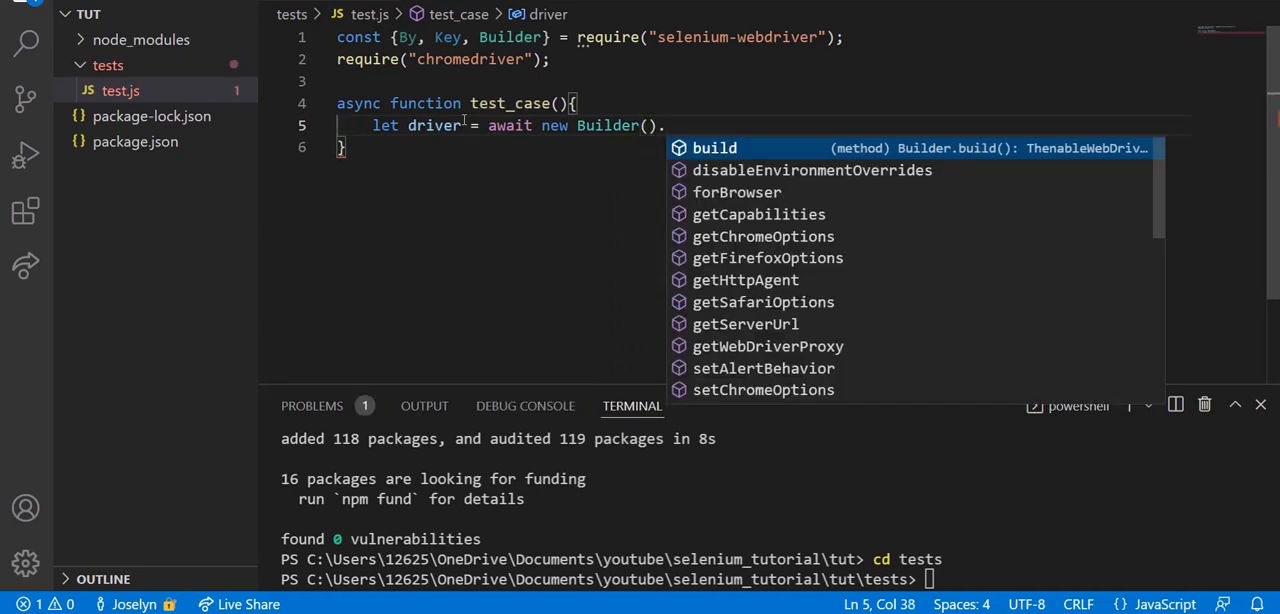
{"action": "type", "text": "forBrowser("}
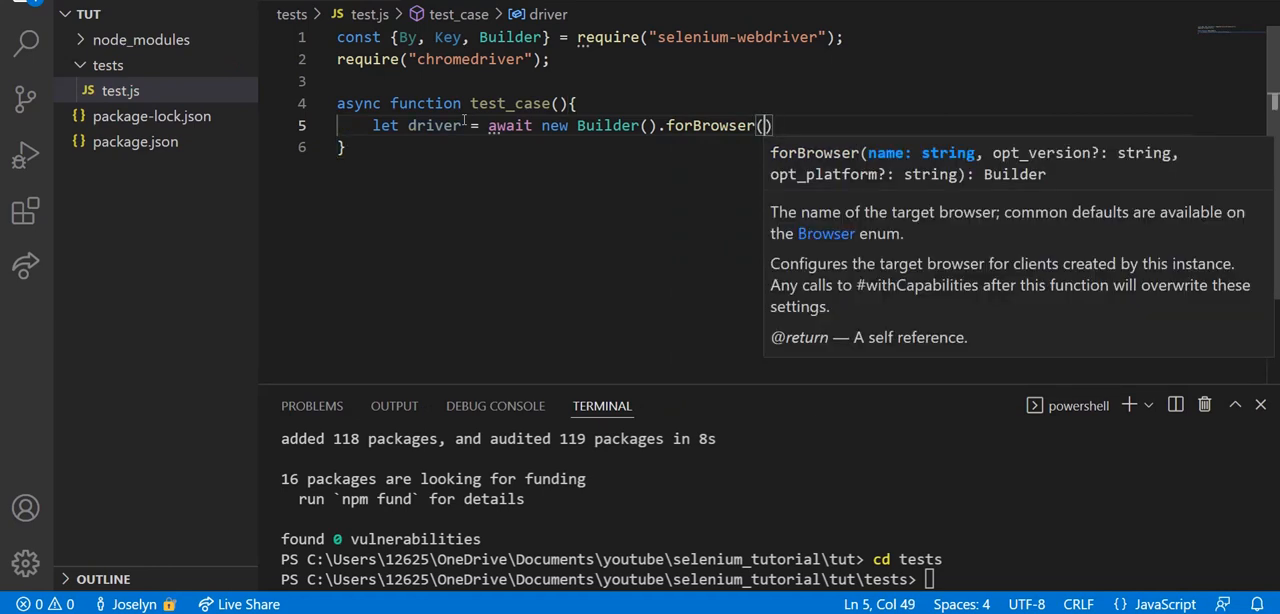
{"action": "type", "text": "\"chrome\""}
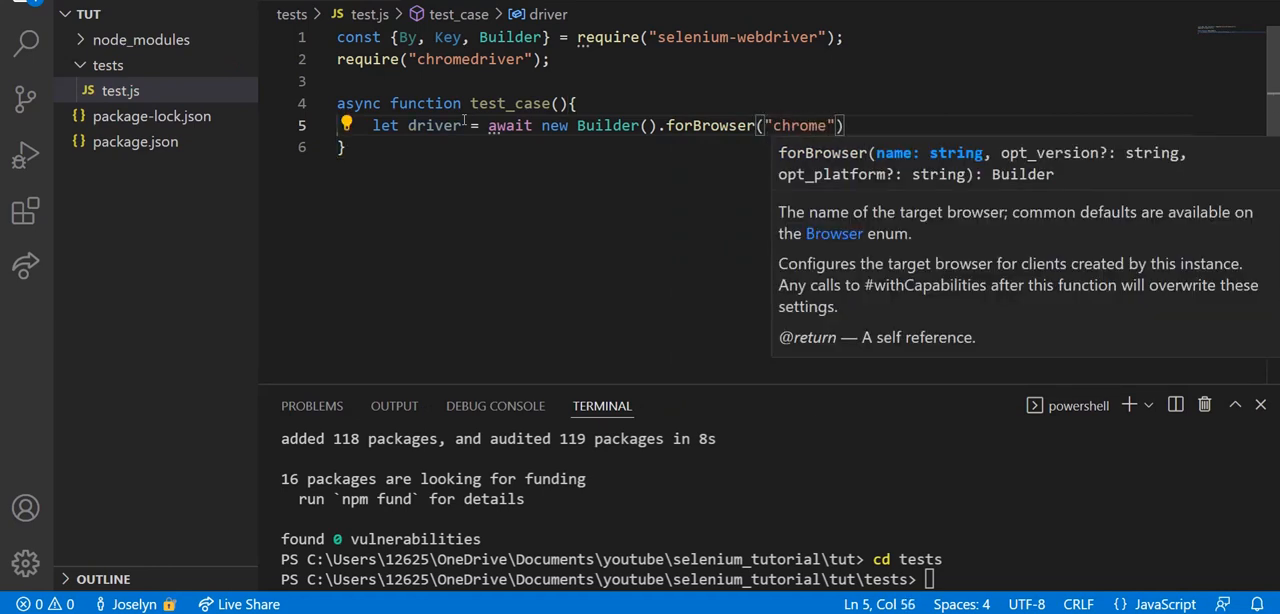
{"action": "type", "text": ".build"}
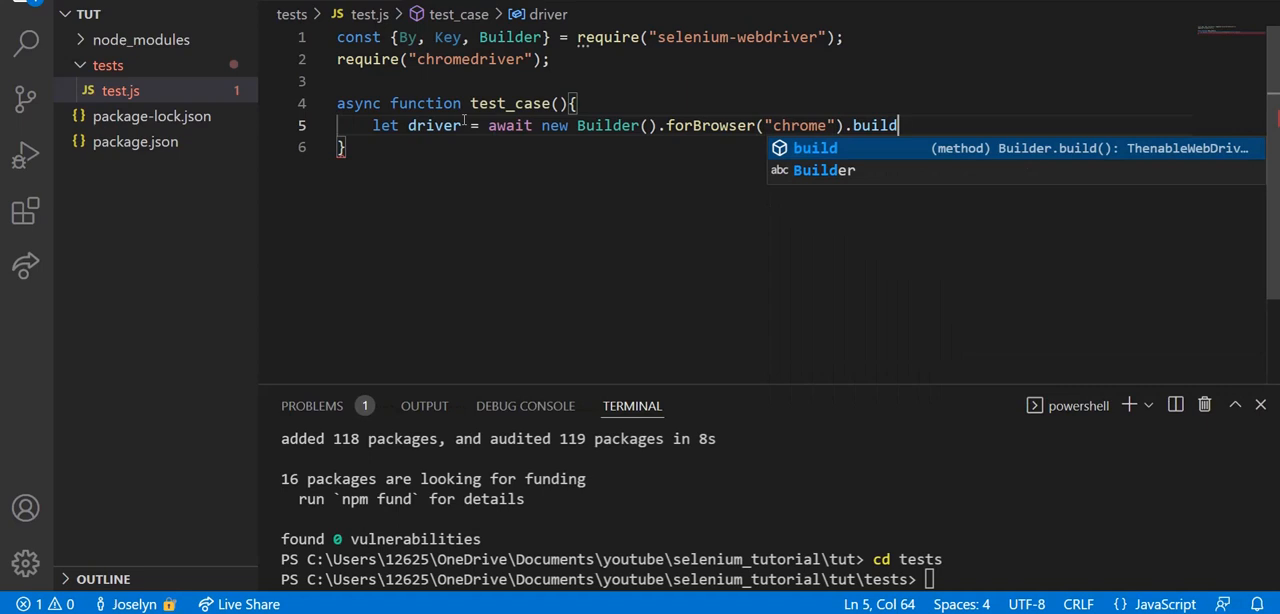
{"action": "key", "text": "Escape"}
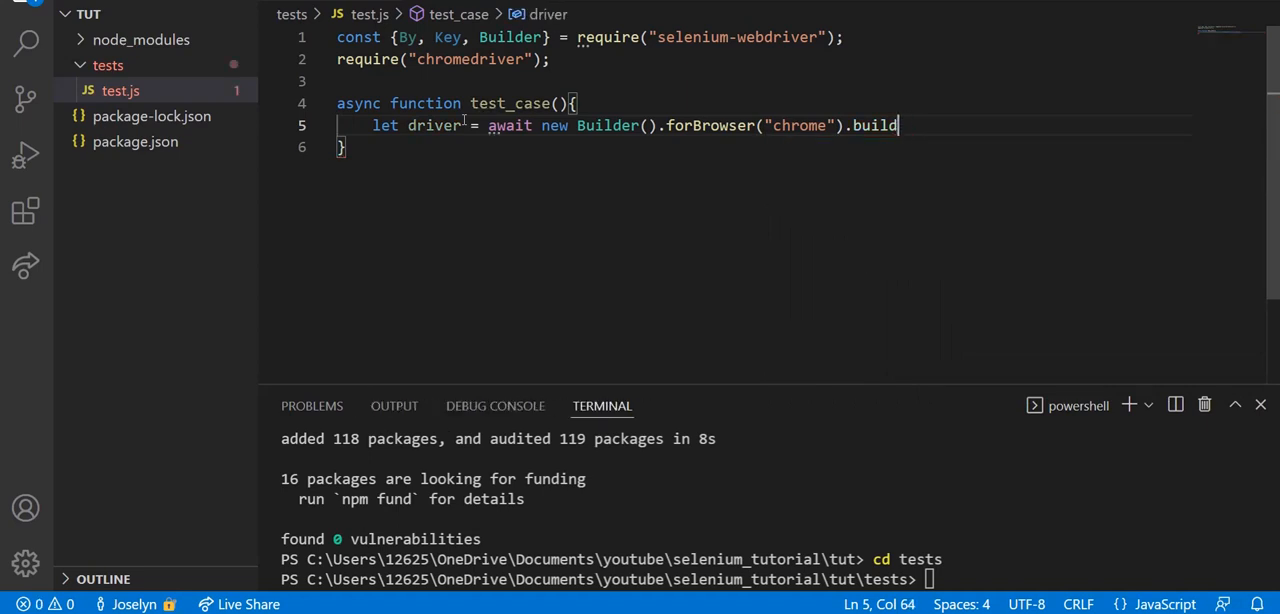
{"action": "type", "text": ";"}
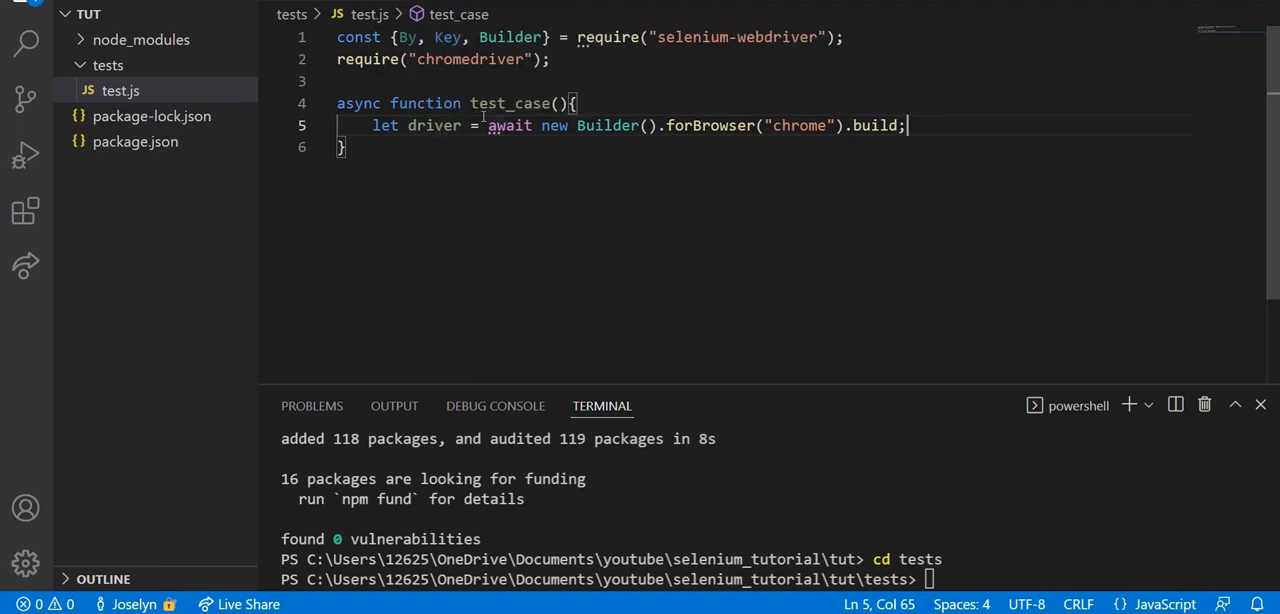
{"action": "mouse_move", "coordinate": [492, 140]}
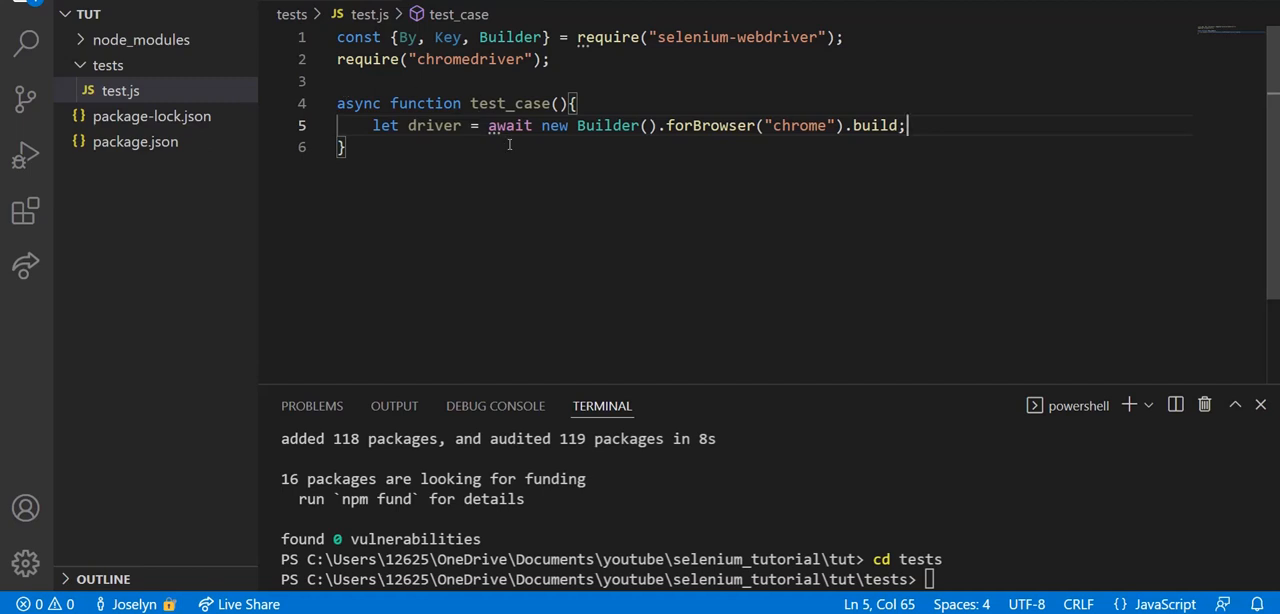
{"action": "mouse_move", "coordinate": [652, 142]}
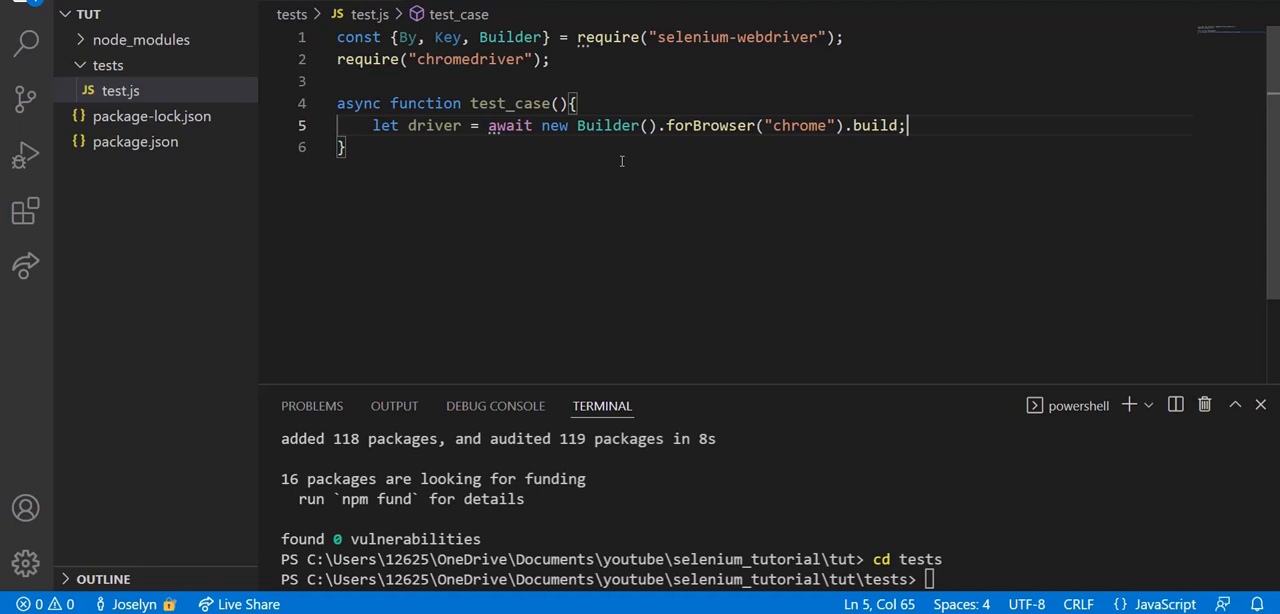
{"action": "mouse_move", "coordinate": [596, 172]}
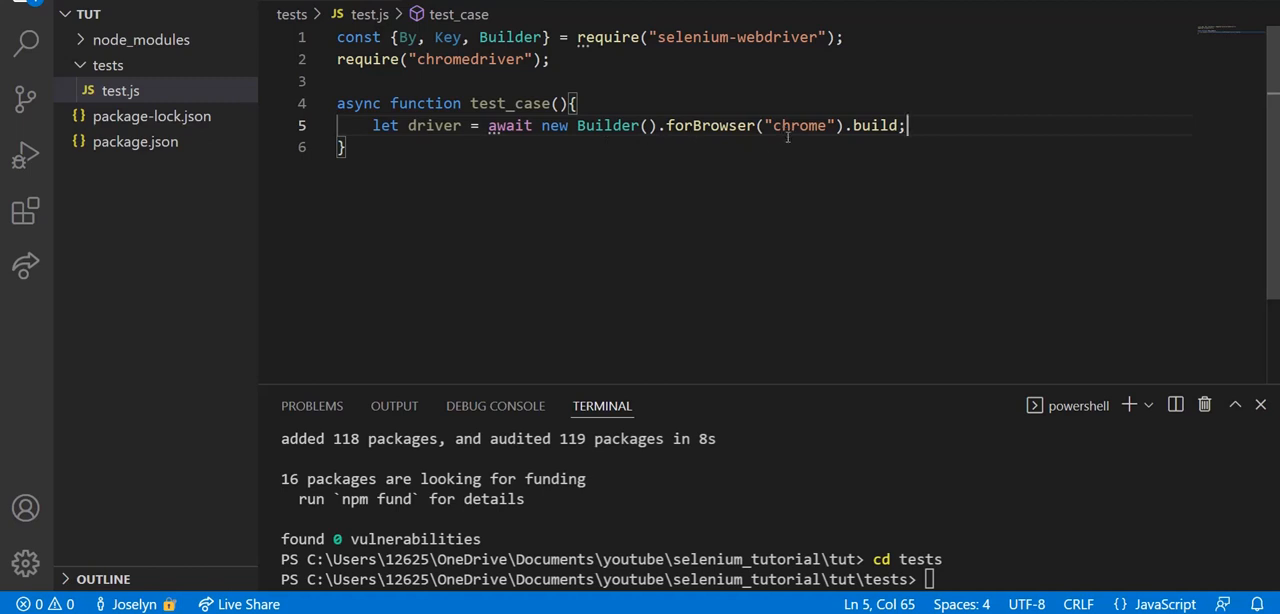
{"action": "mouse_move", "coordinate": [914, 164]}
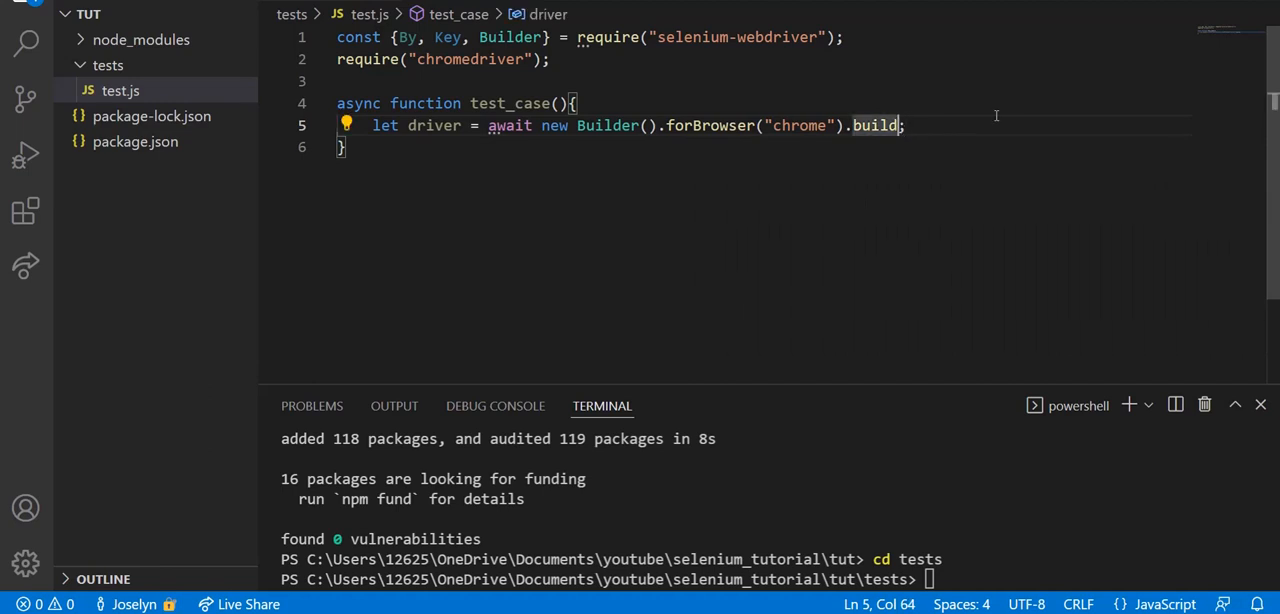
Step: Finish the statement as .build(); and leave a blank line below it
{"action": "type", "text": "();"}
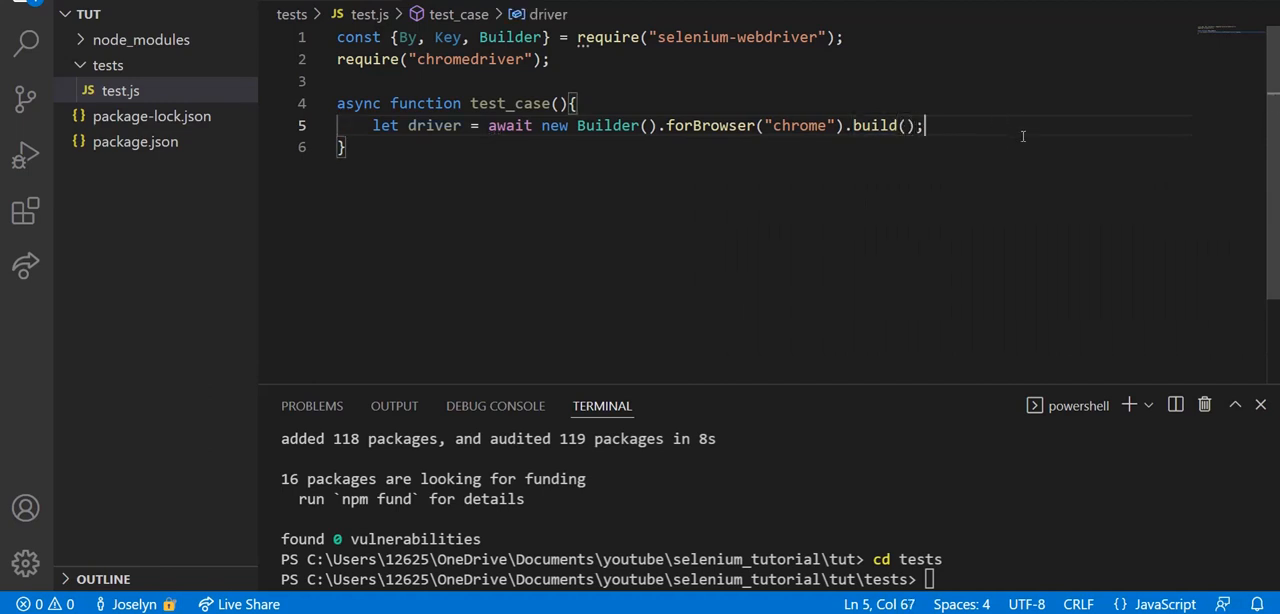
{"action": "key", "text": "Enter"}
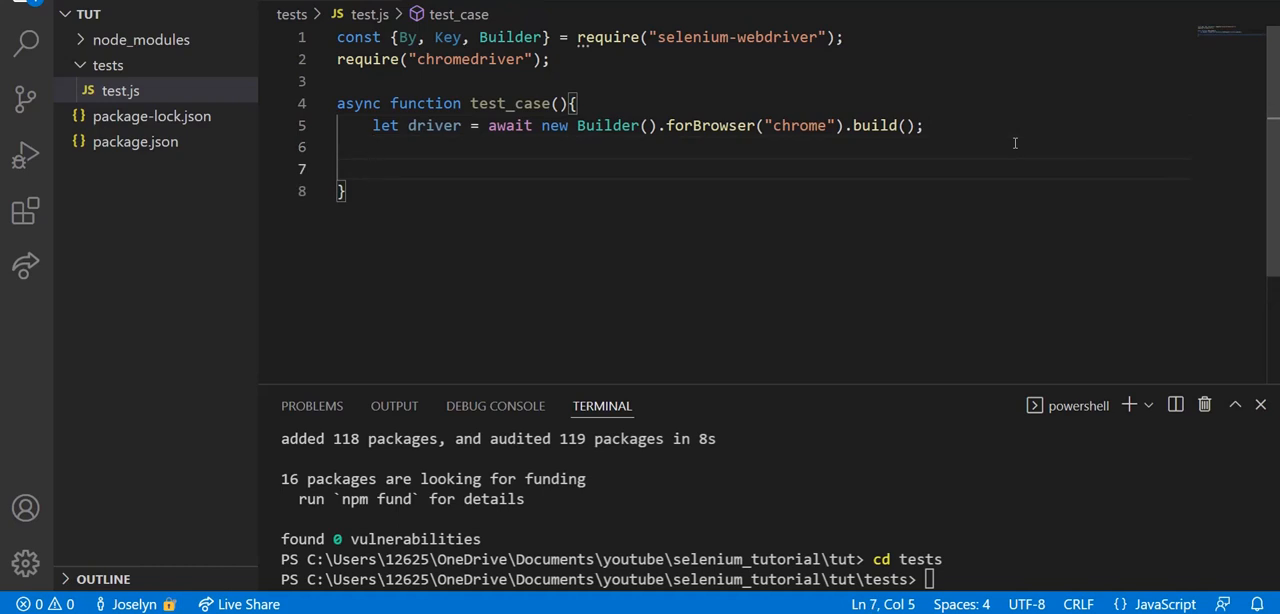
{"action": "type", "text": "await"}
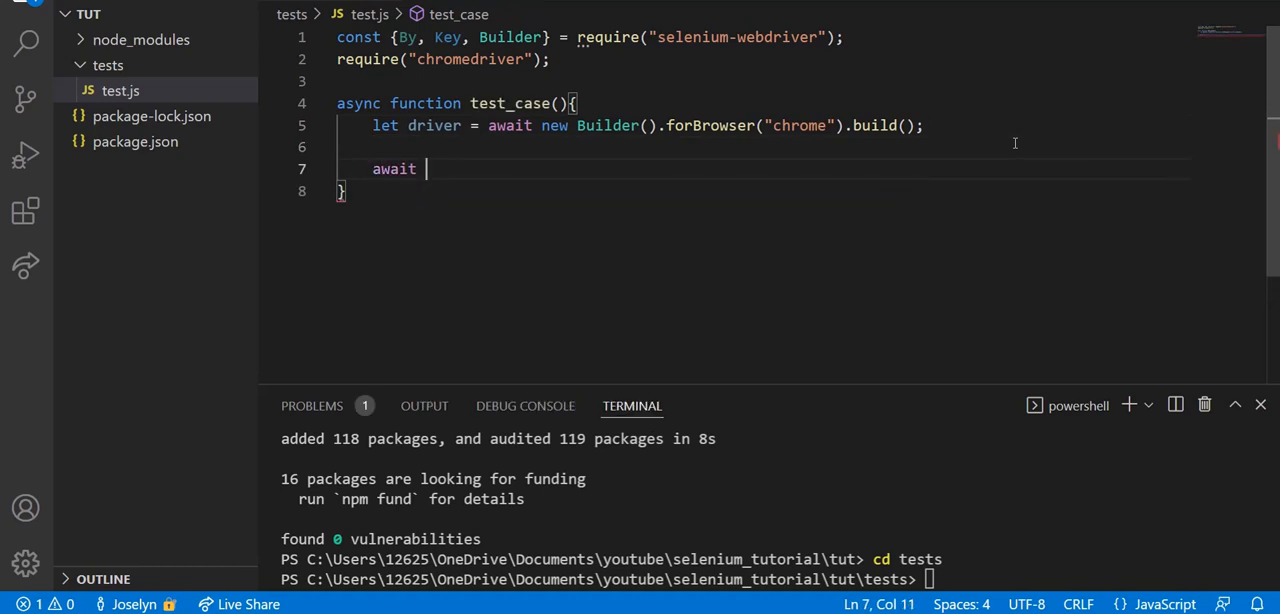
{"action": "type", "text": "driver.get"}
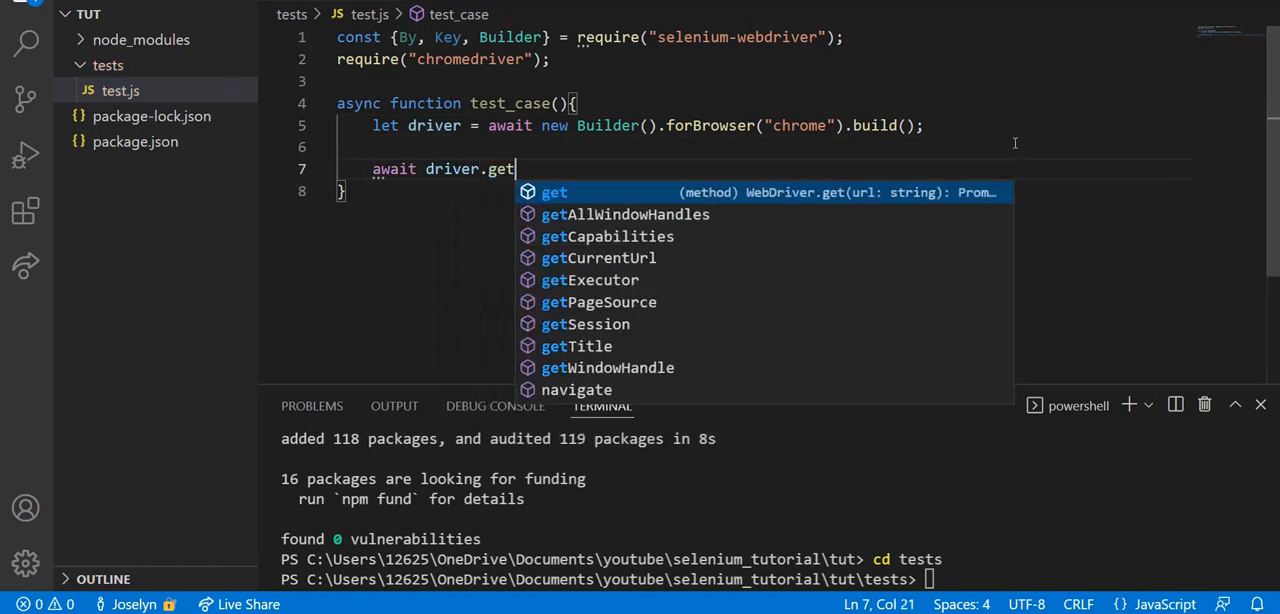
{"action": "type", "text": "()"}
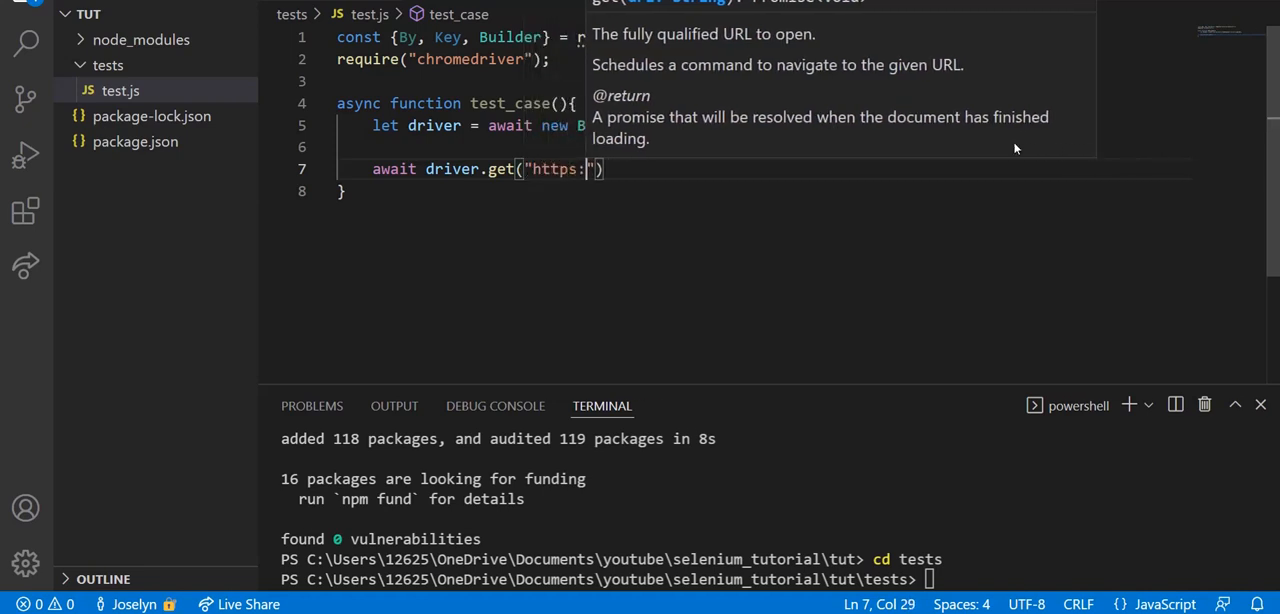
{"action": "type", "text": "//"}
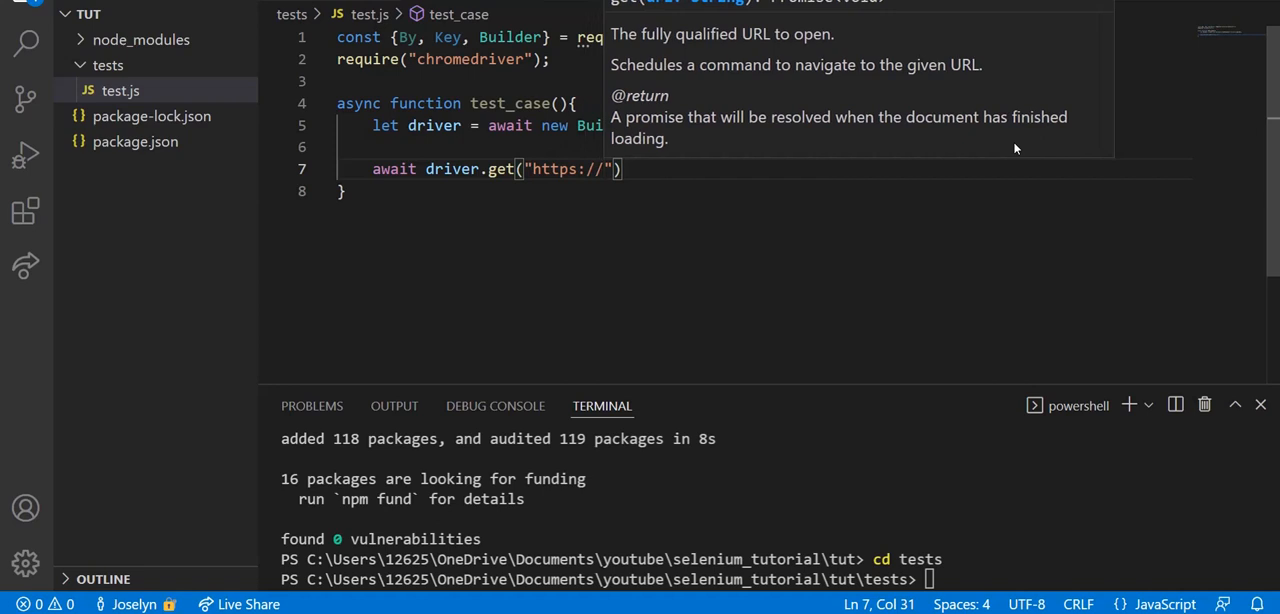
{"action": "type", "text": "google.com"}
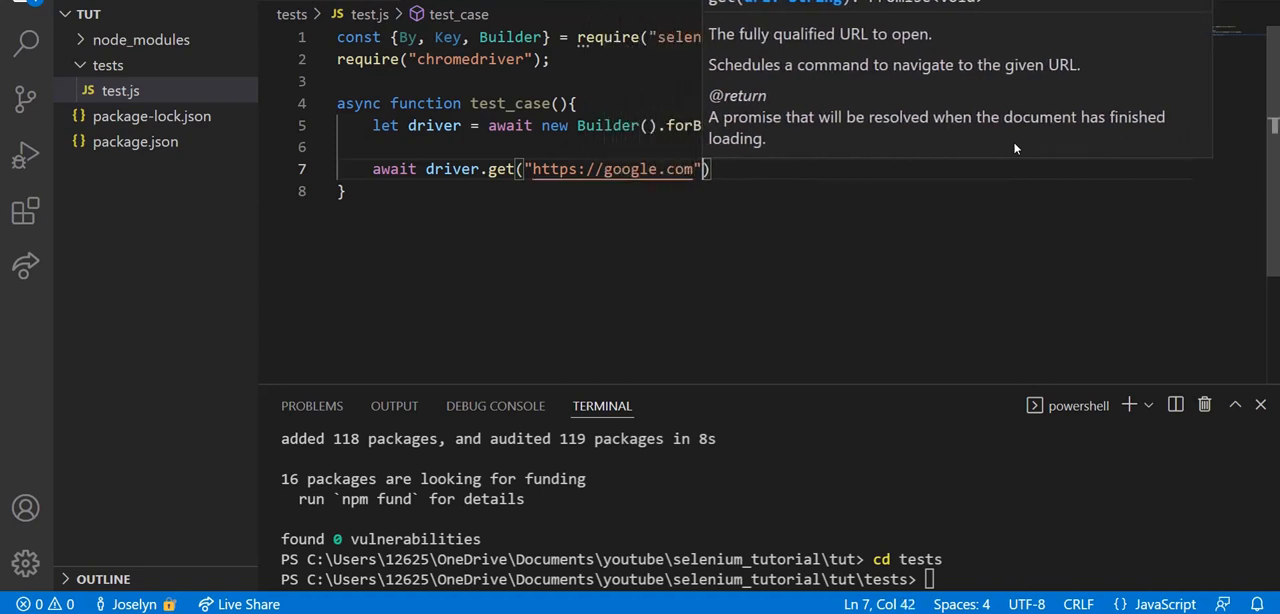
{"action": "key", "text": "Enter"}
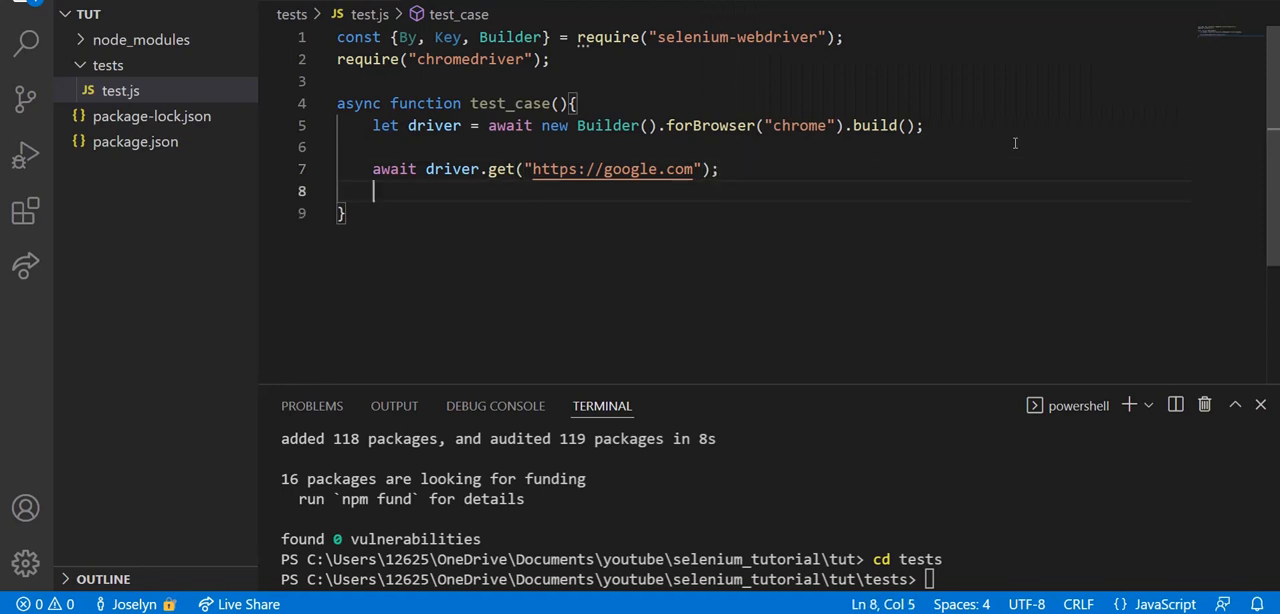
{"action": "mouse_move", "coordinate": [400, 180]}
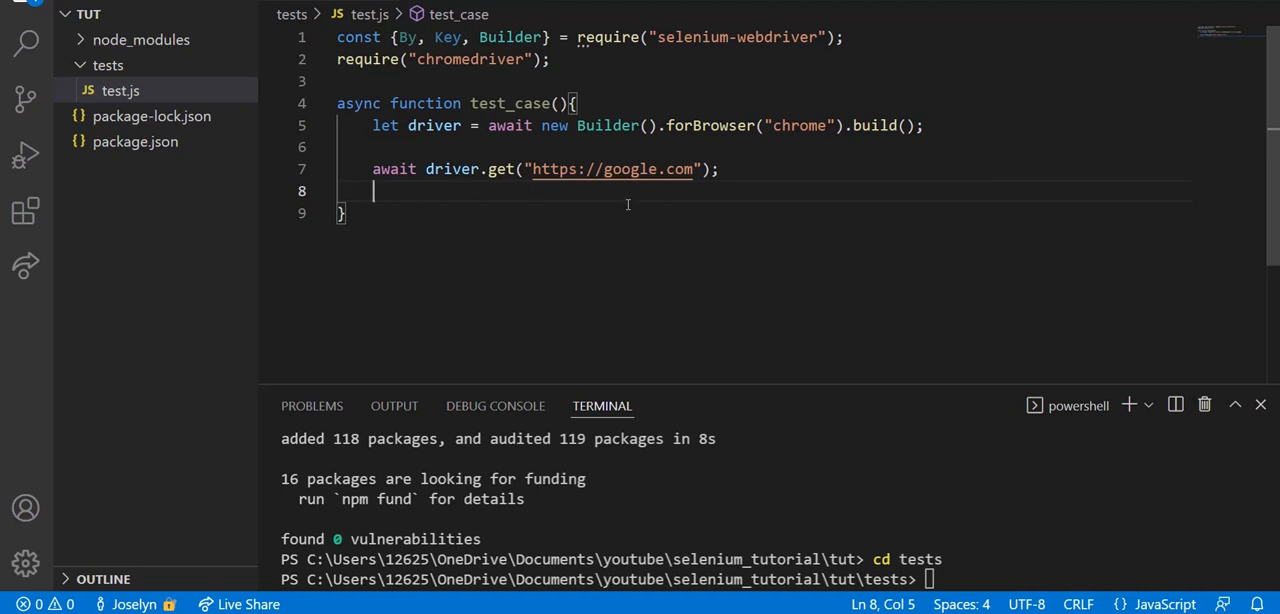
{"action": "key", "text": "Enter"}
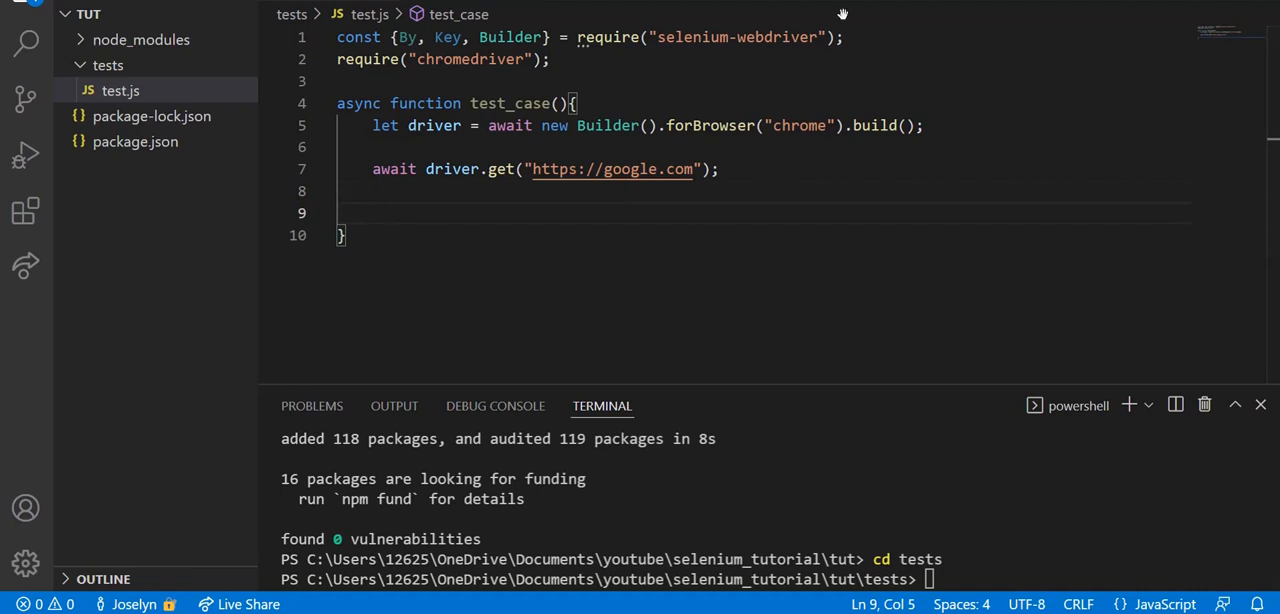
Step: Write await driver.findElement(By.name("q")) to locate the search box
{"action": "type", "text": "await"}
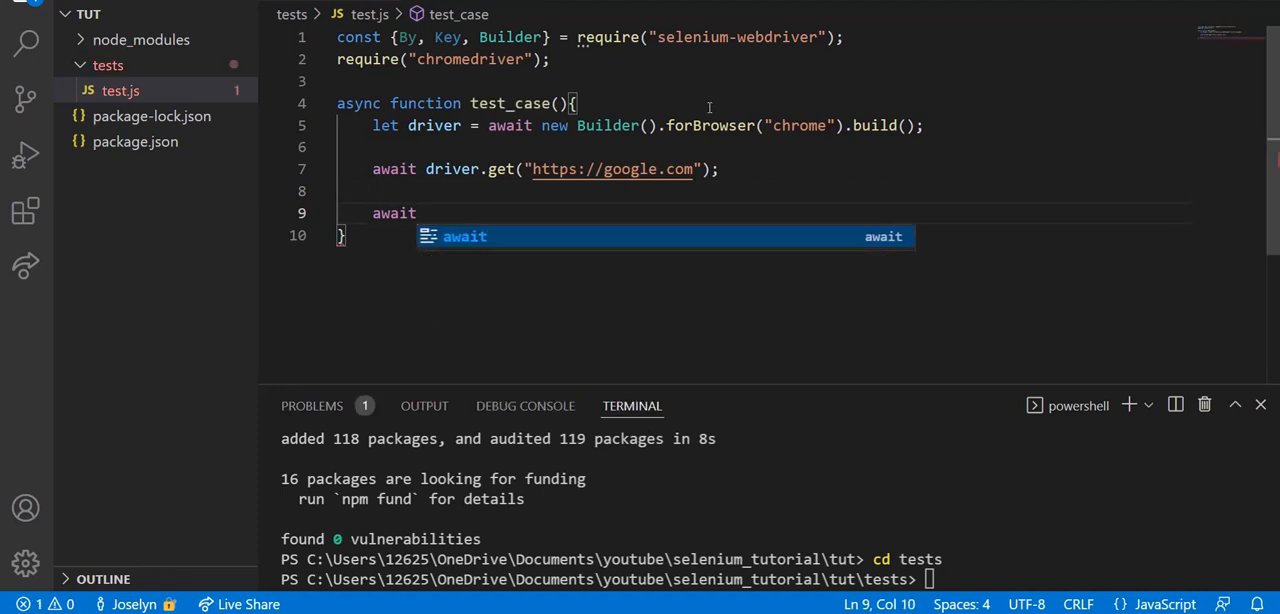
{"action": "type", "text": "driver"}
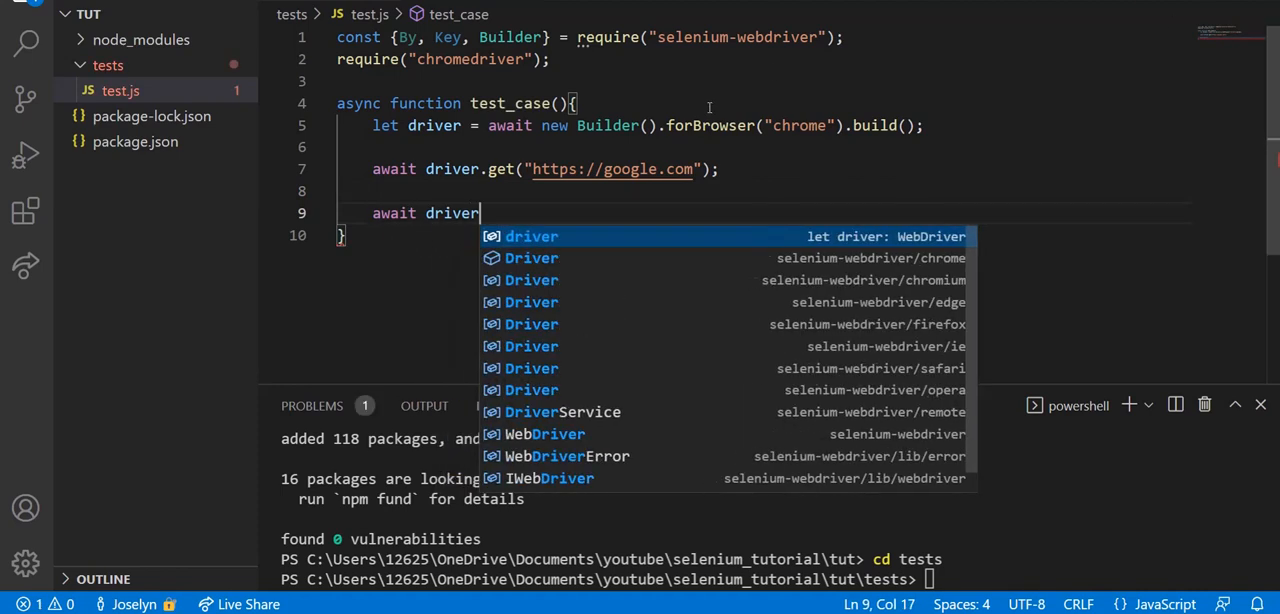
{"action": "type", "text": ".findele"}
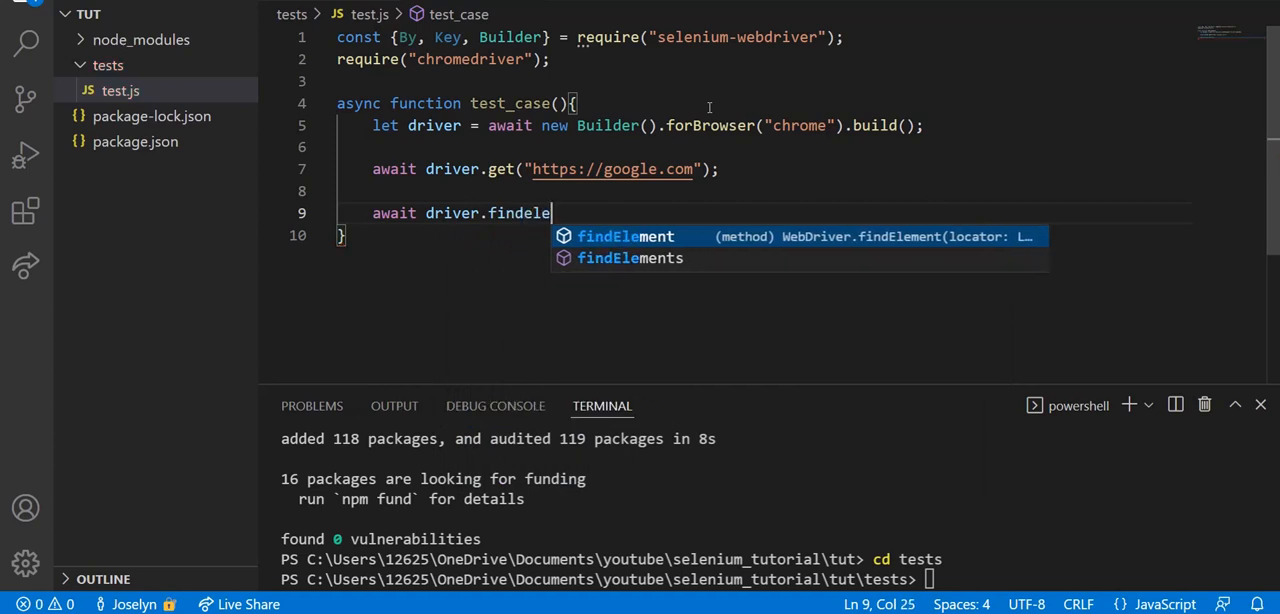
{"action": "key", "text": "Backspace"}
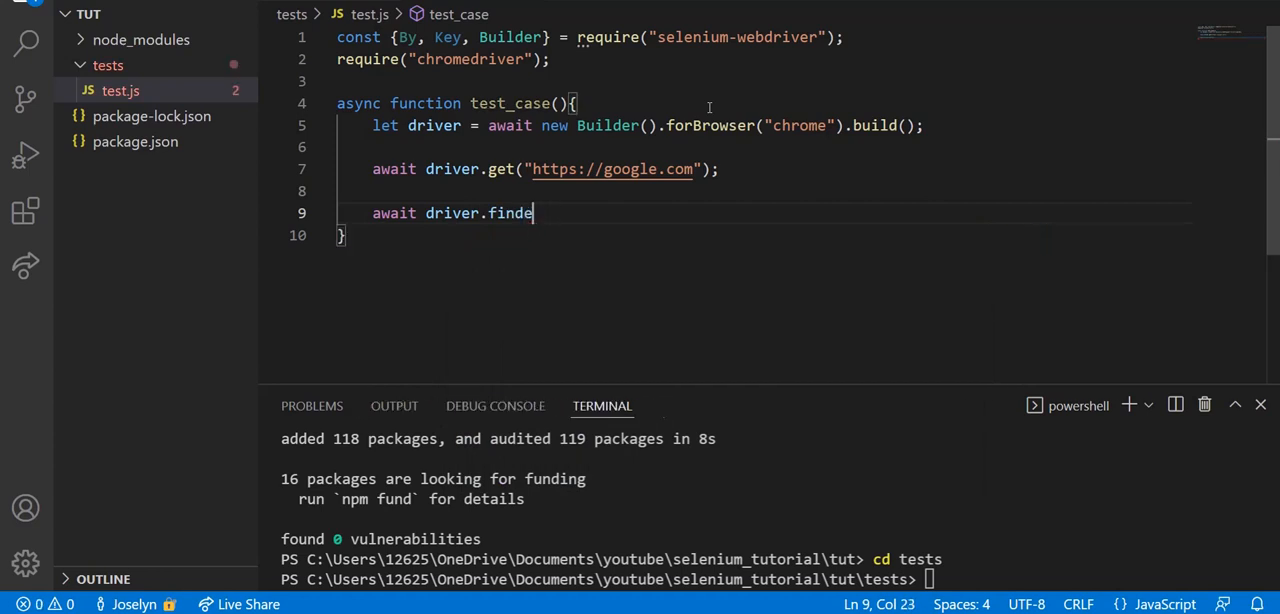
{"action": "type", "text": "Element"}
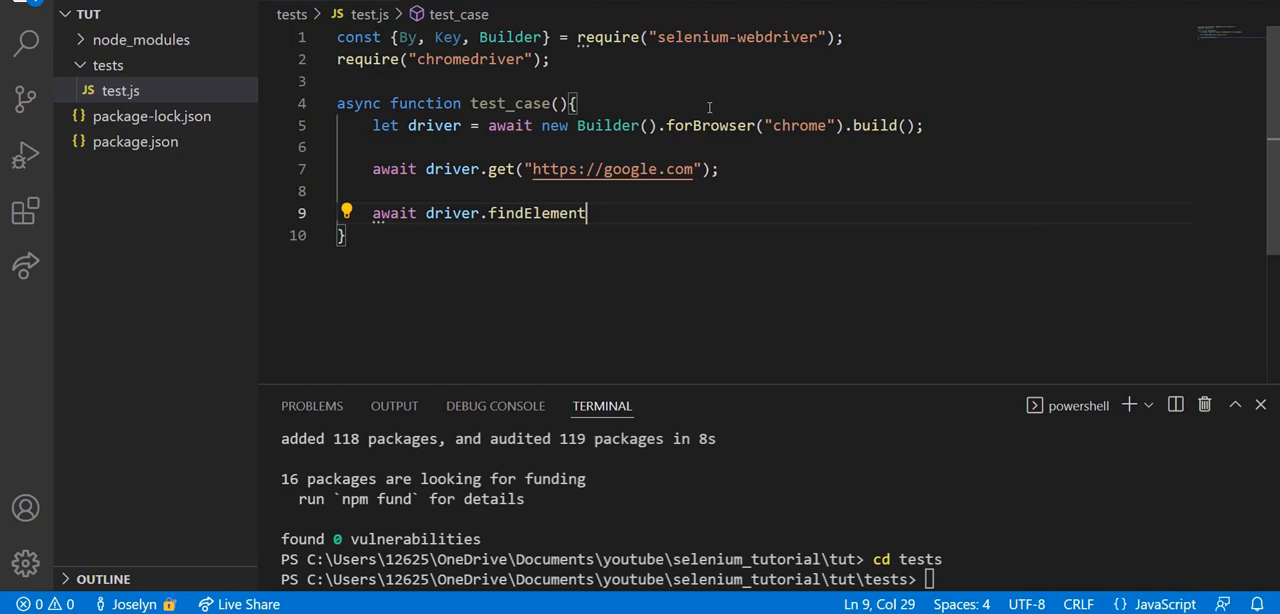
{"action": "type", "text": "(By"}
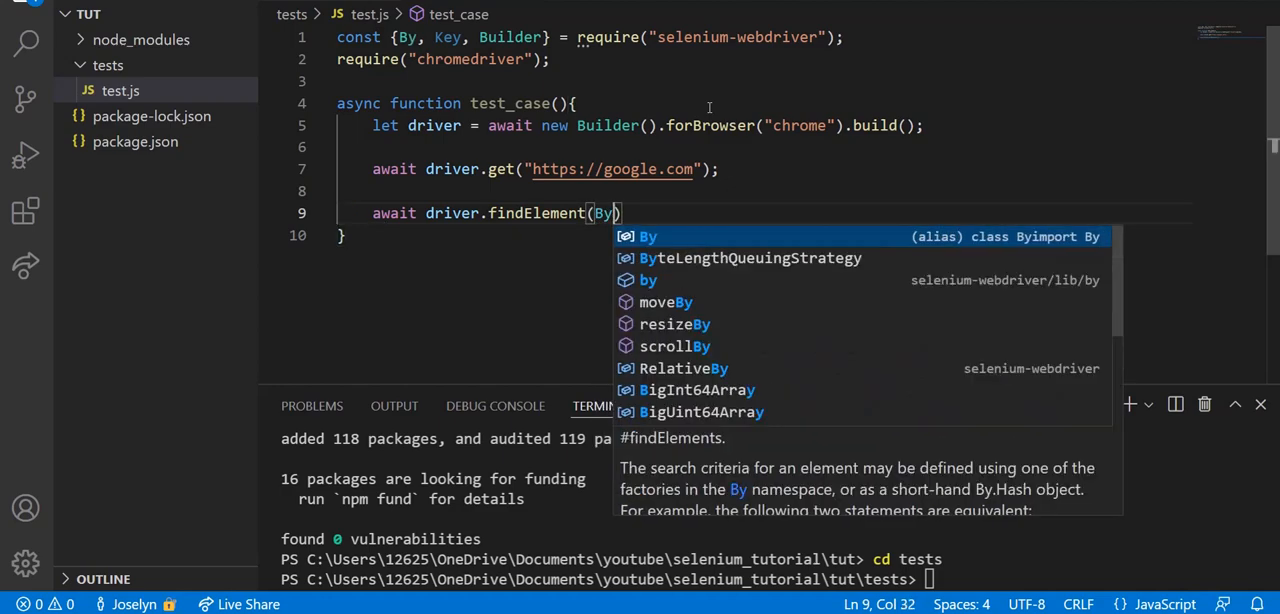
{"action": "type", "text": ".name("}
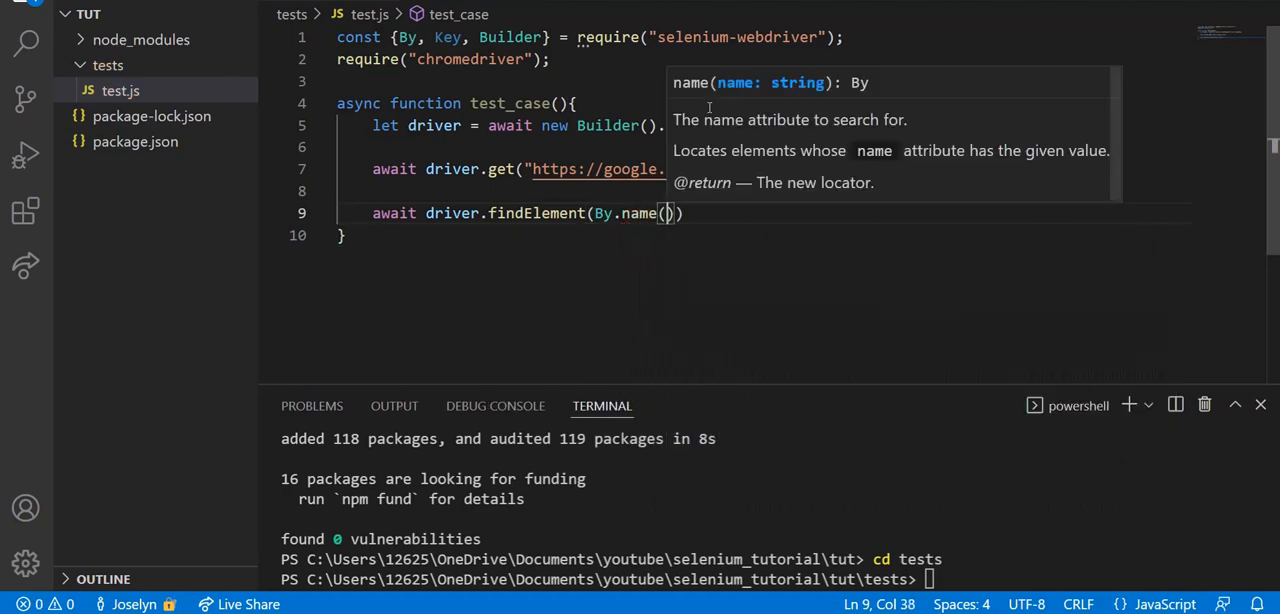
{"action": "type", "text": "\"q\""}
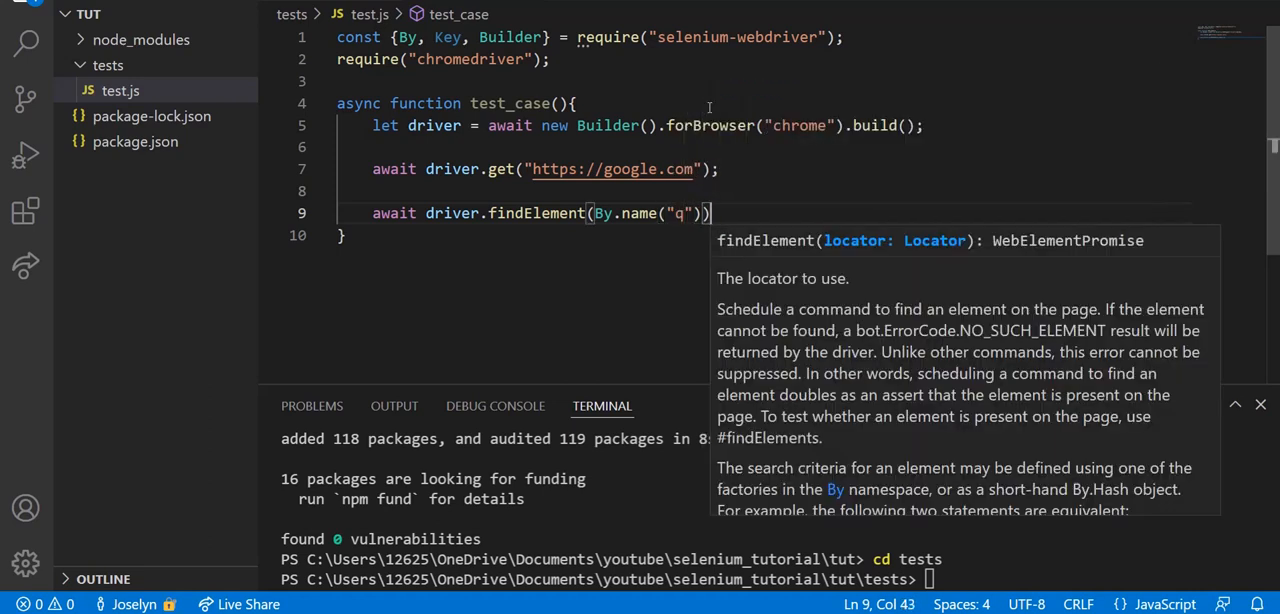
Step: Chain .sendKeys("Hello, World!", Key.RETURN); onto the found element
{"action": "type", "text": ".sendKey"}
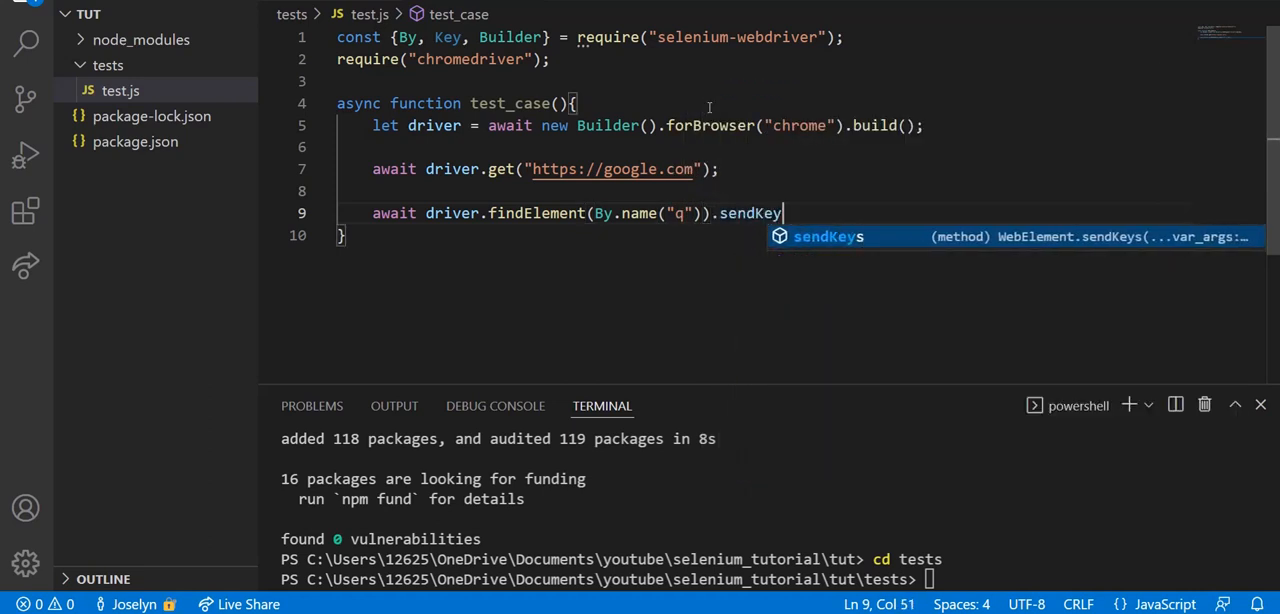
{"action": "type", "text": "(\"\")"}
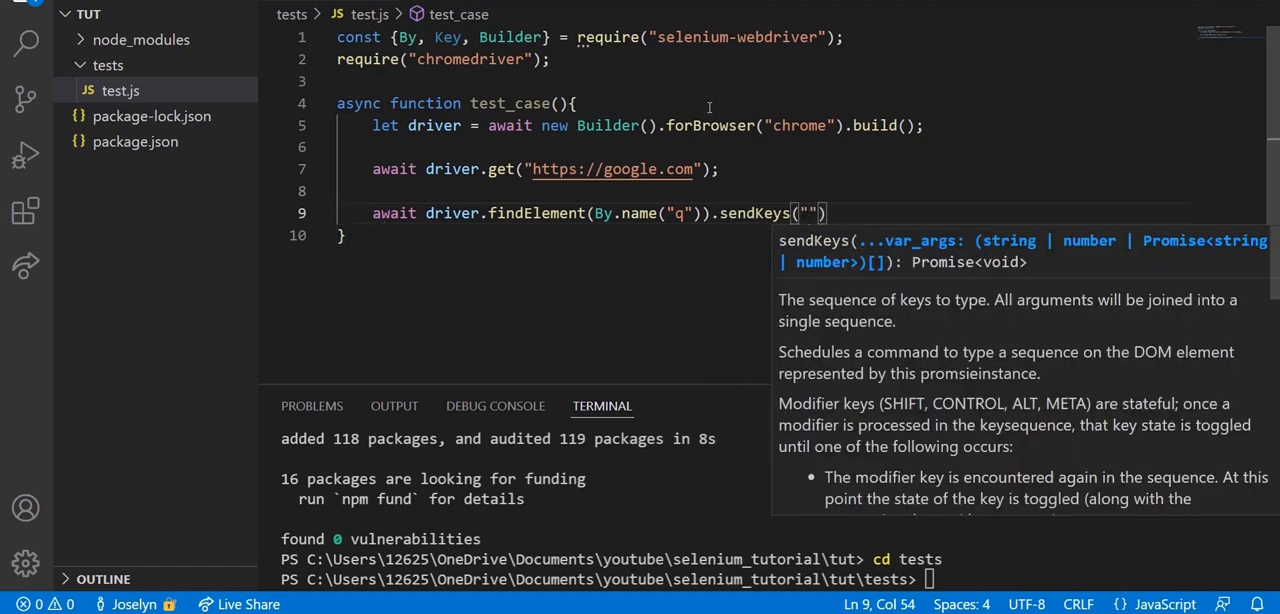
{"action": "type", "text": "Hello"}
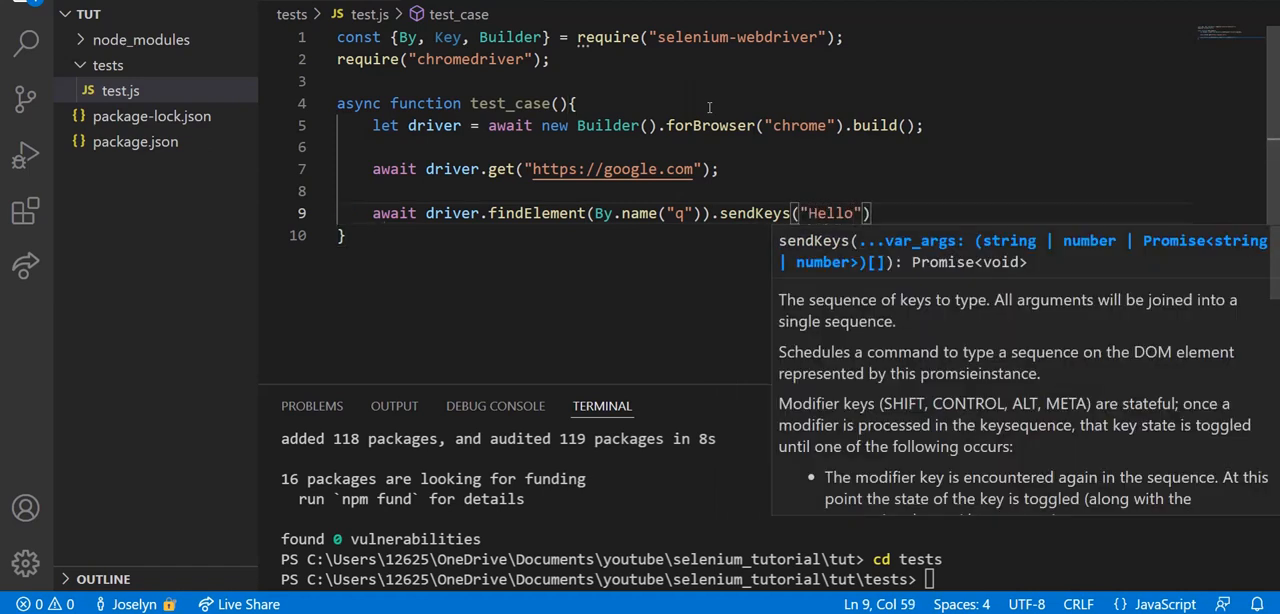
{"action": "type", "text": ", World"}
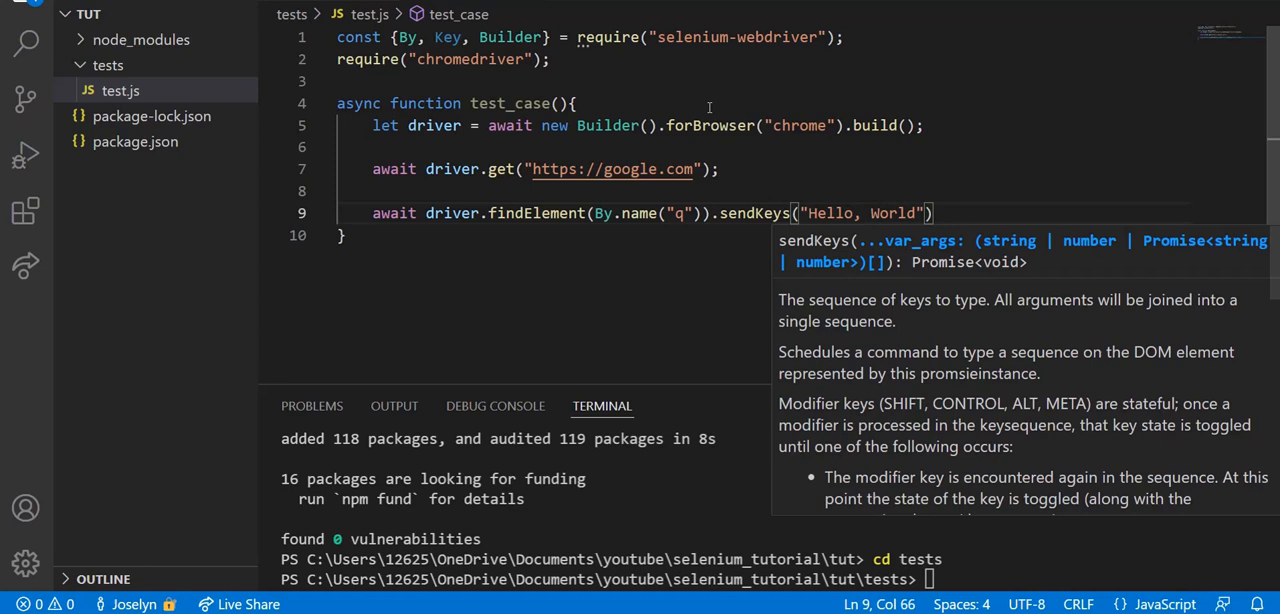
{"action": "type", "text": "!"}
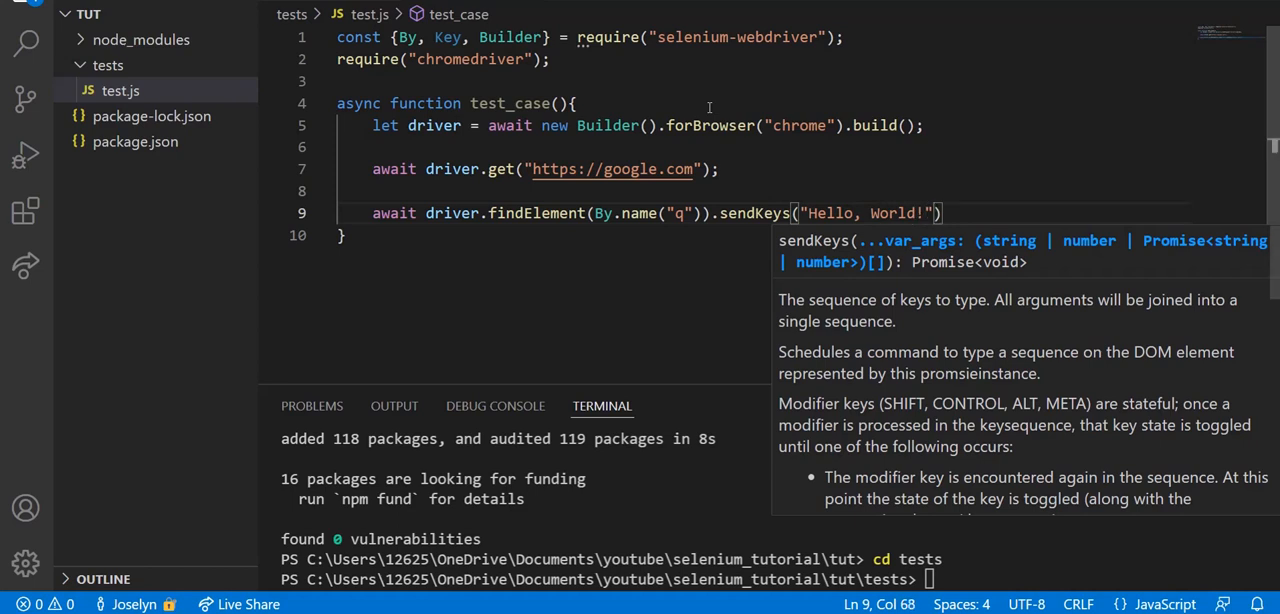
{"action": "type", "text": ","}
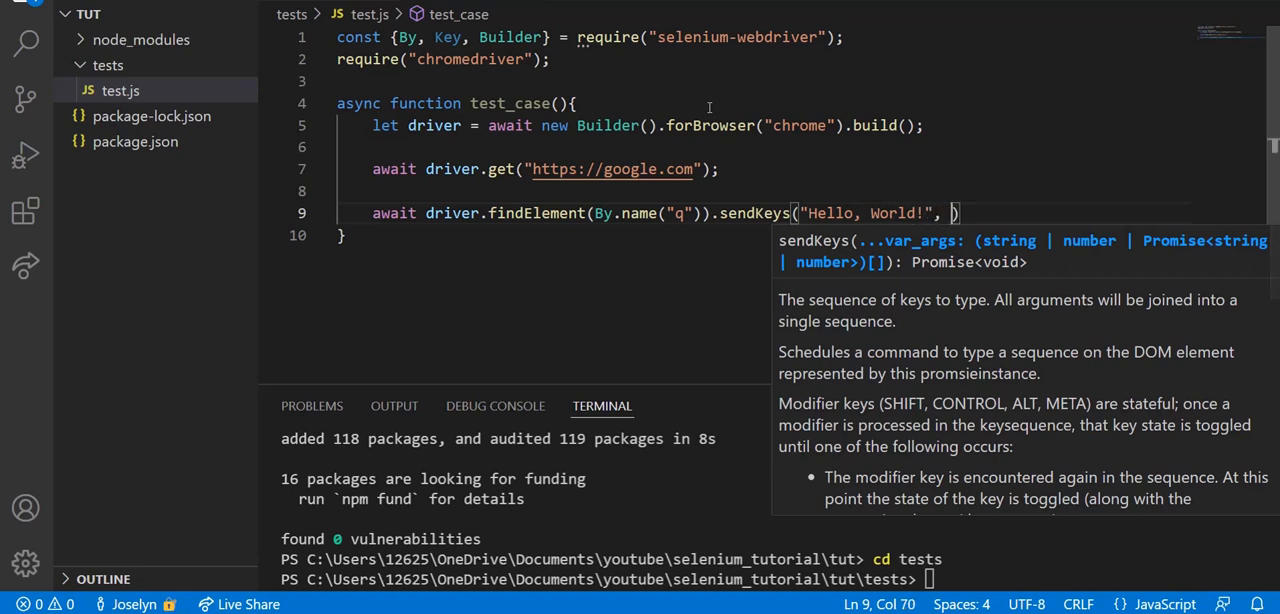
{"action": "type", "text": "Key.RETURN"}
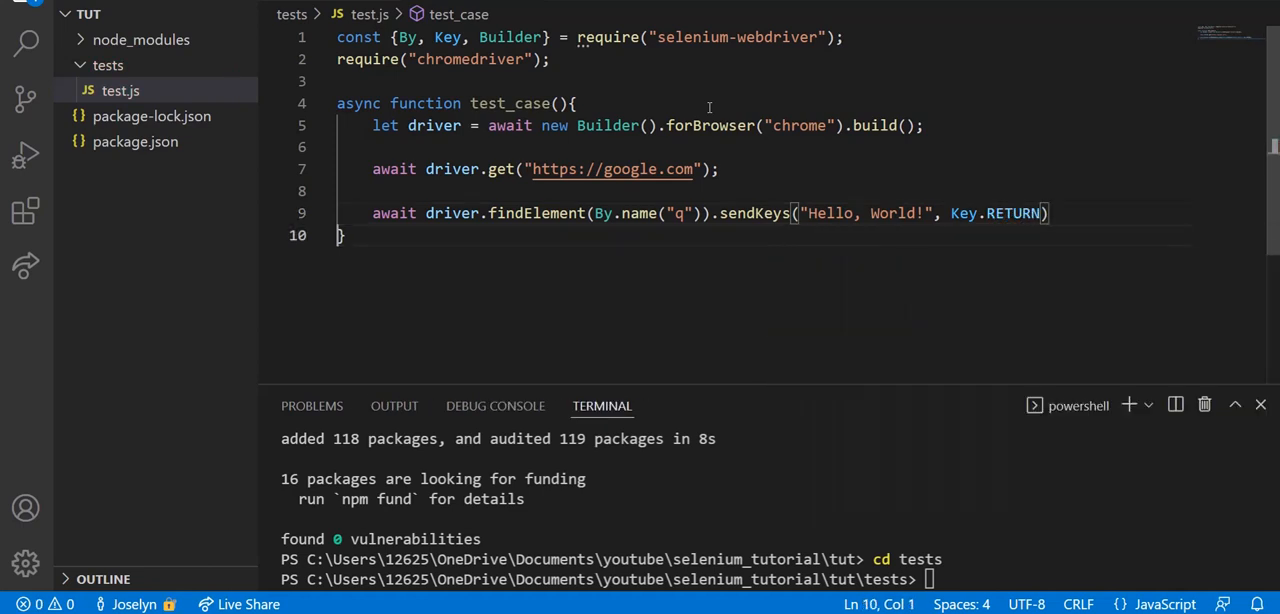
{"action": "type", "text": ";"}
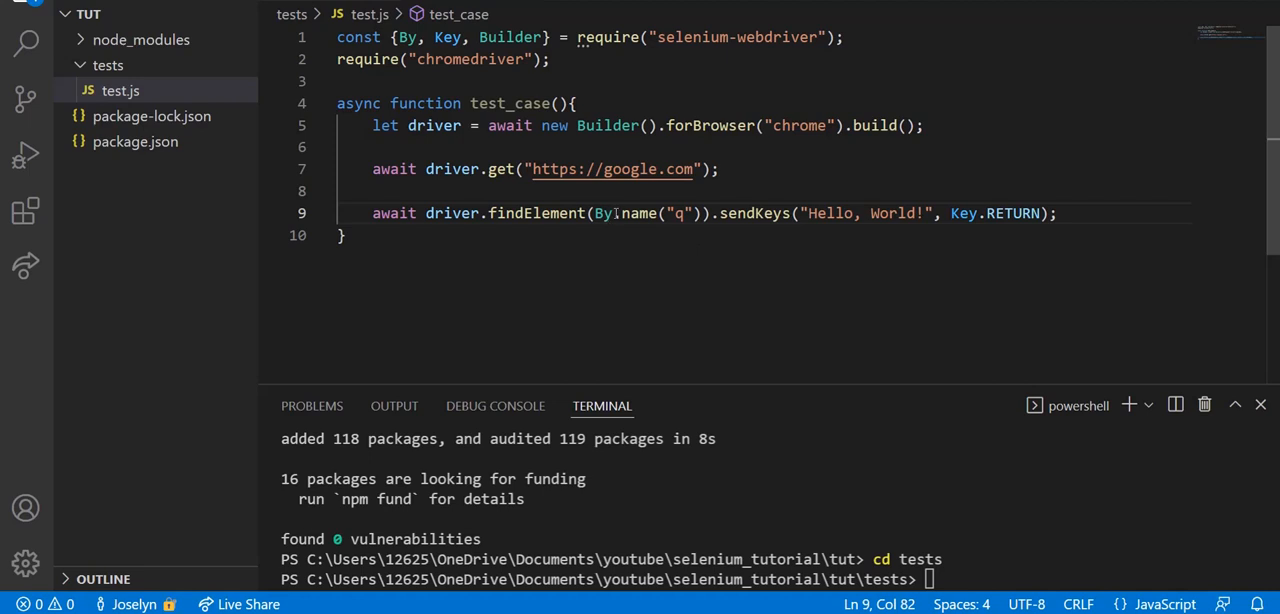
{"action": "double_click", "coordinate": [604, 212]}
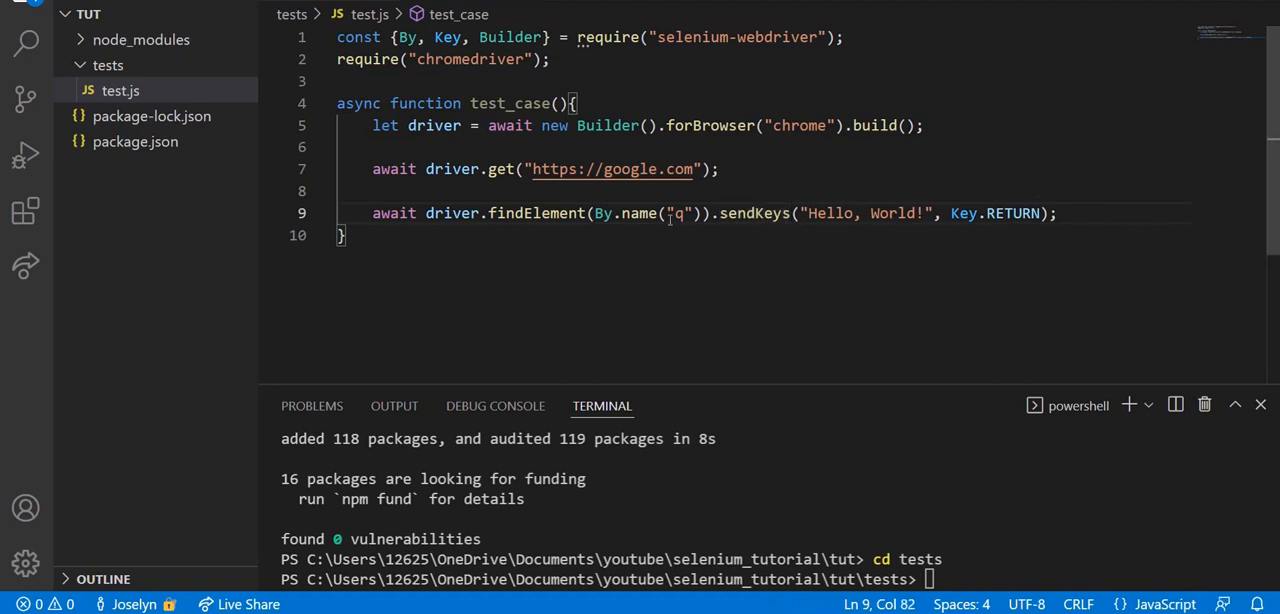
{"action": "double_click", "coordinate": [678, 212]}
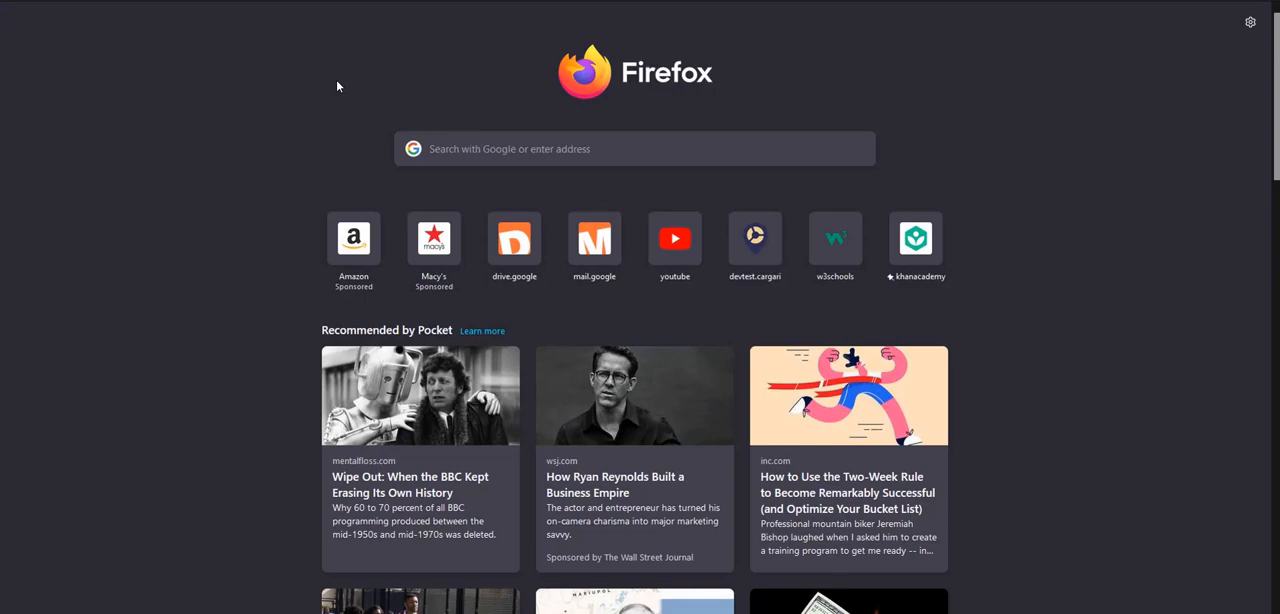
Step: Load google.com in Firefox and inspect the search box input in DevTools
{"action": "left_click", "coordinate": [634, 148]}
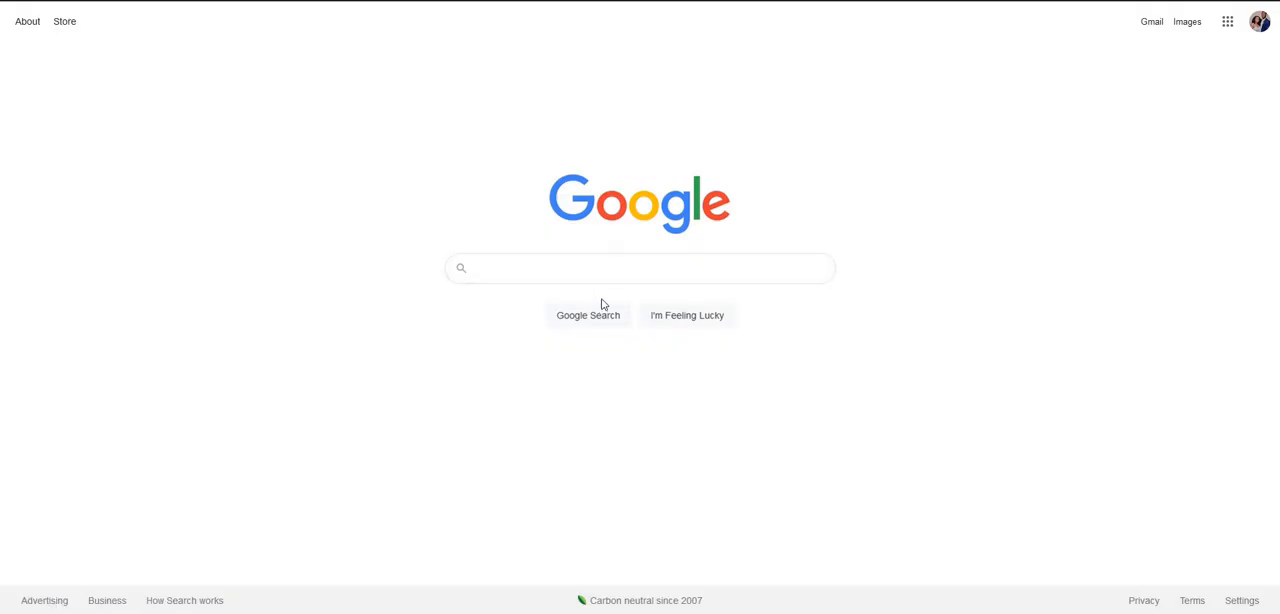
{"action": "left_click", "coordinate": [640, 268]}
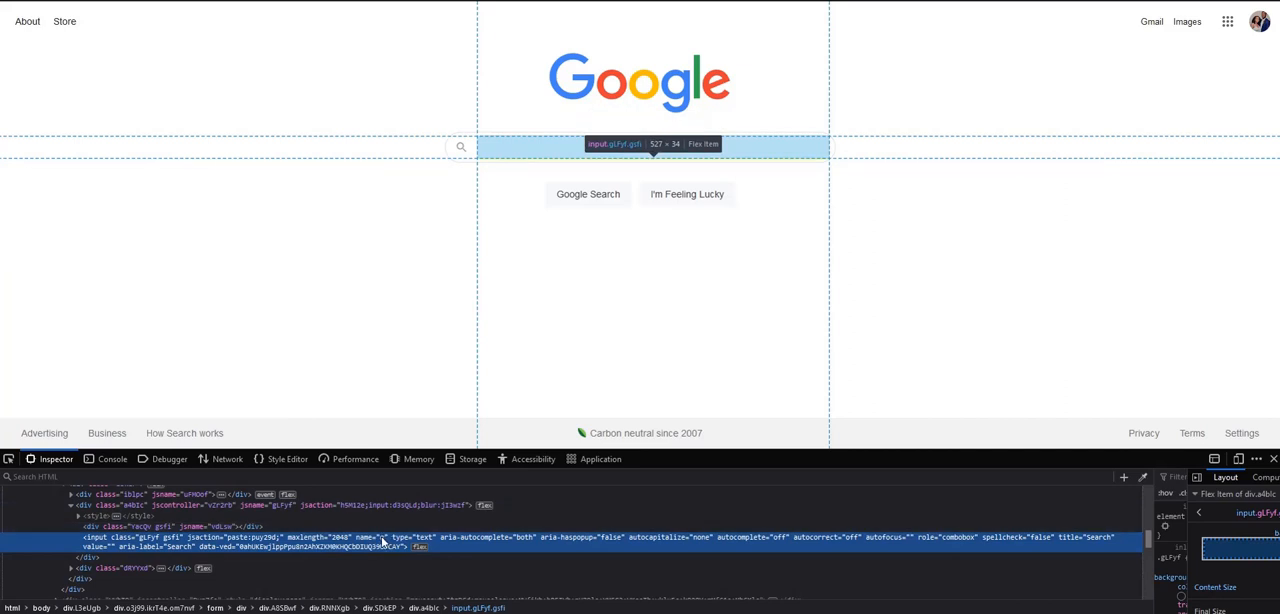
{"action": "mouse_move", "coordinate": [390, 544]}
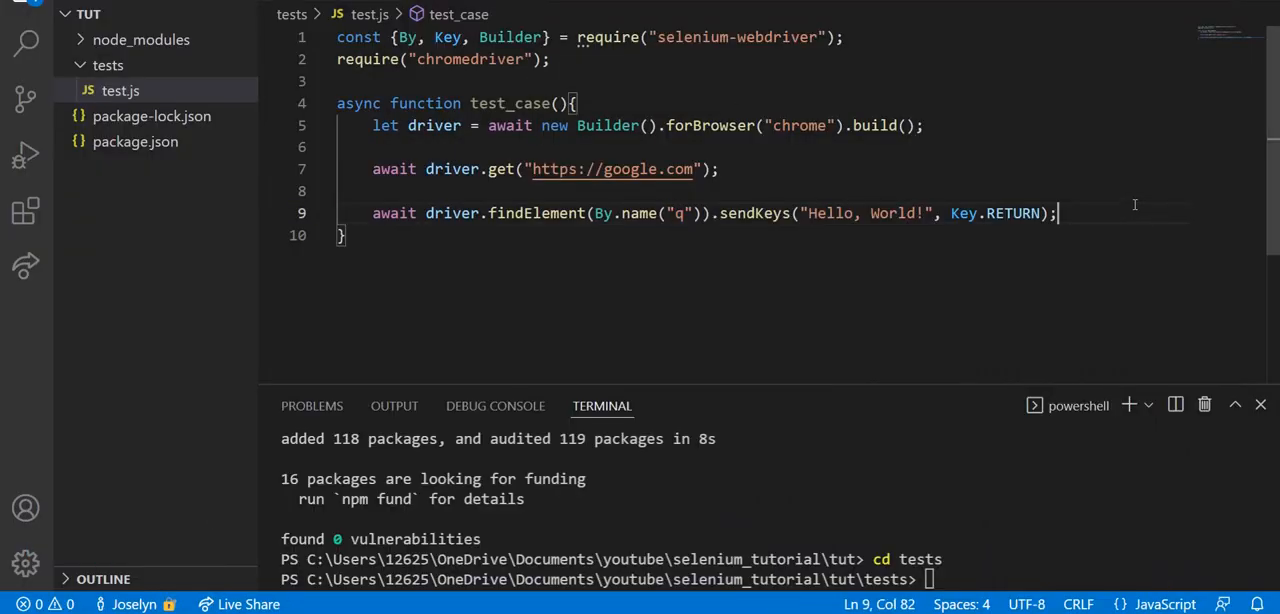
Step: Add setInterval(function(){ driver.quit(); }, 10000); after the search step
{"action": "key", "text": "Enter"}
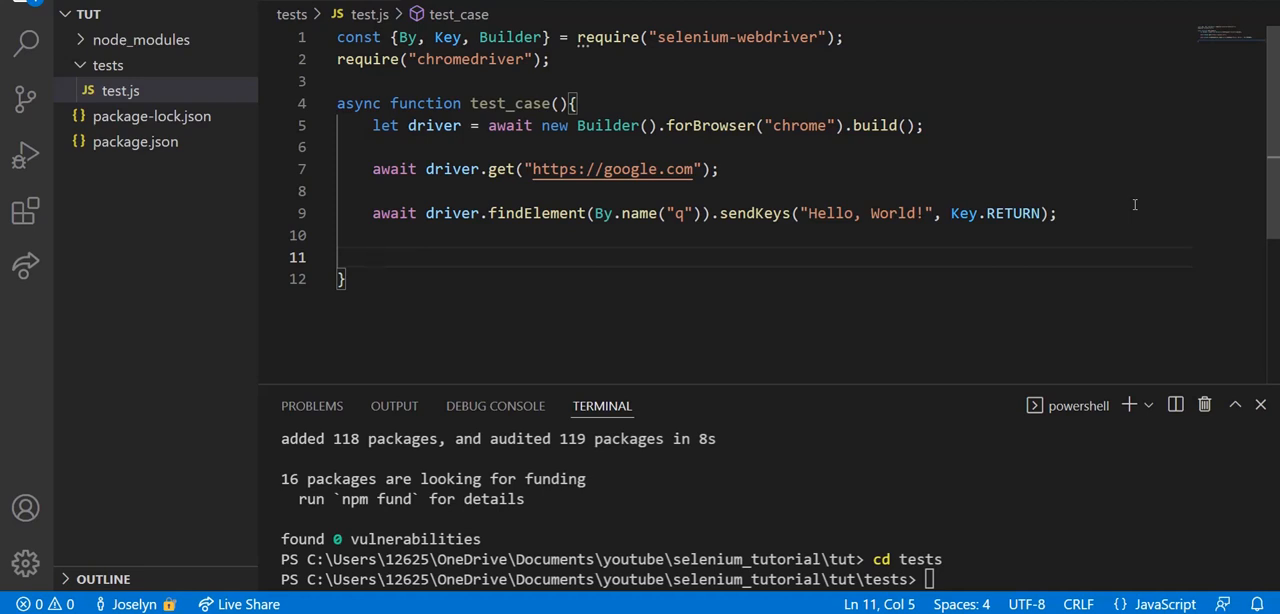
{"action": "type", "text": "setInter"}
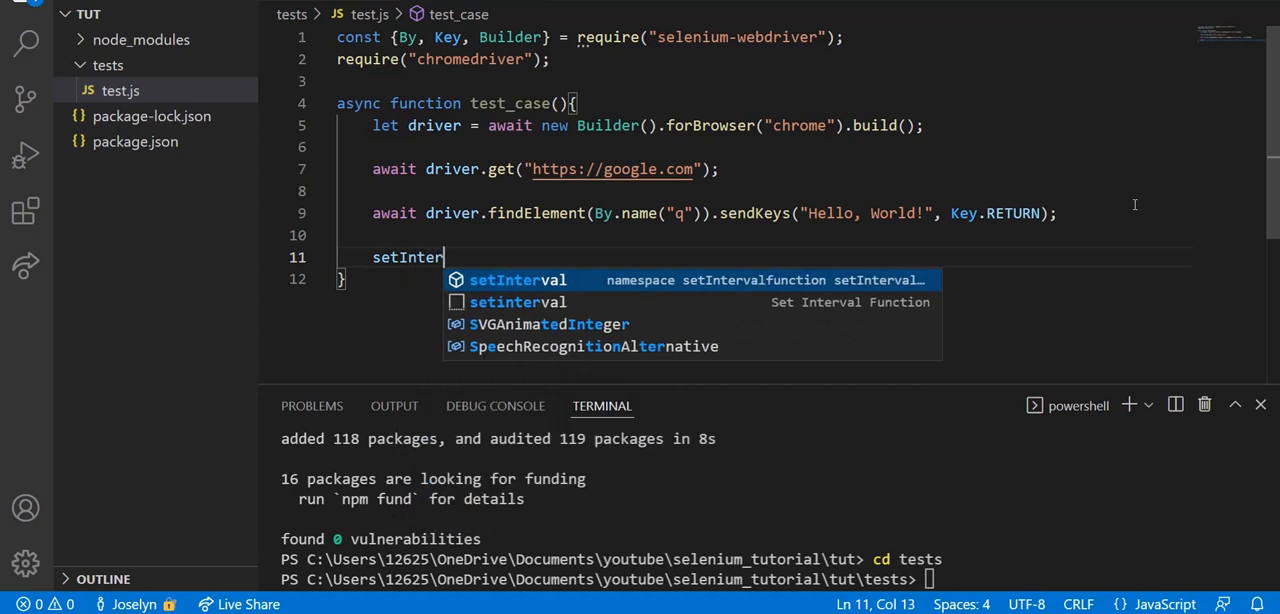
{"action": "type", "text": "val("}
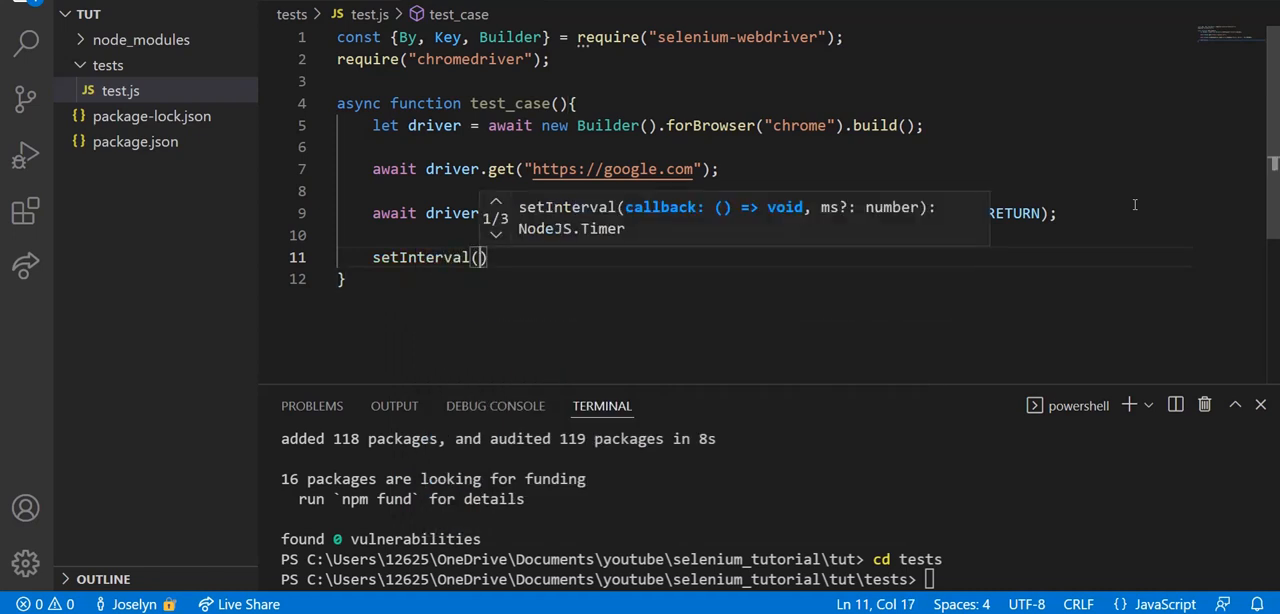
{"action": "type", "text": "function("}
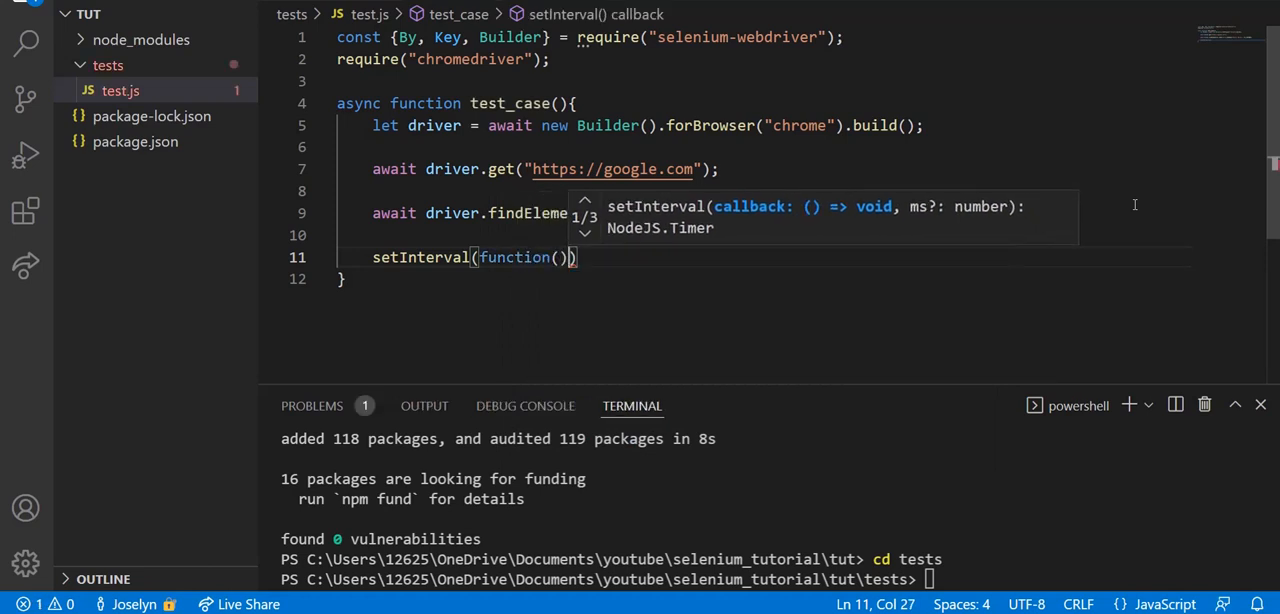
{"action": "type", "text": "{},"}
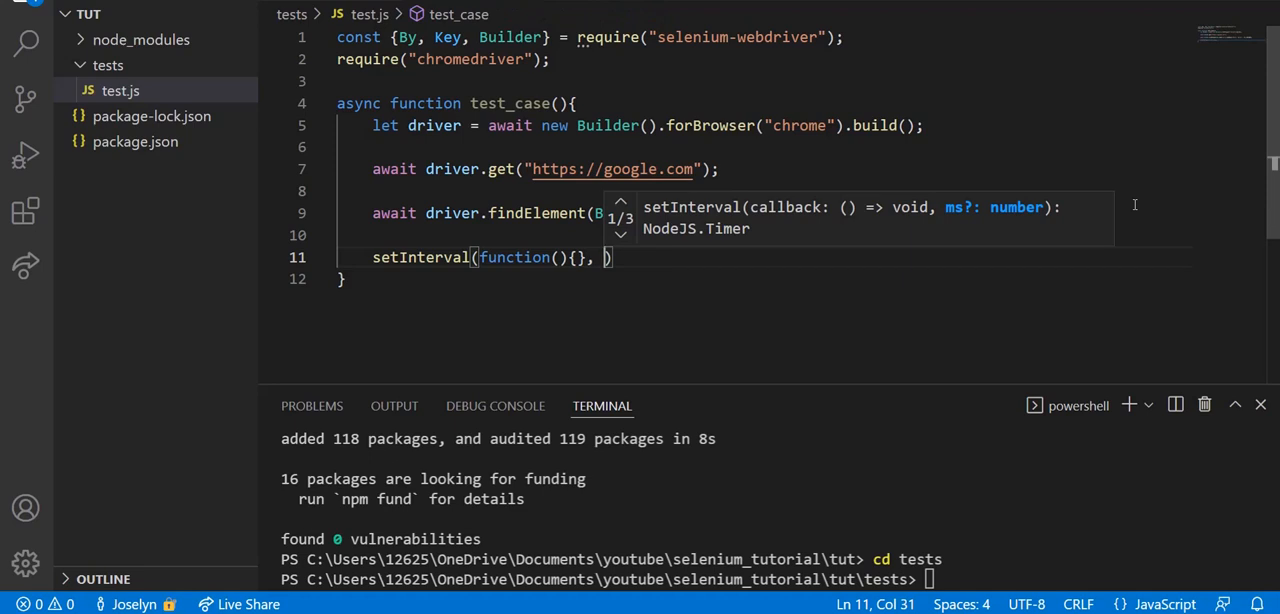
{"action": "type", "text": "1000"}
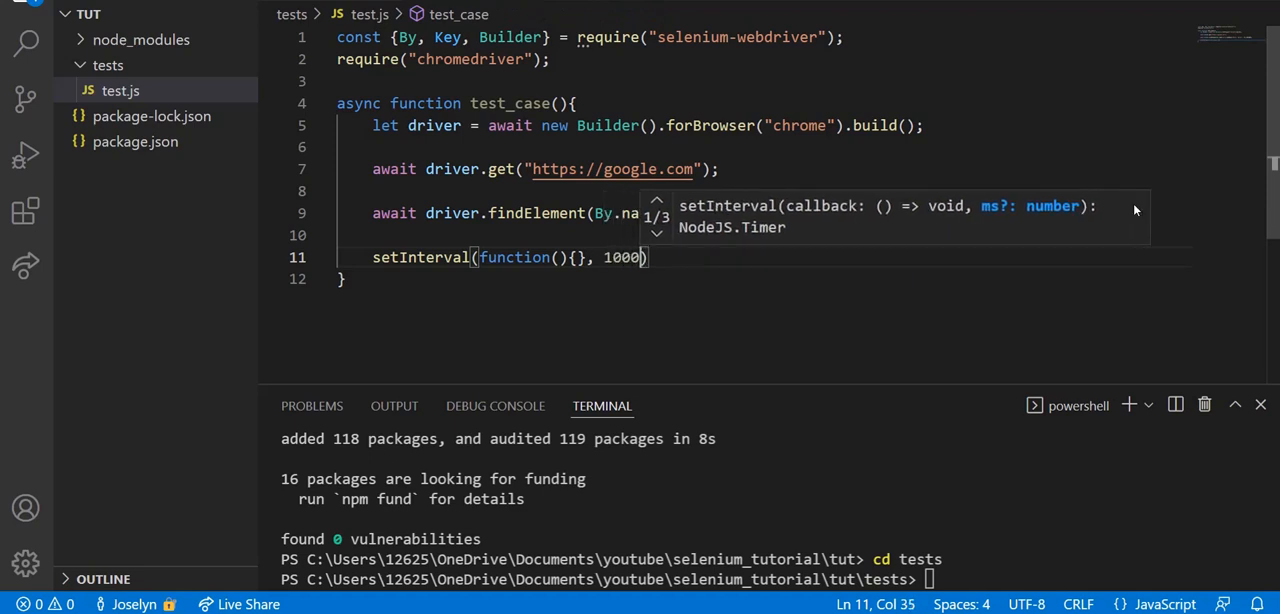
{"action": "type", "text": "0000);"}
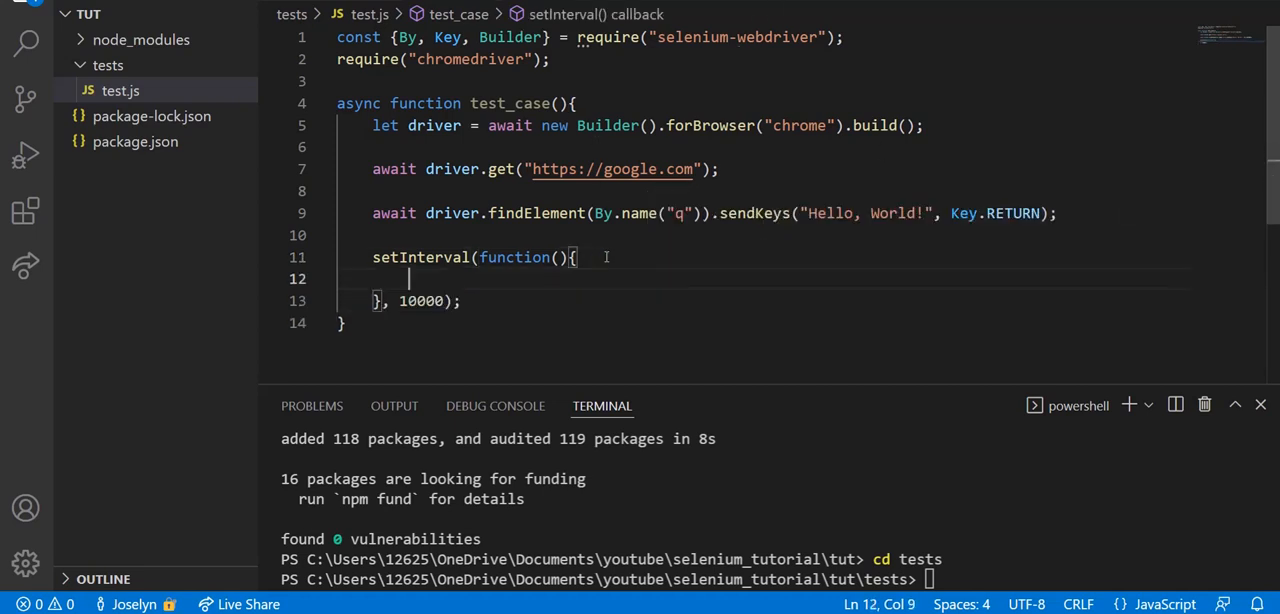
{"action": "type", "text": "driver"}
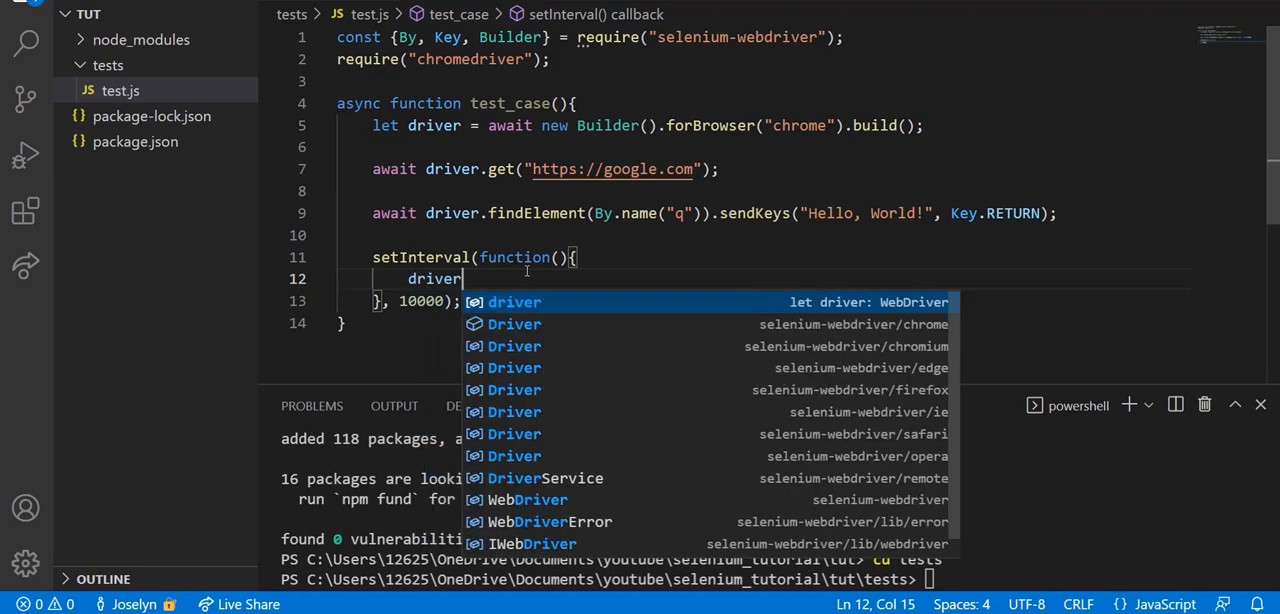
{"action": "type", "text": ".quit"}
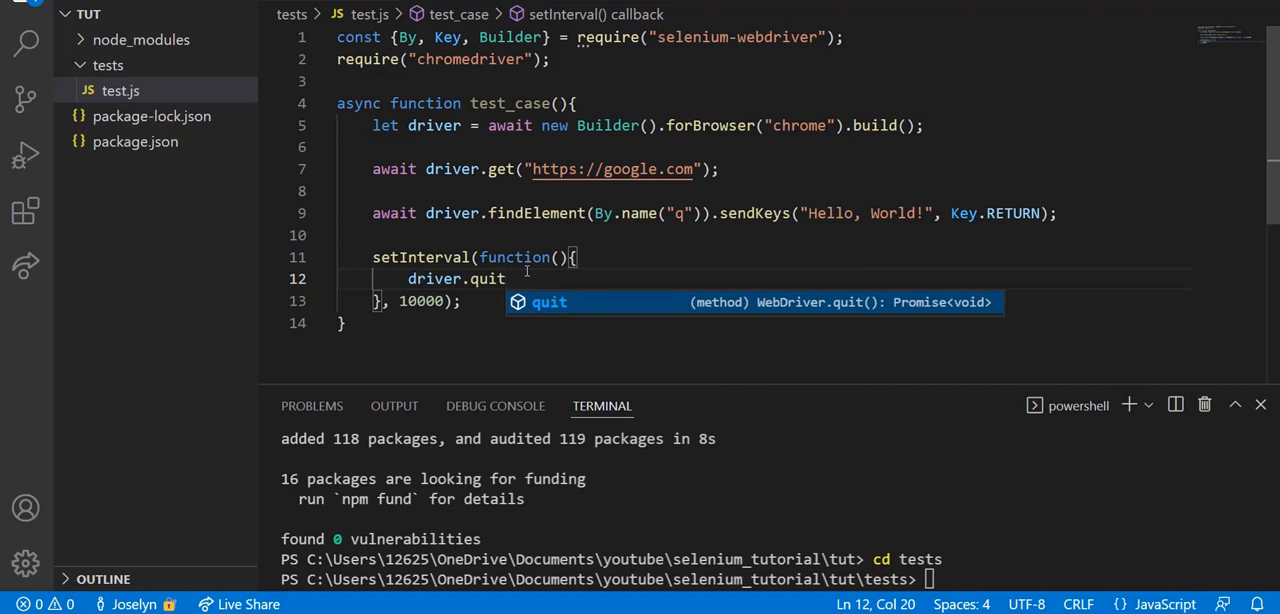
{"action": "type", "text": "();"}
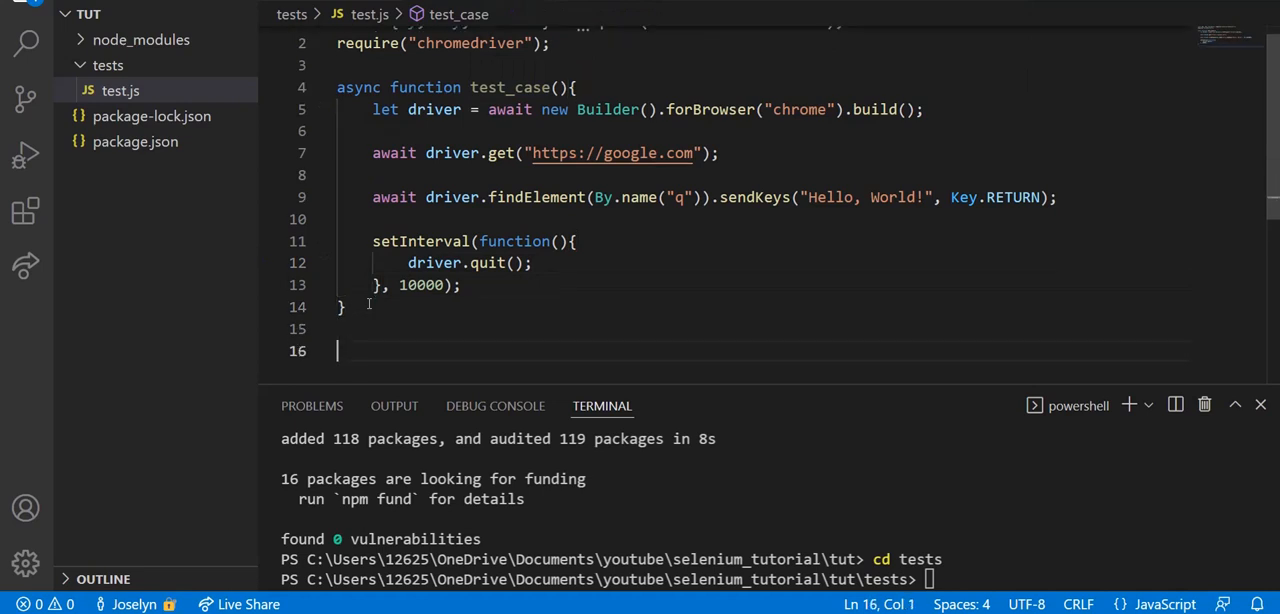
Step: Add a test_case(); call at the bottom of test.js and begin the node command
{"action": "type", "text": "test_case("}
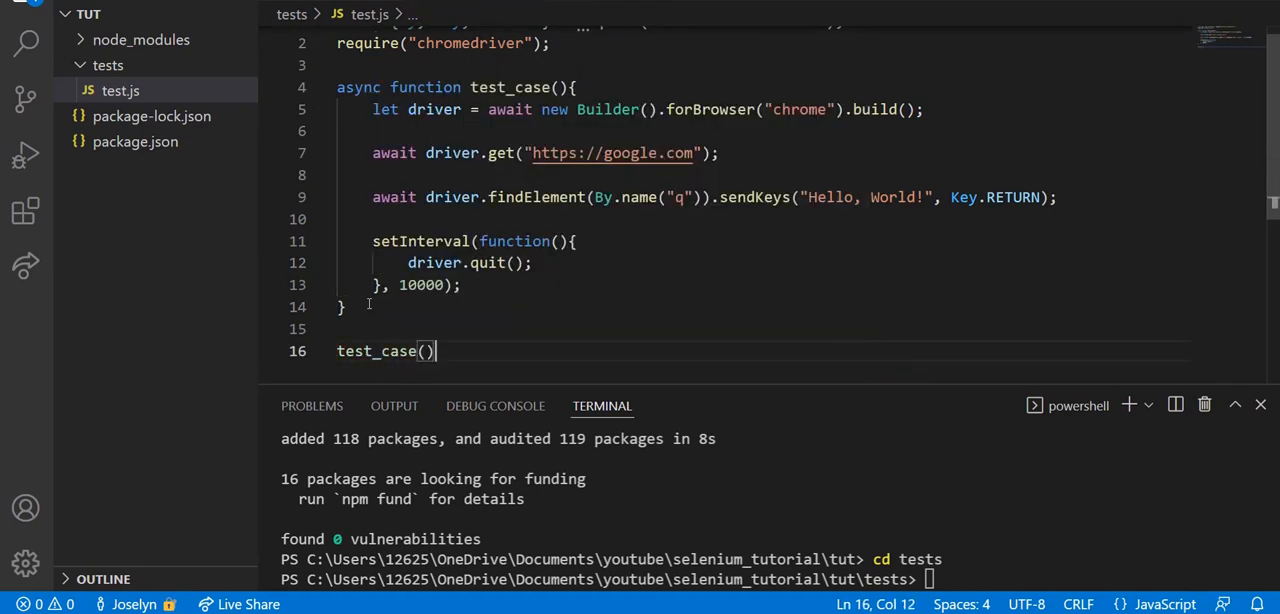
{"action": "type", "text": ";"}
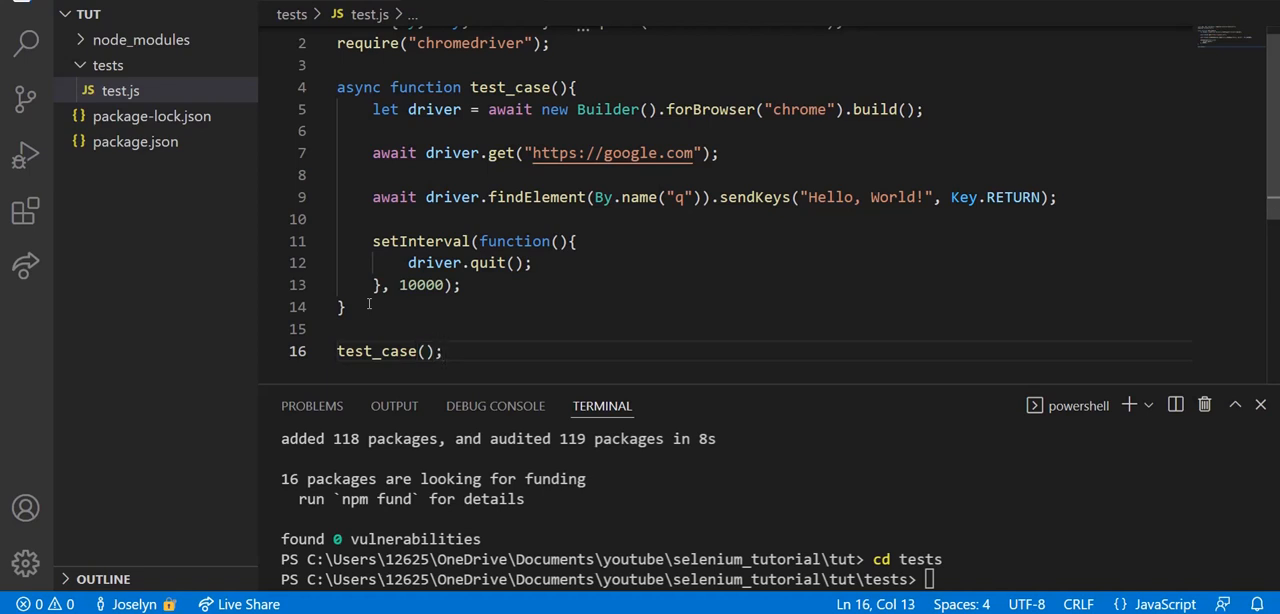
{"action": "type", "text": "n"}
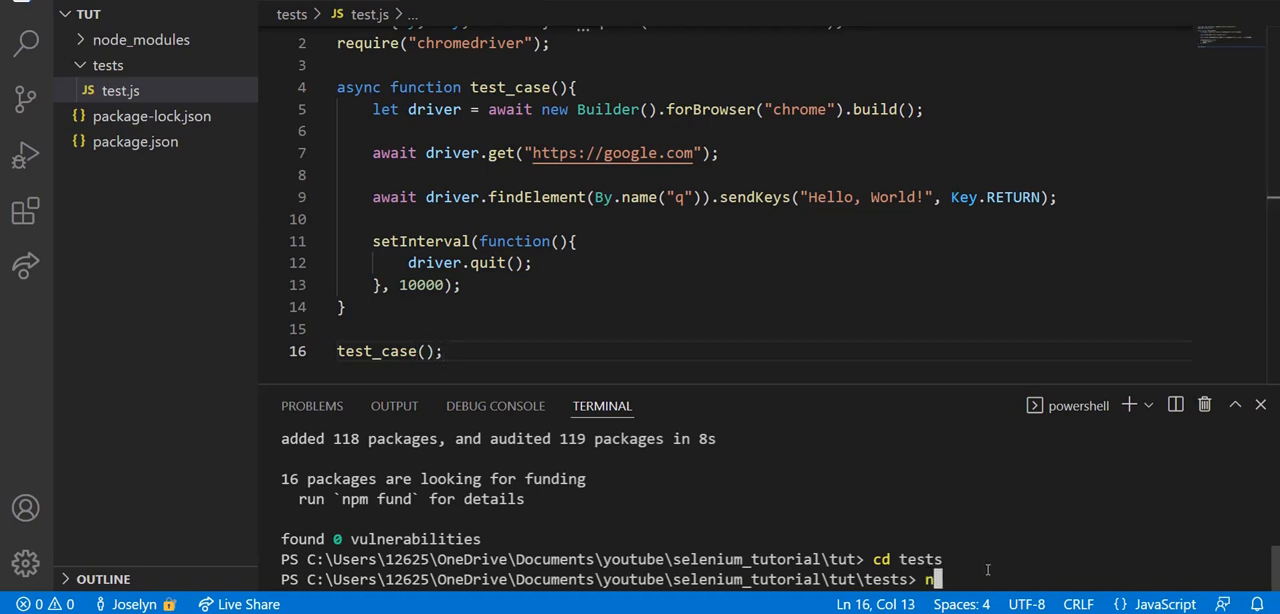
Step: Run node test.js twice so Chrome searches Google for 'Hello, World!' and closes
{"action": "type", "text": "ode test.js"}
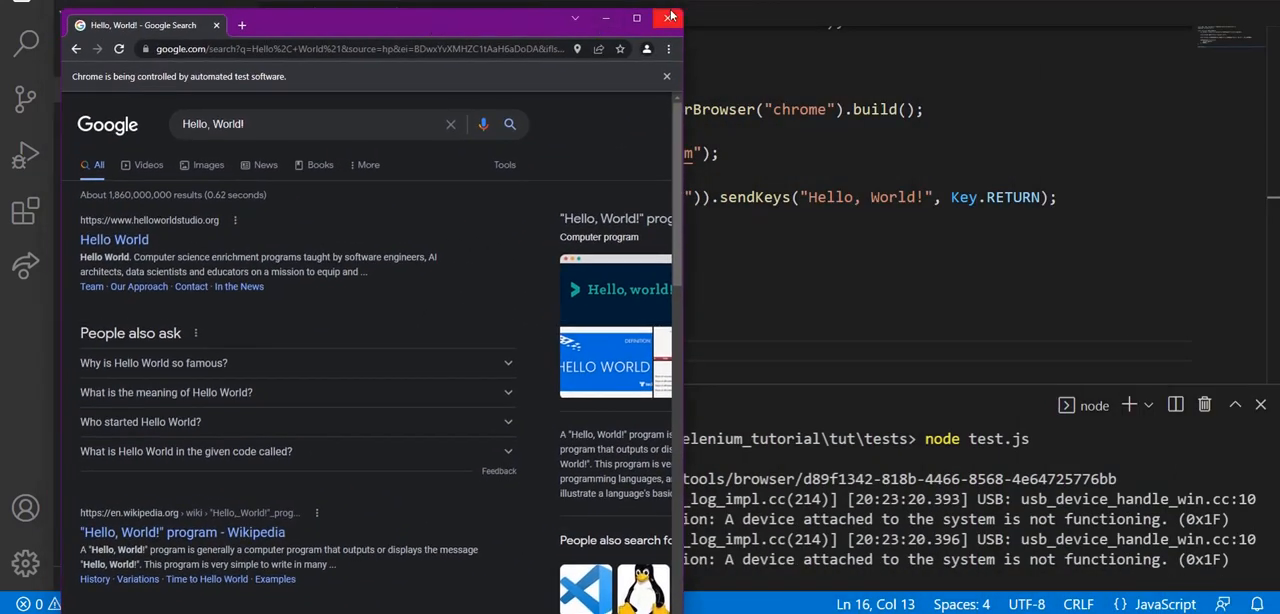
{"action": "left_click", "coordinate": [668, 18]}
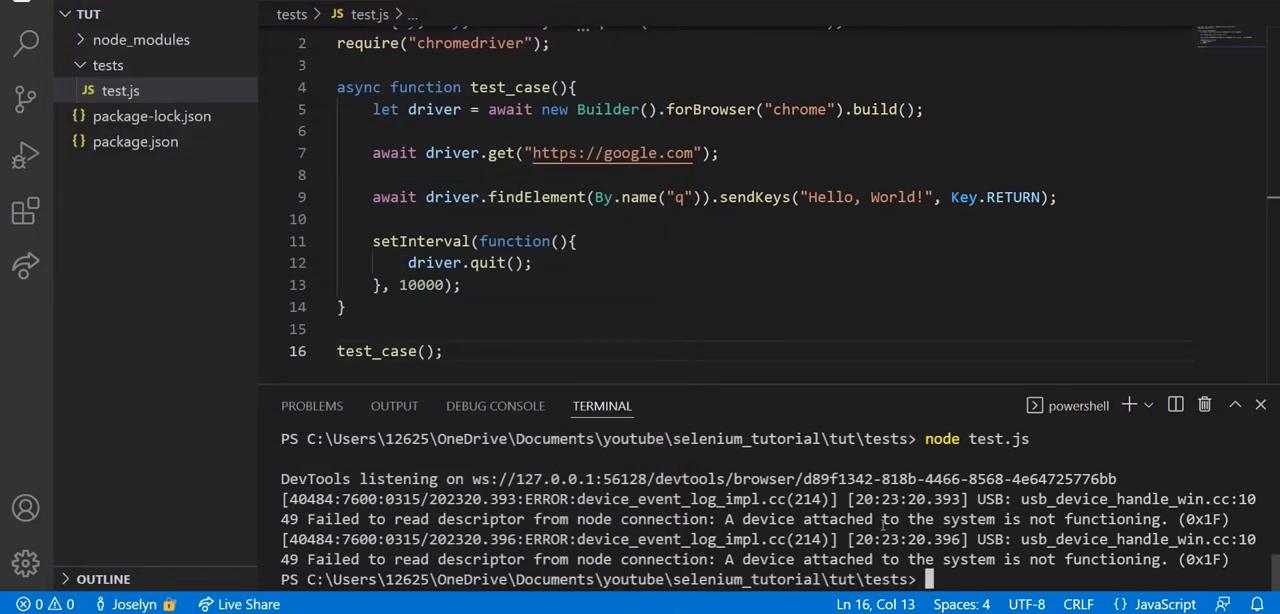
{"action": "type", "text": "node test.js"}
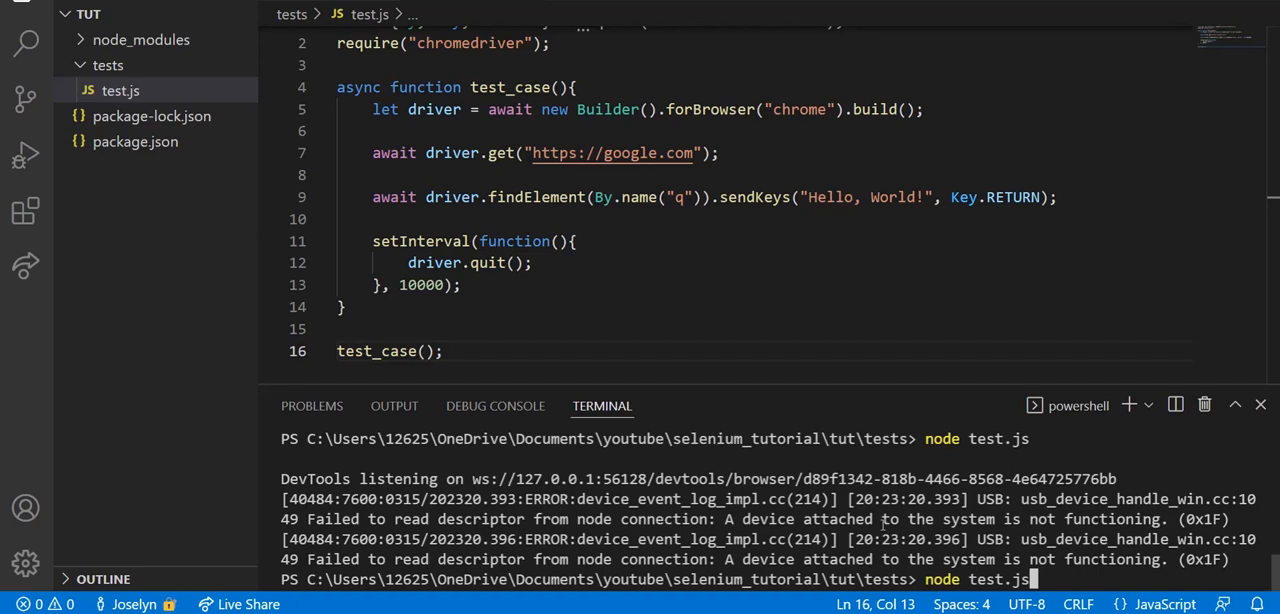
{"action": "key", "text": "Enter"}
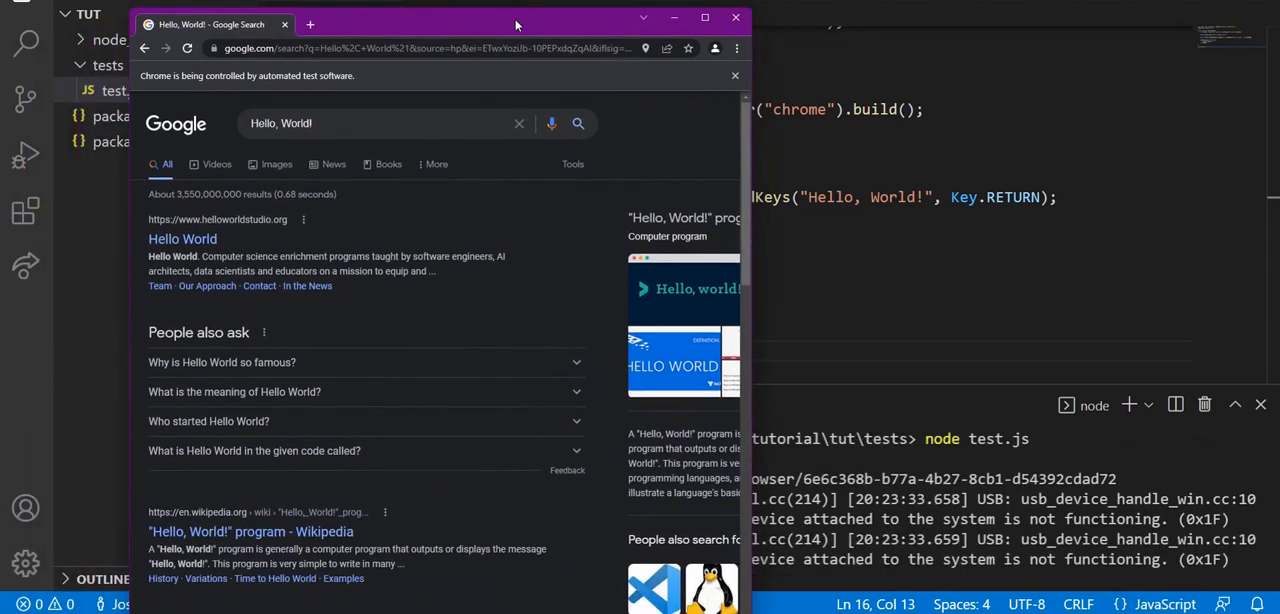
{"action": "mouse_move", "coordinate": [736, 18]}
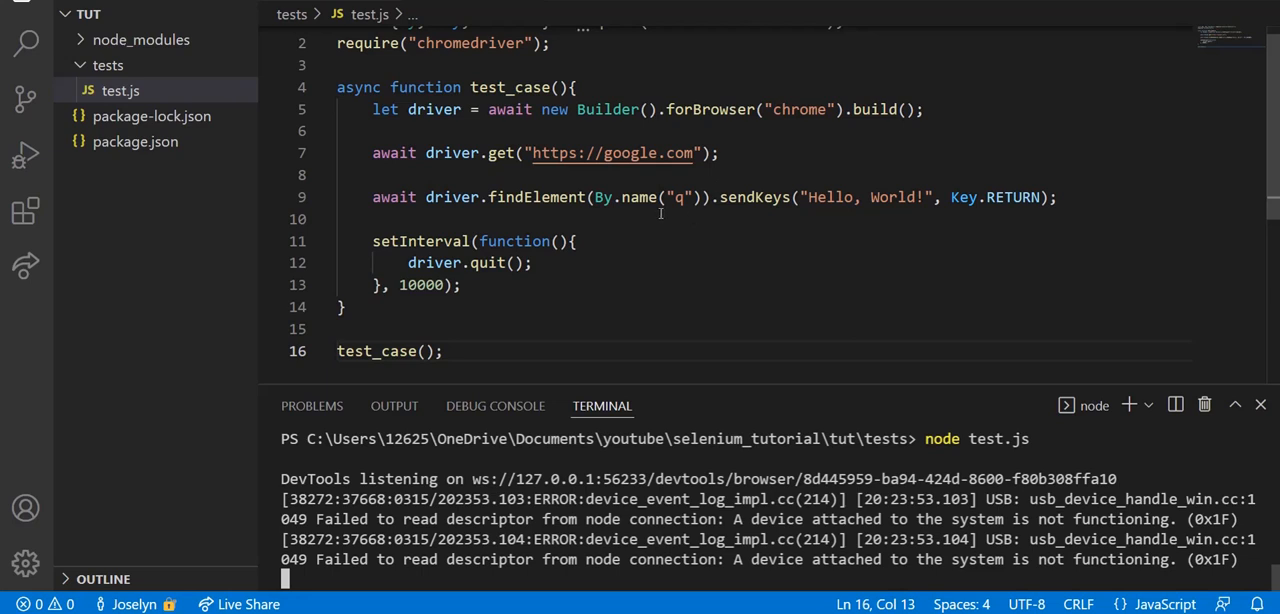
{"action": "mouse_move", "coordinate": [1004, 266]}
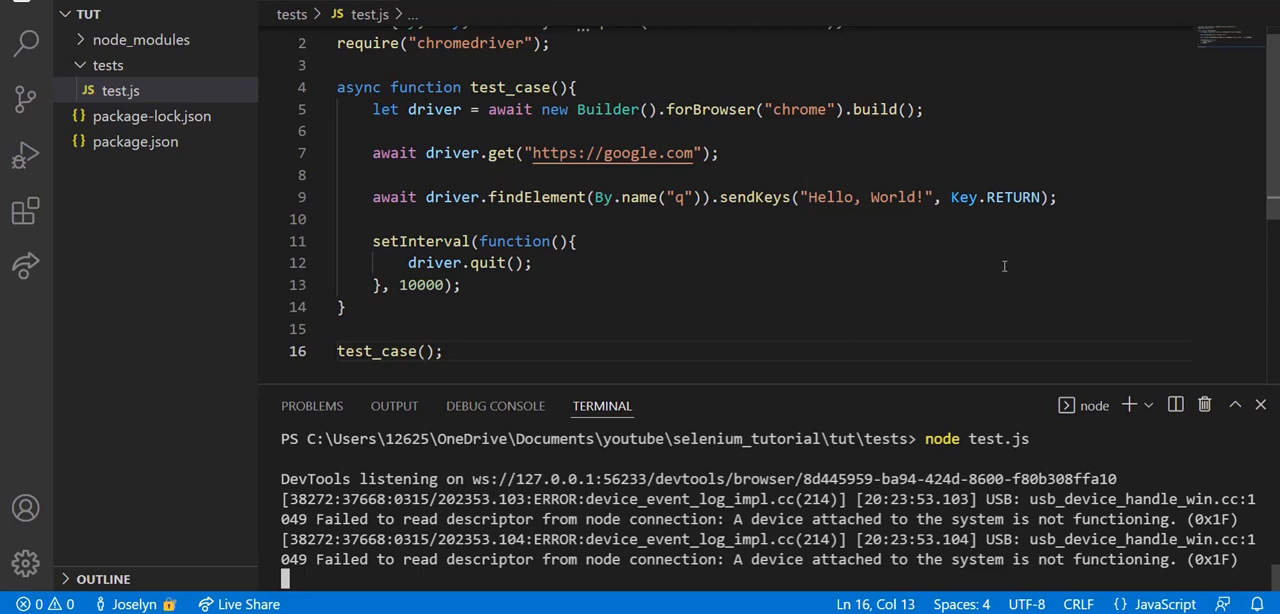
{"action": "mouse_move", "coordinate": [996, 204]}
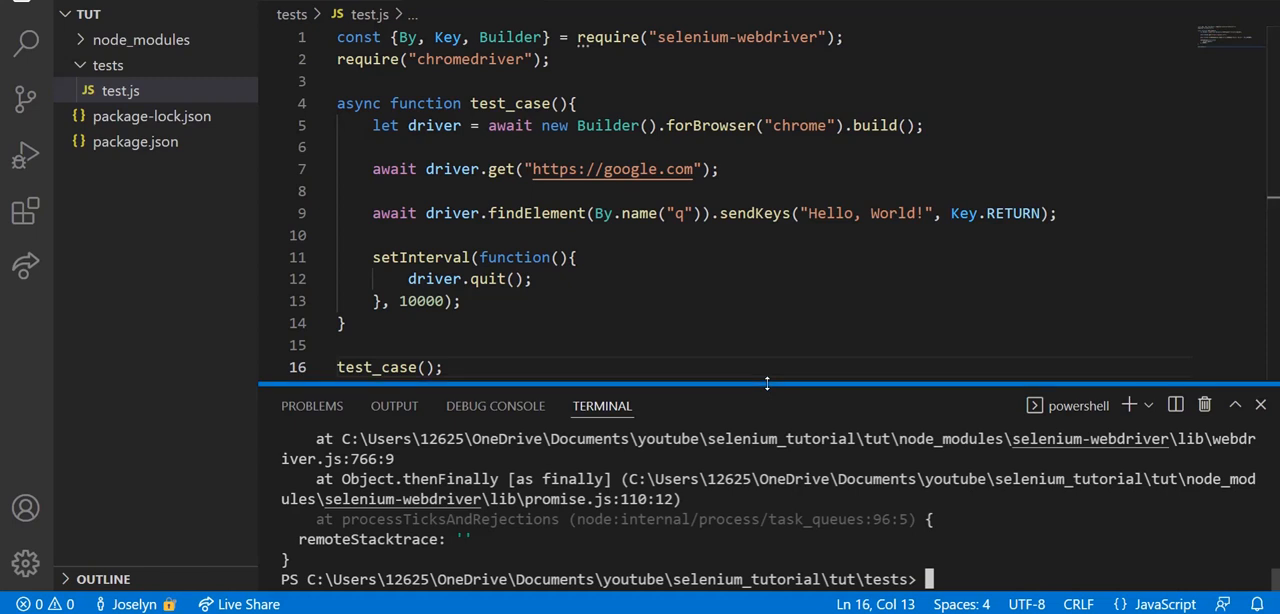
{"action": "mouse_move", "coordinate": [714, 360]}
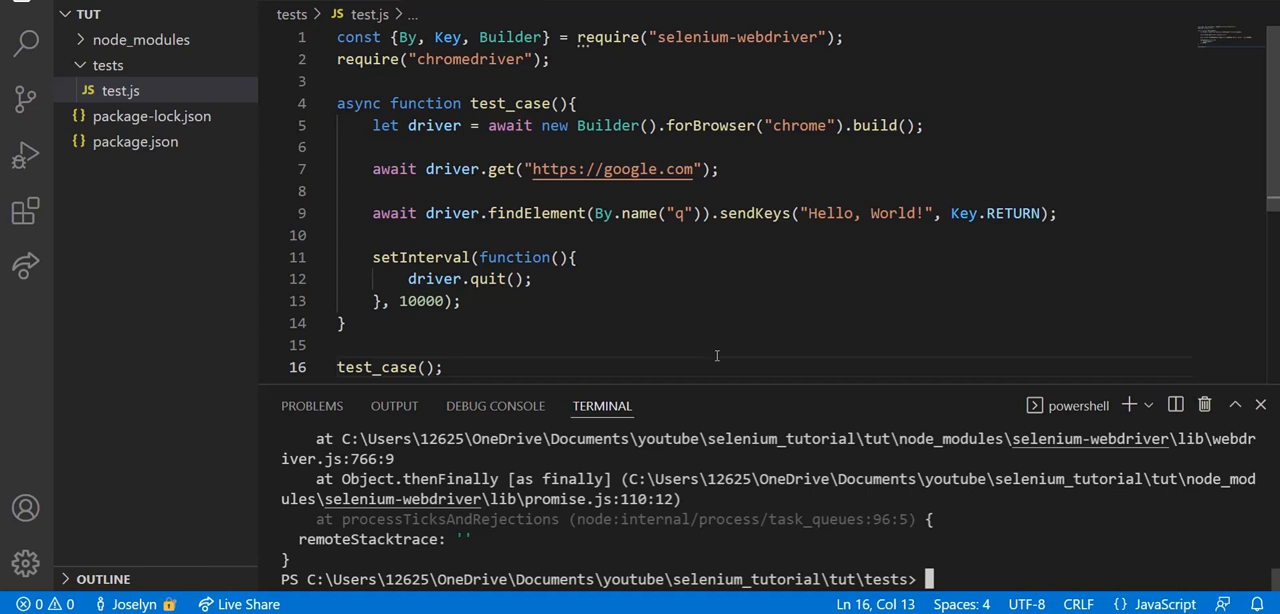
{"action": "mouse_move", "coordinate": [712, 374]}
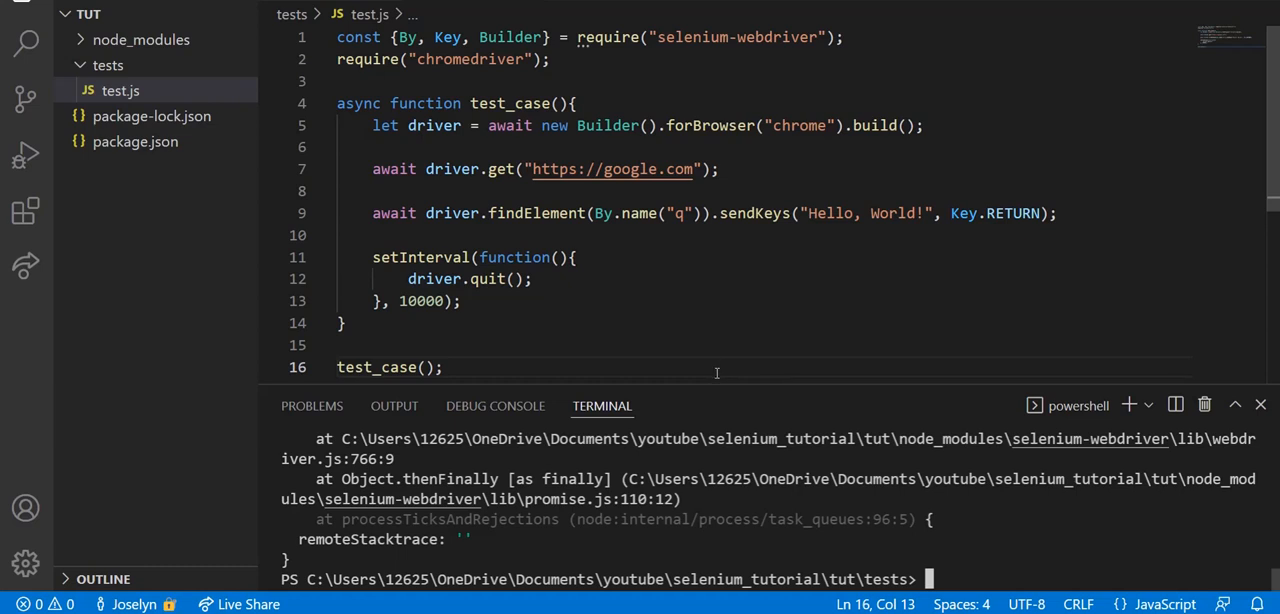
{"action": "mouse_move", "coordinate": [736, 356]}
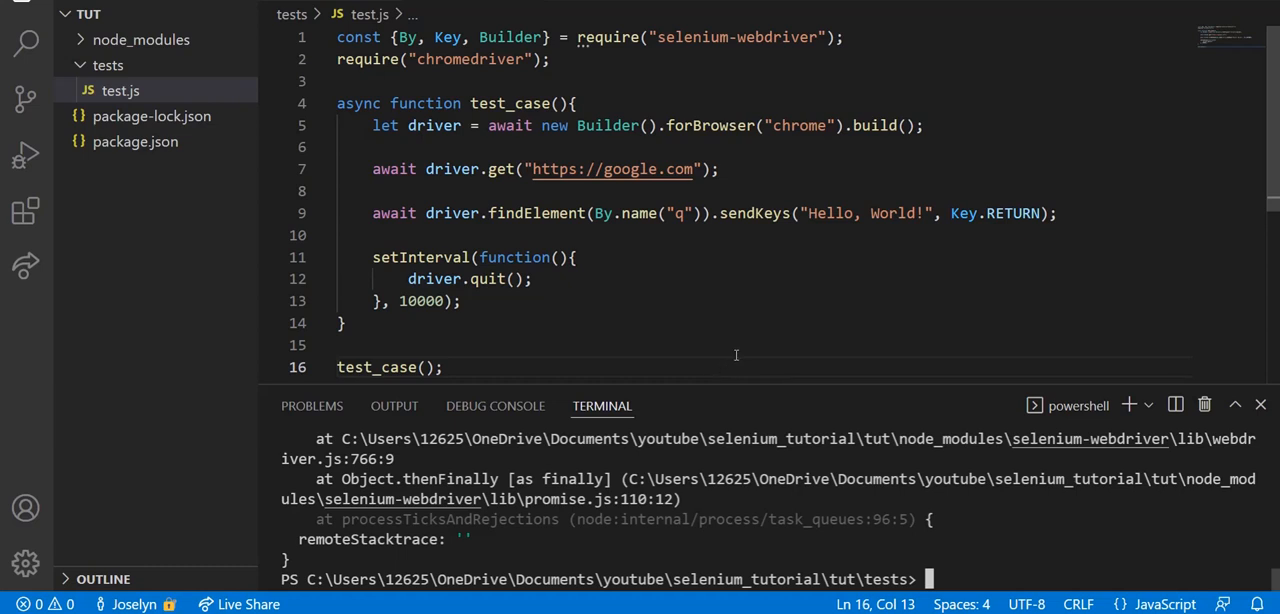
{"action": "mouse_move", "coordinate": [738, 368]}
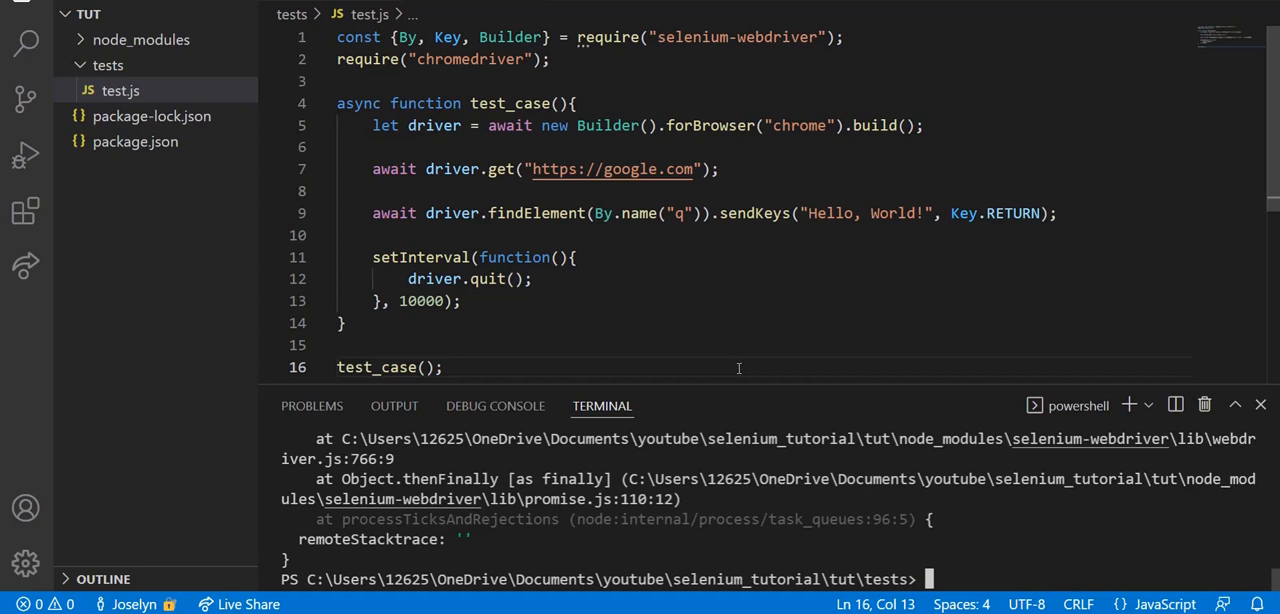
{"action": "mouse_move", "coordinate": [744, 364]}
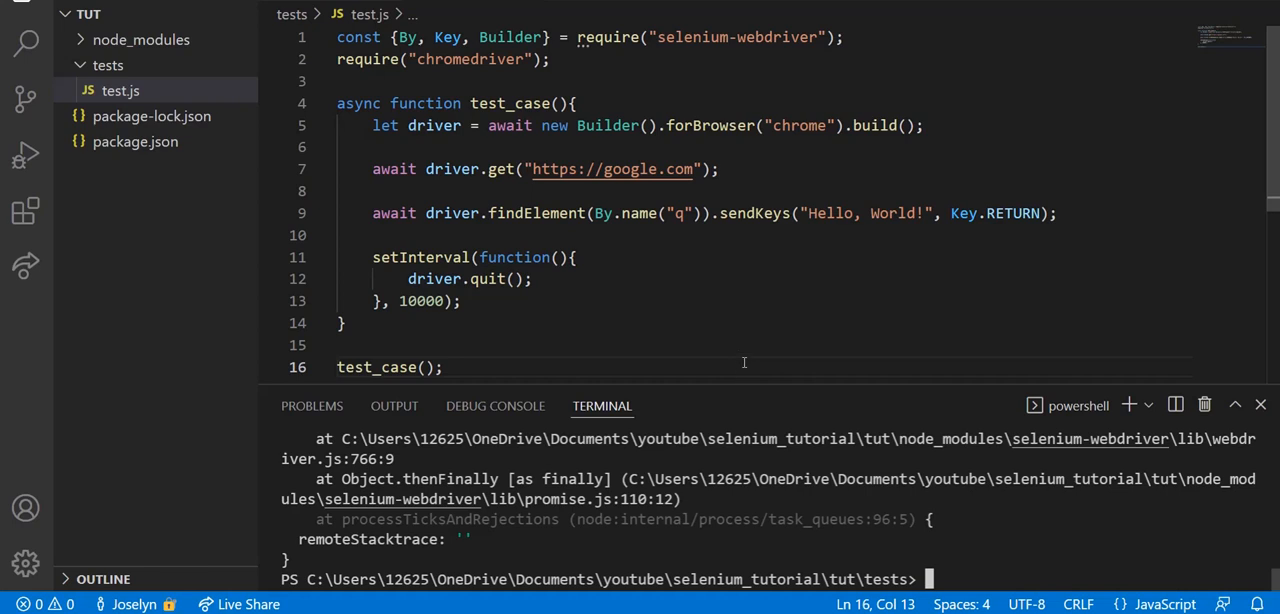
{"action": "mouse_move", "coordinate": [748, 364]}
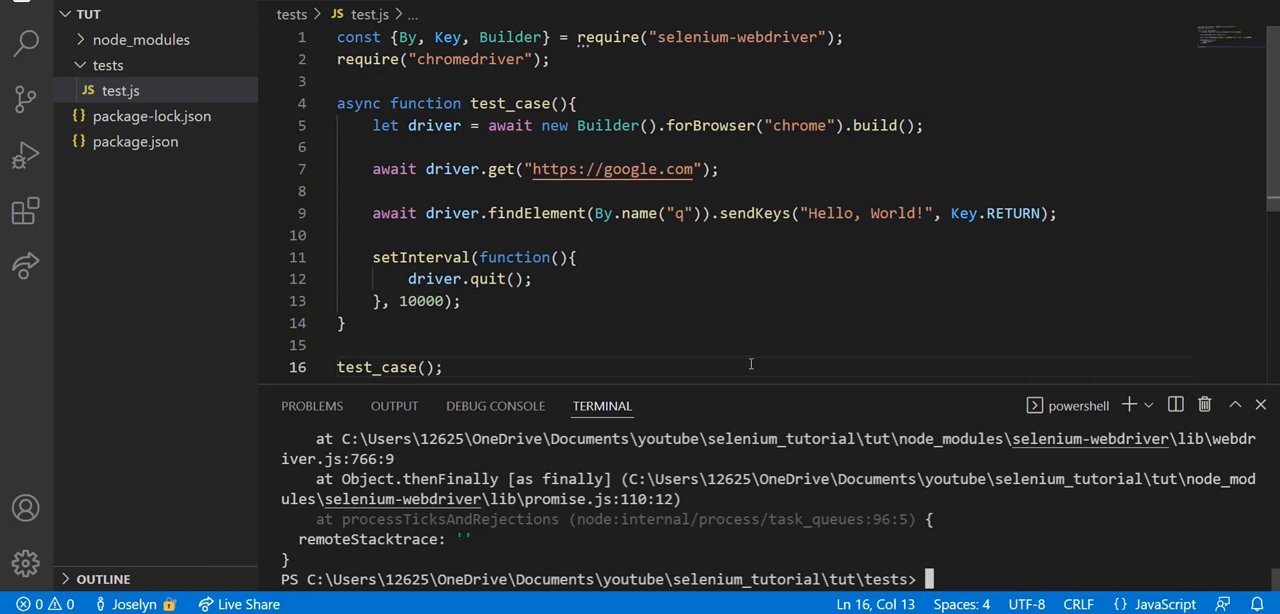
{"action": "mouse_move", "coordinate": [748, 348]}
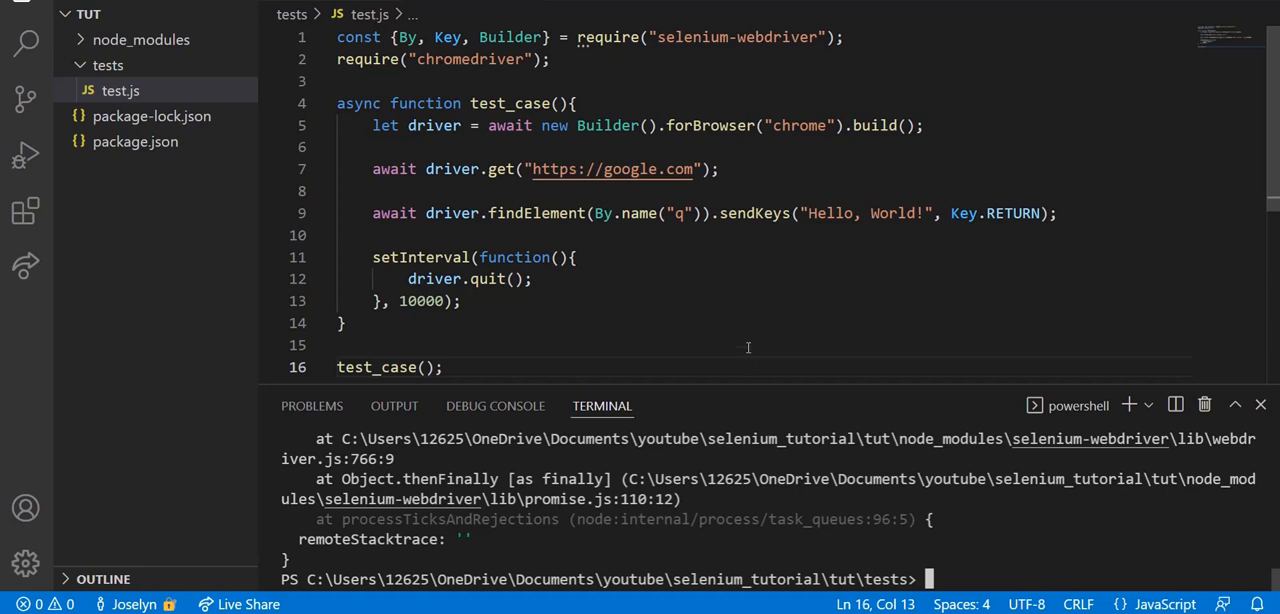